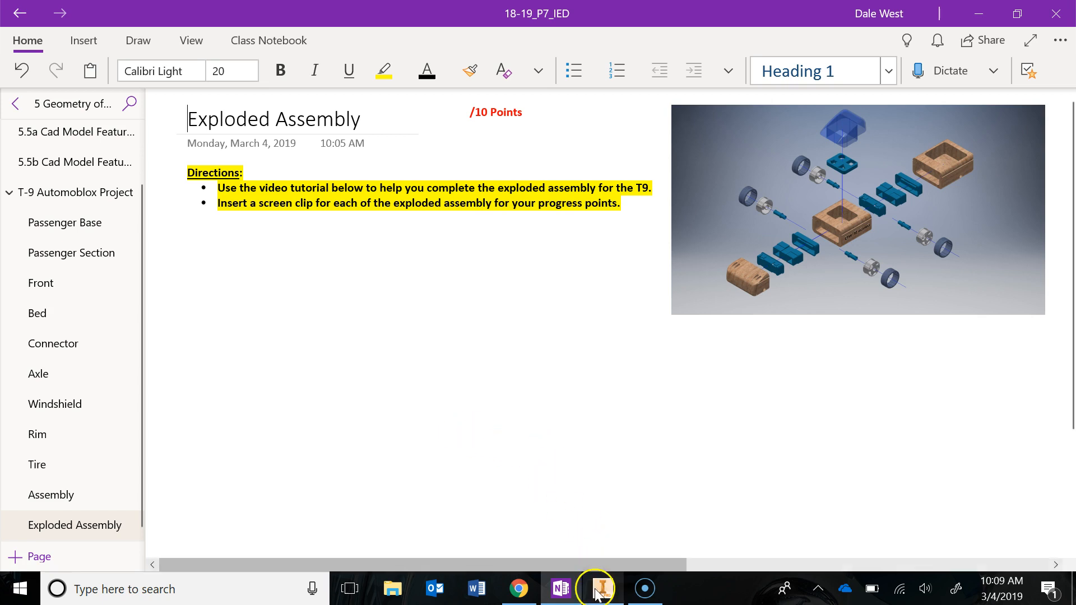
# Step: Switch from the OneNote directions page to the T9 Assembly model in Inventor
pyautogui.click(601, 589)
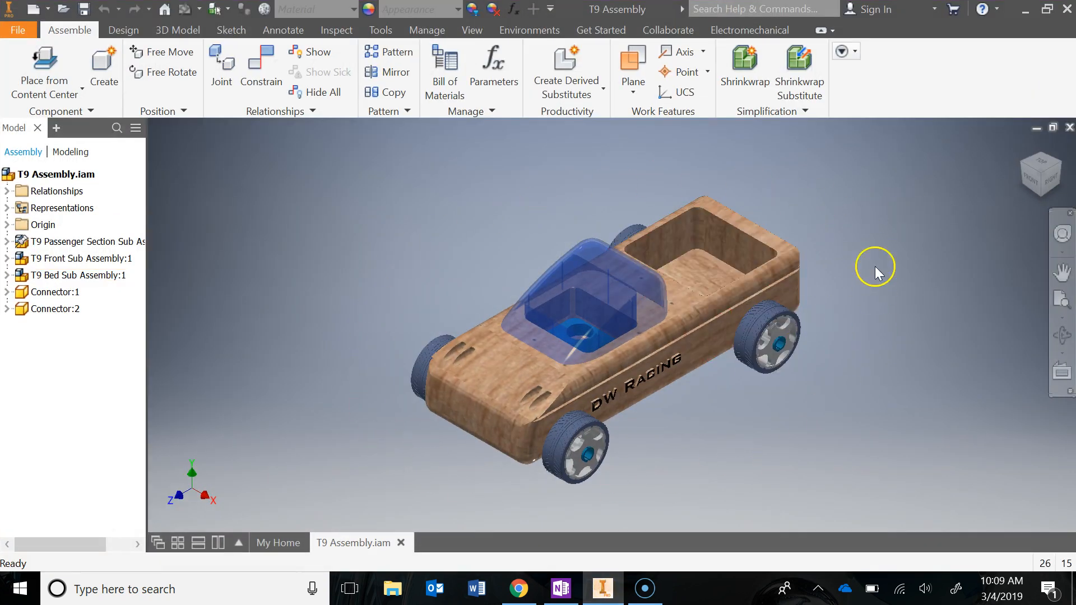
pyautogui.moveTo(931, 313)
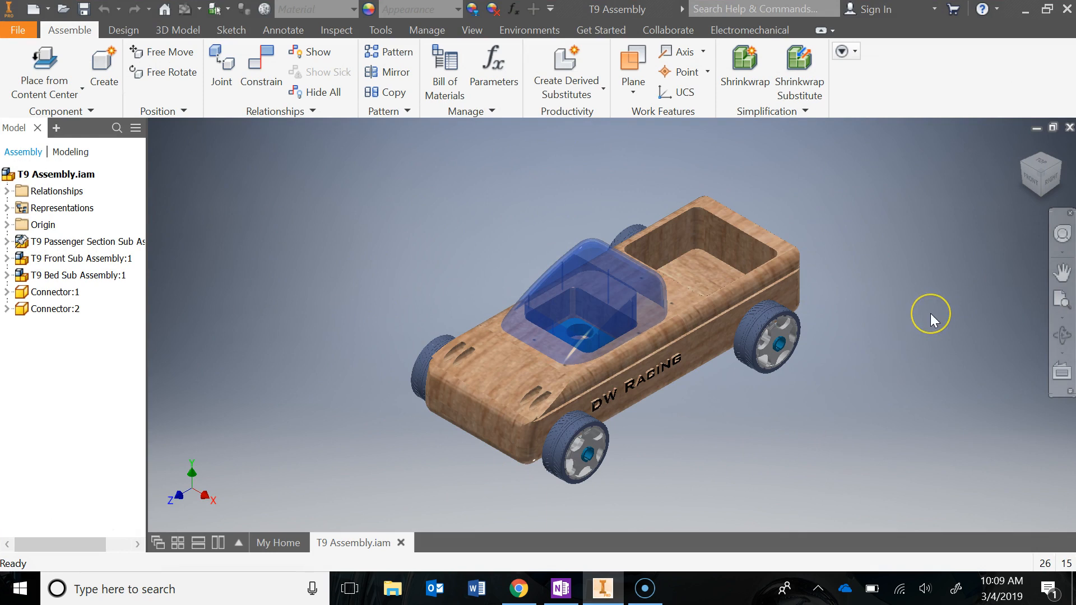
pyautogui.moveTo(933, 320)
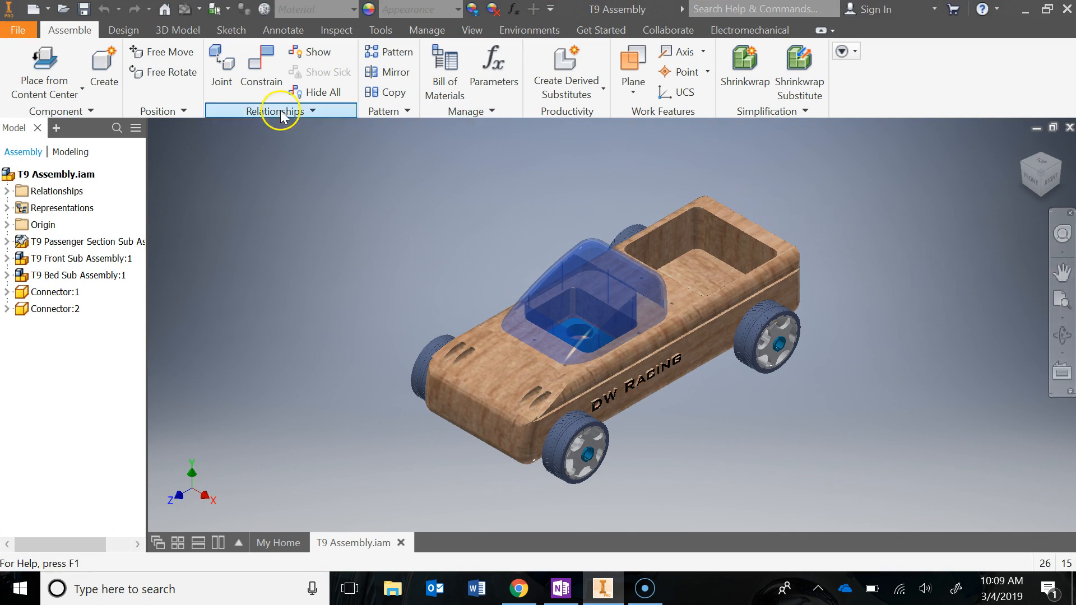
# Step: Show the File menu with its recent documents list
pyautogui.click(19, 29)
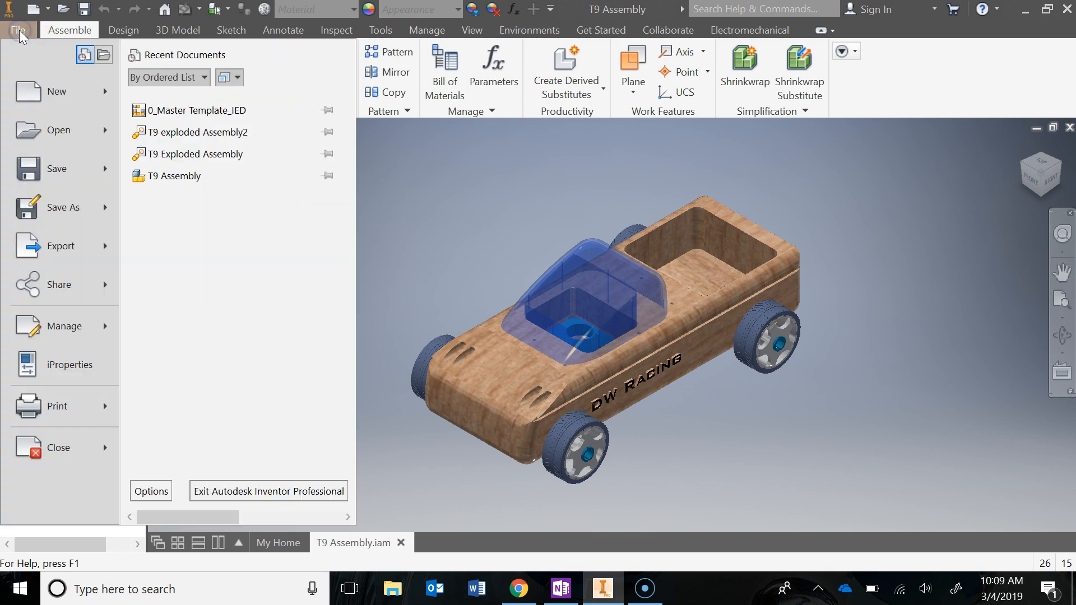
# Step: Create a new presentation from the Standard (in).ipn template
pyautogui.click(56, 91)
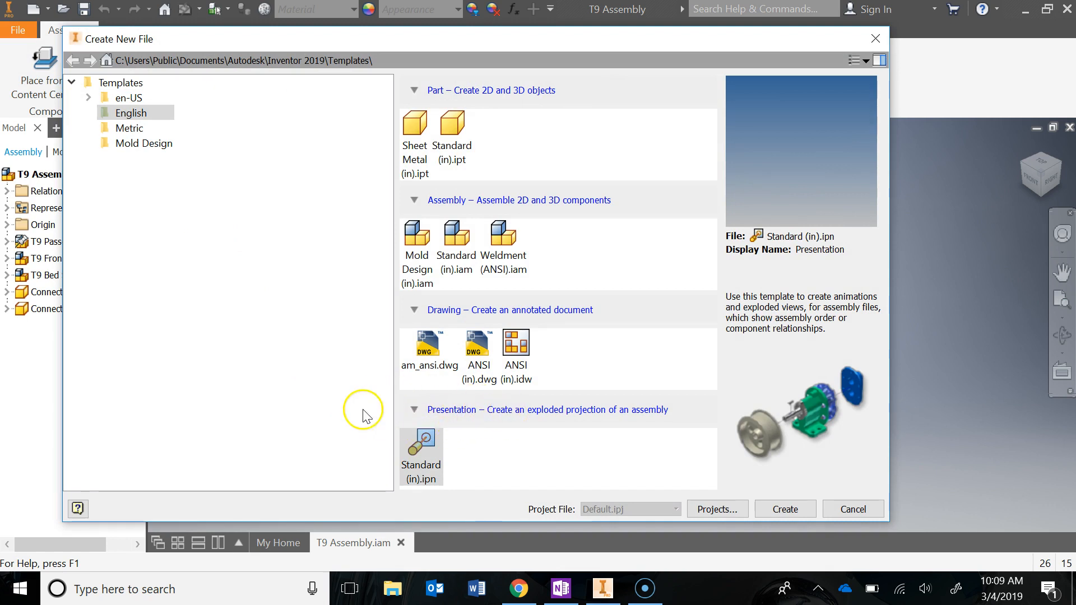
pyautogui.click(420, 453)
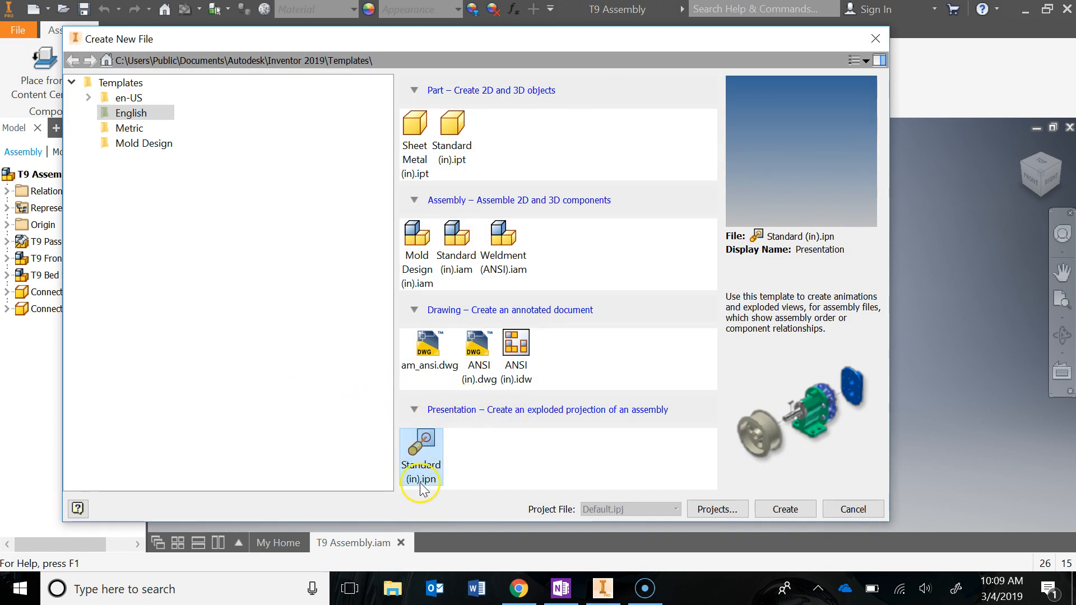
pyautogui.moveTo(711, 421)
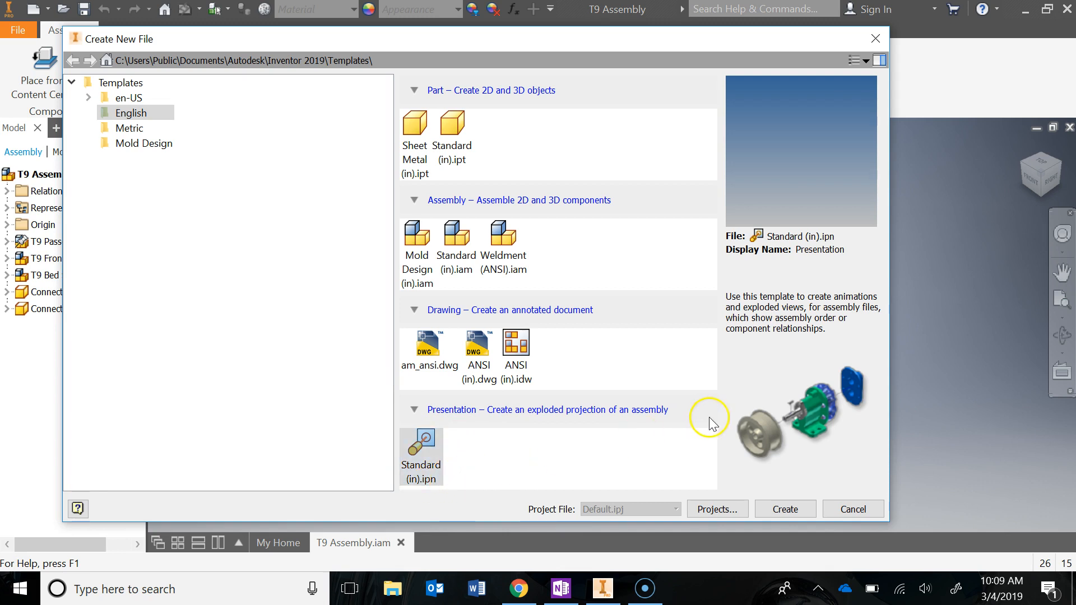
pyautogui.moveTo(853, 383)
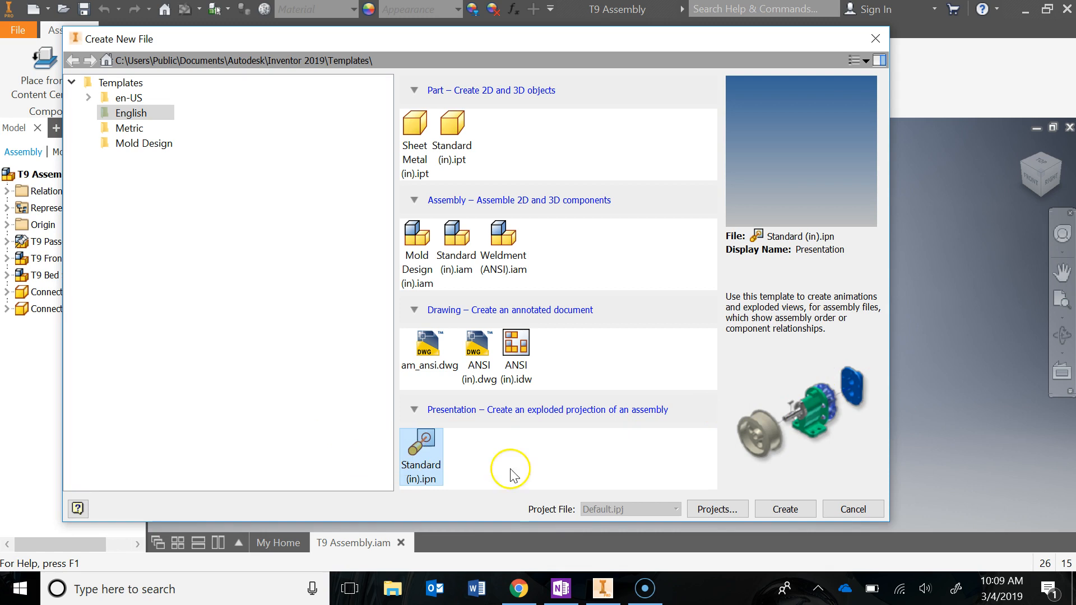
pyautogui.click(784, 509)
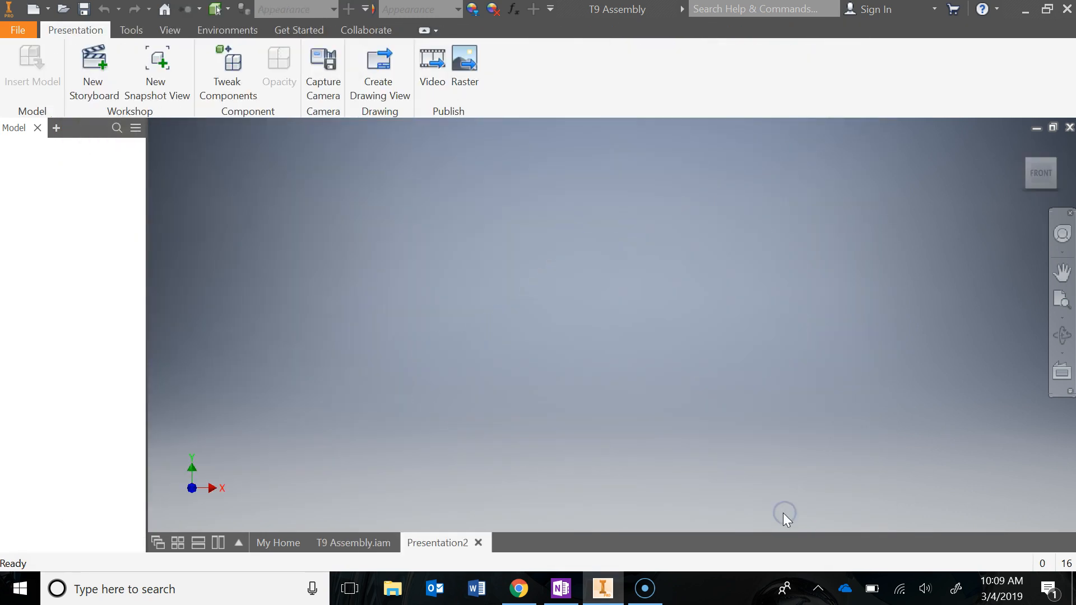
# Step: Insert the T9 Assembly model from the T-9 Automoblox folder into the presentation
pyautogui.click(31, 65)
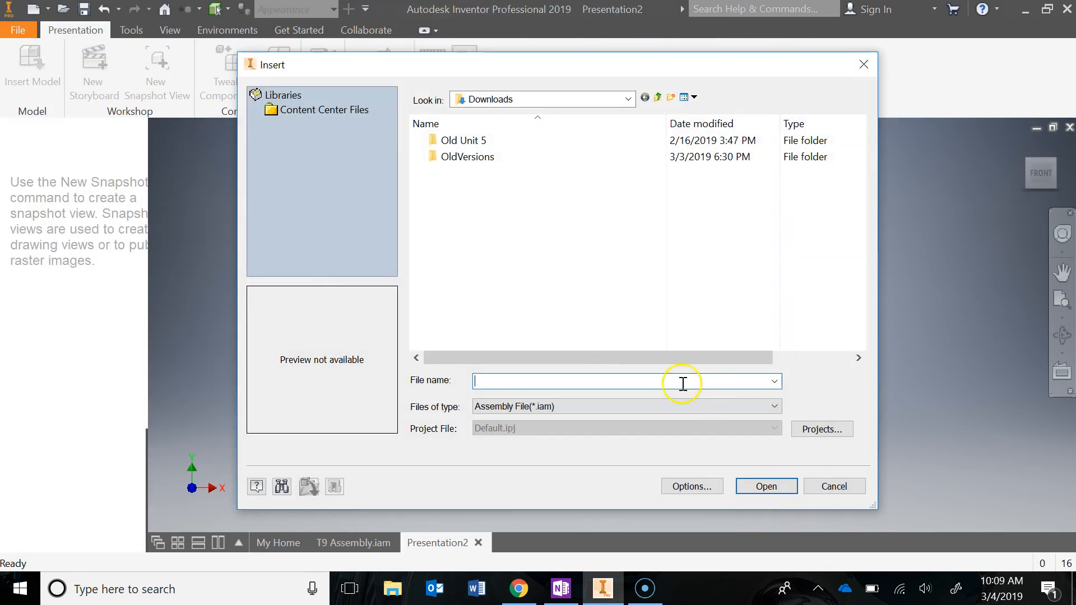
pyautogui.moveTo(322, 69)
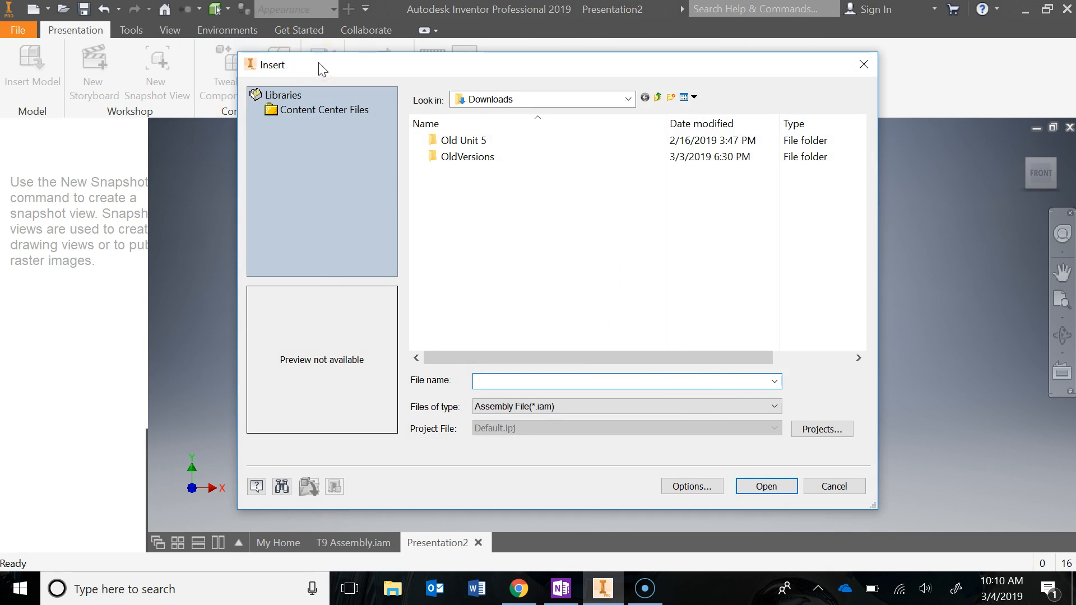
pyautogui.moveTo(479, 98)
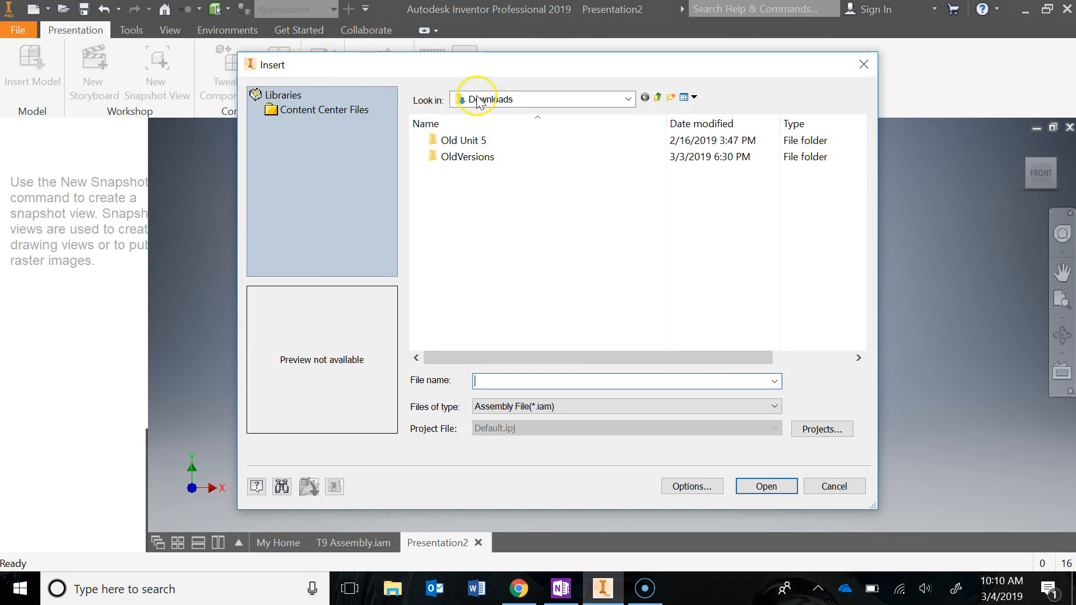
pyautogui.click(626, 99)
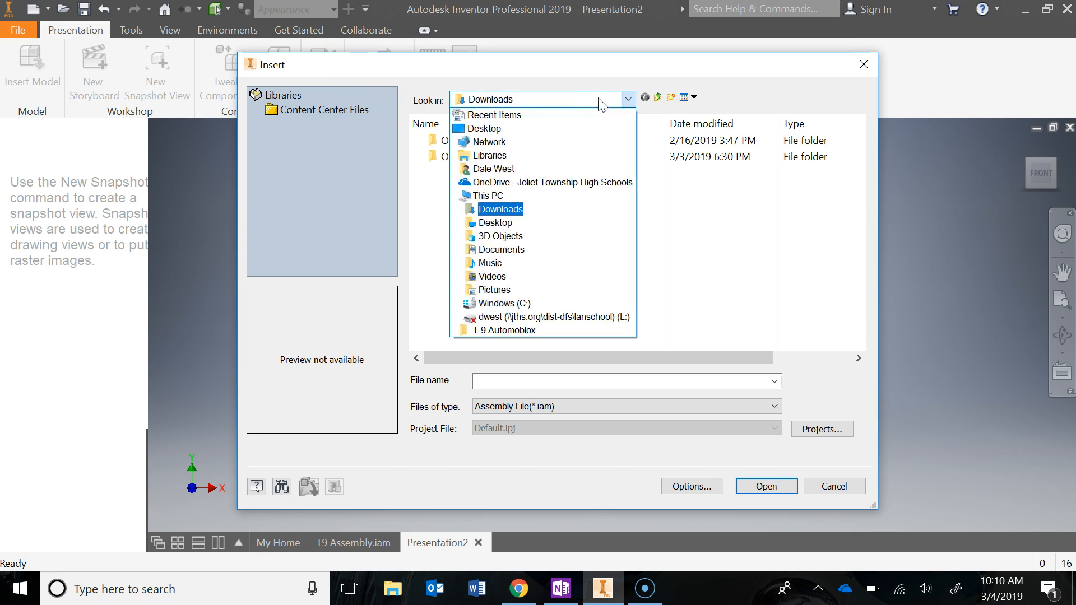
pyautogui.moveTo(594, 107)
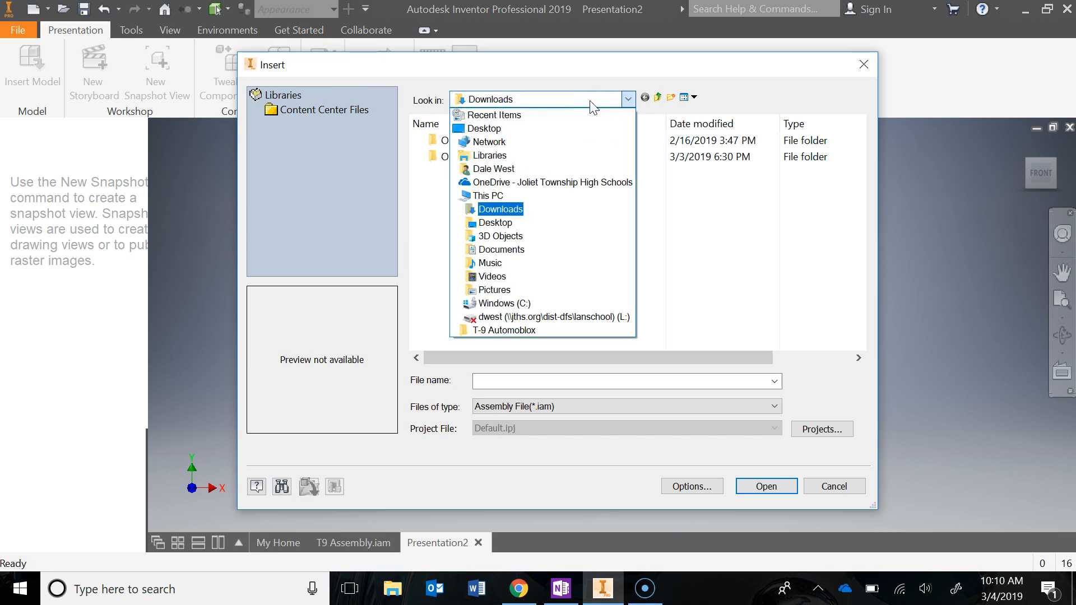
pyautogui.click(486, 128)
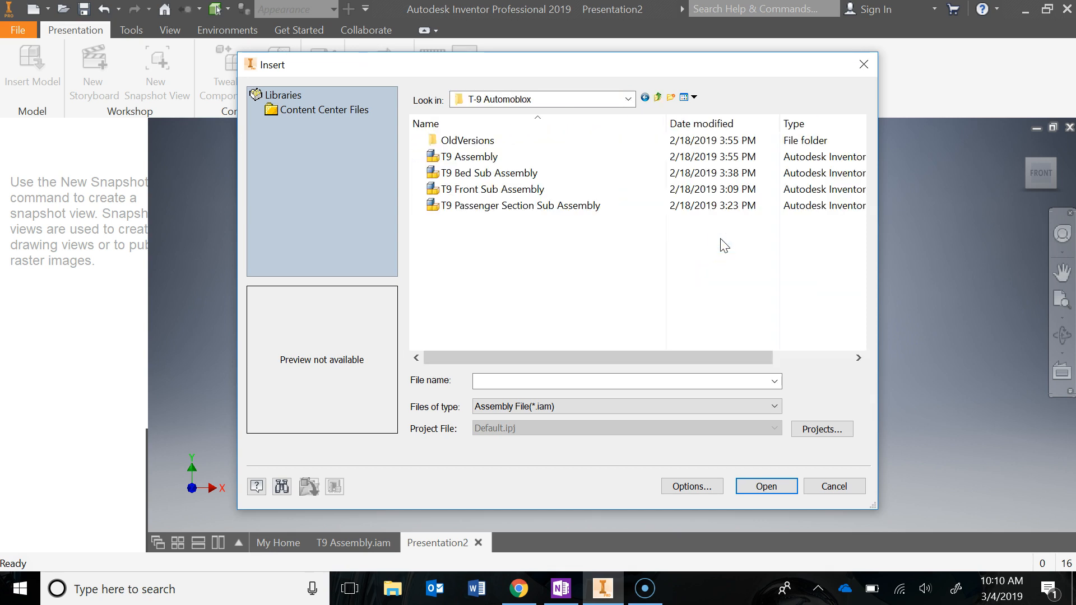
pyautogui.click(469, 157)
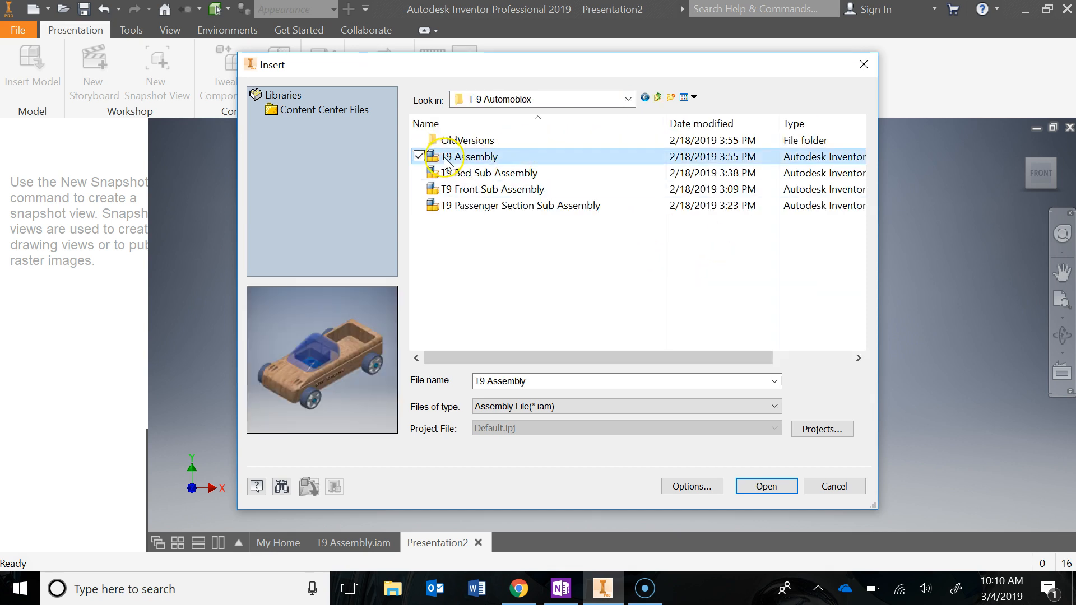
pyautogui.click(766, 486)
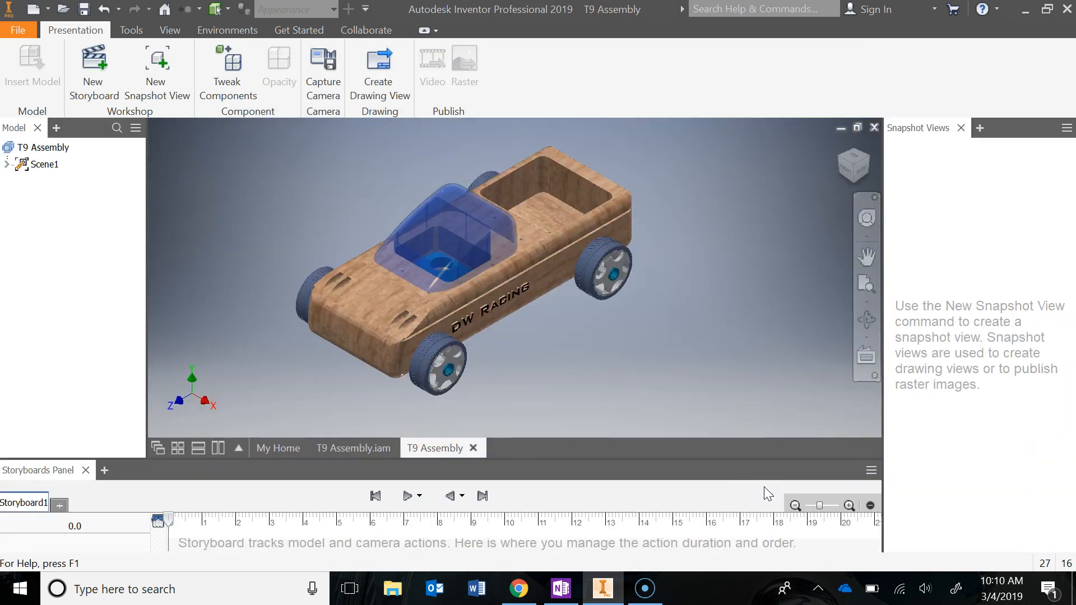
# Step: Close the Snapshot Views panel so the car model fills the window width
pyautogui.click(343, 306)
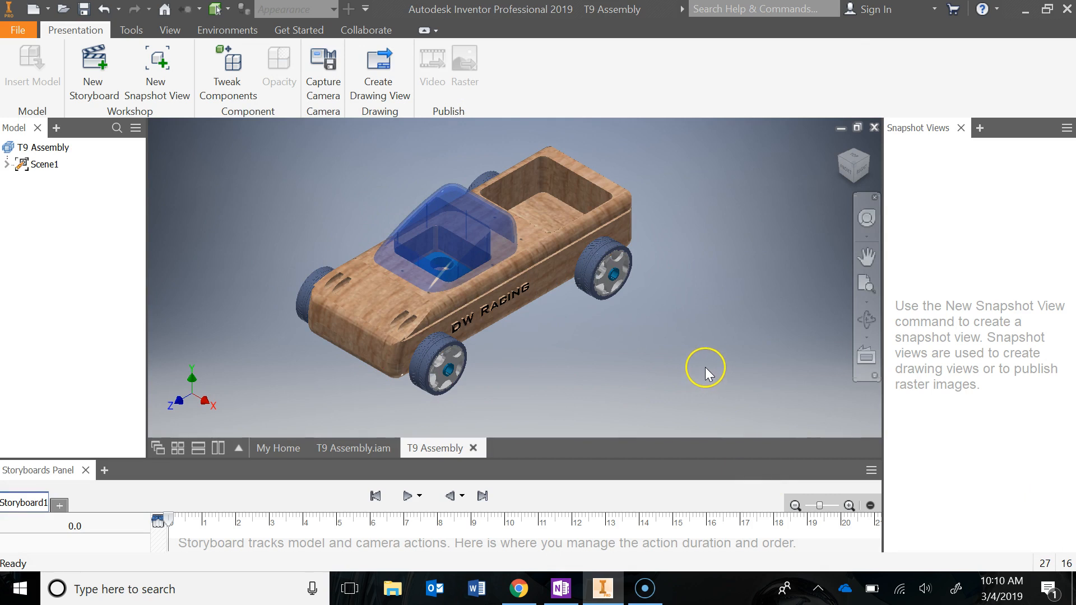
pyautogui.moveTo(707, 165)
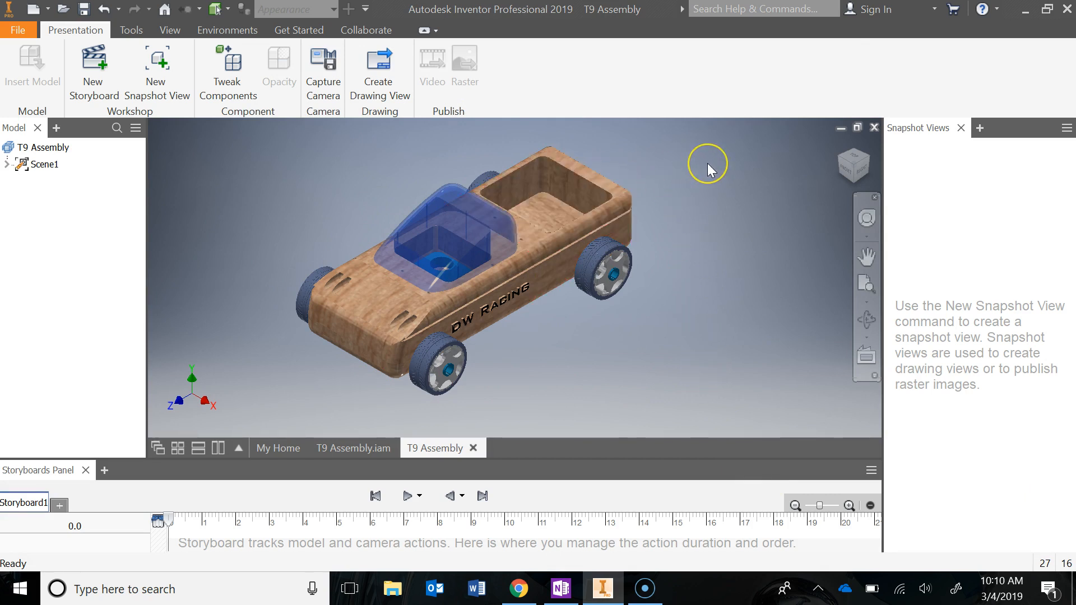
pyautogui.moveTo(764, 180)
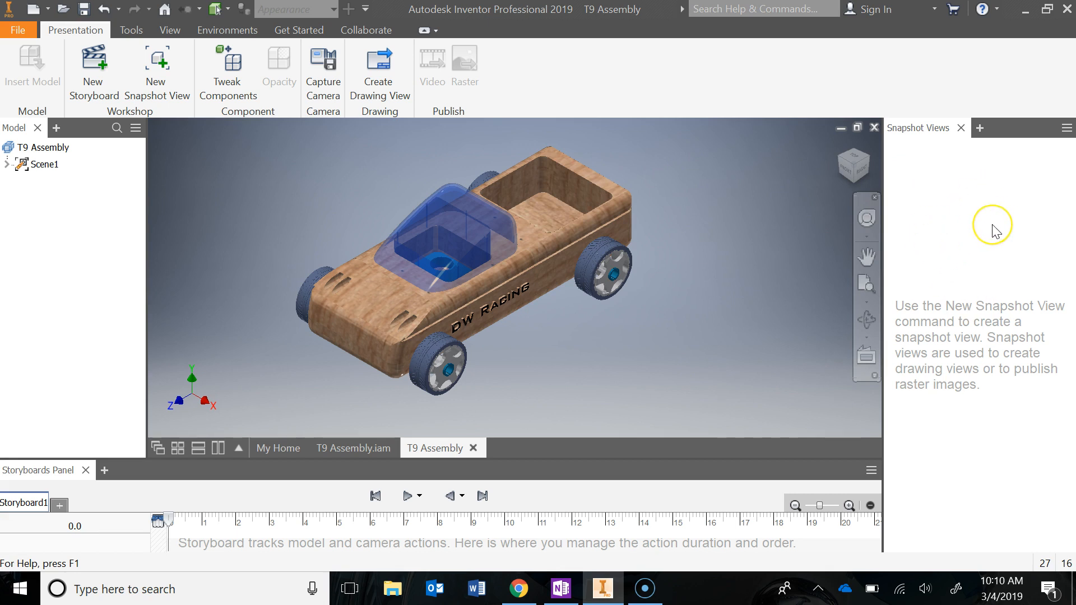
pyautogui.moveTo(967, 203)
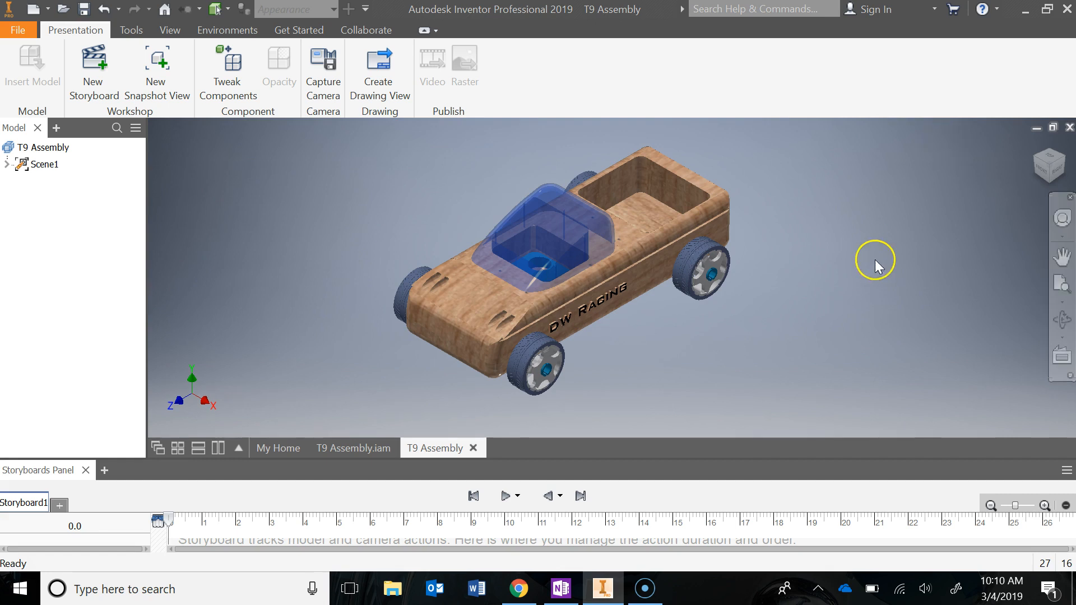
pyautogui.moveTo(839, 240)
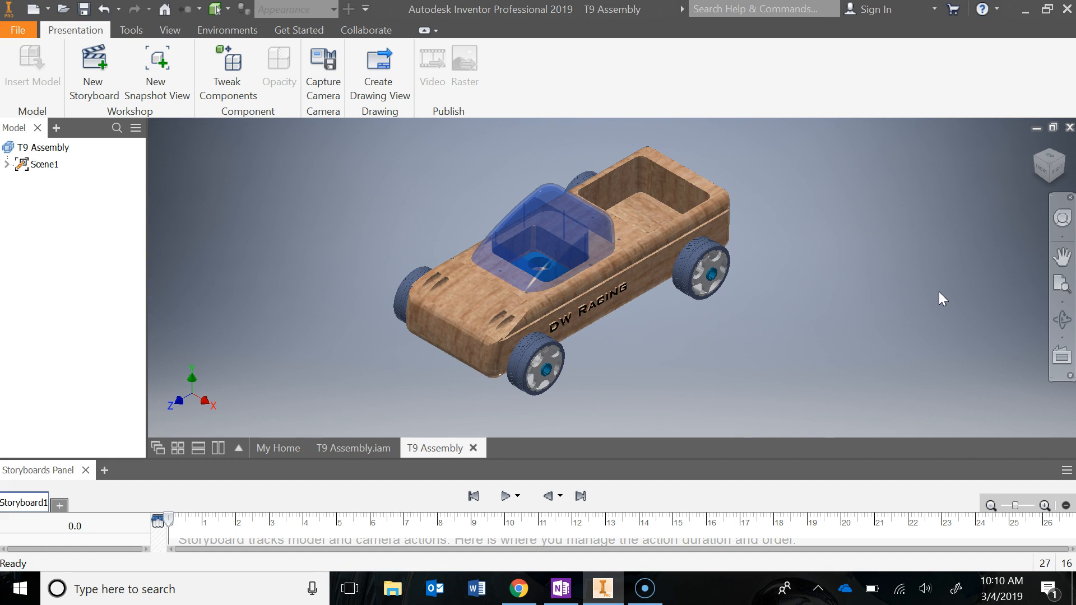
pyautogui.click(856, 228)
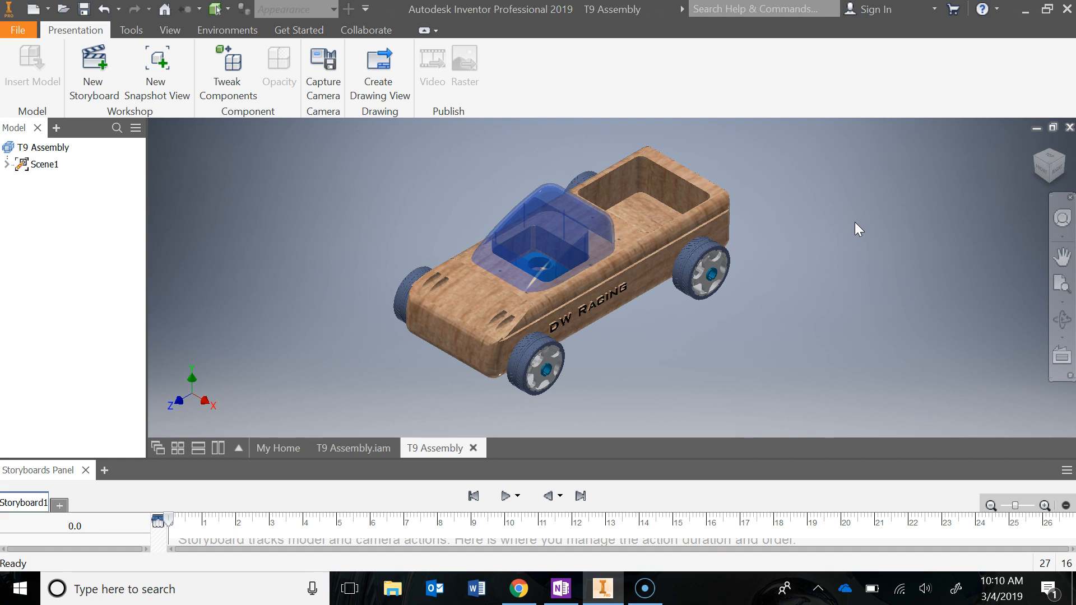
pyautogui.click(817, 246)
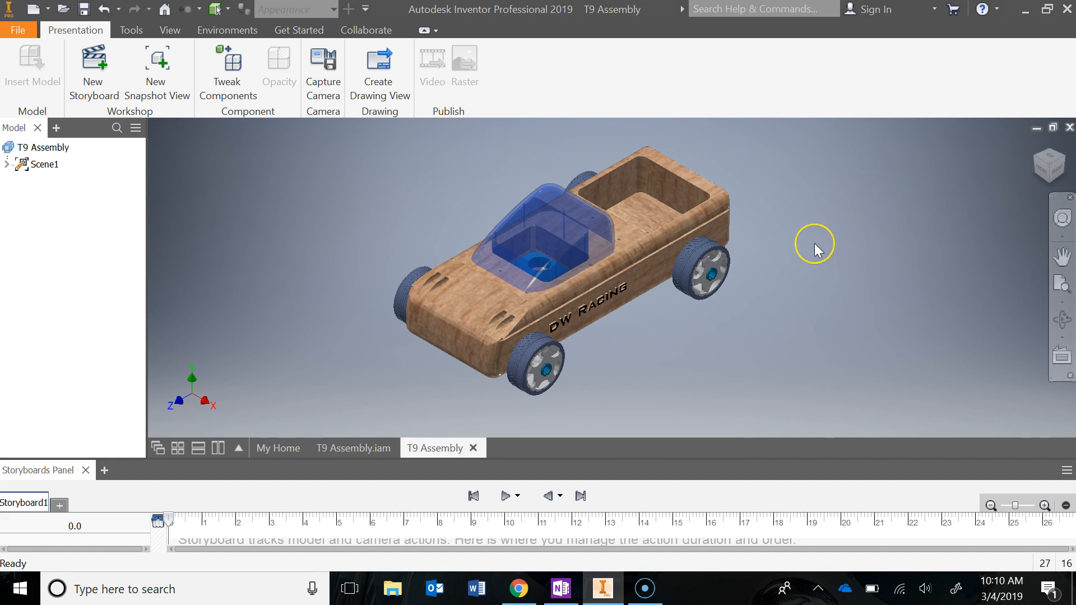
pyautogui.moveTo(818, 245)
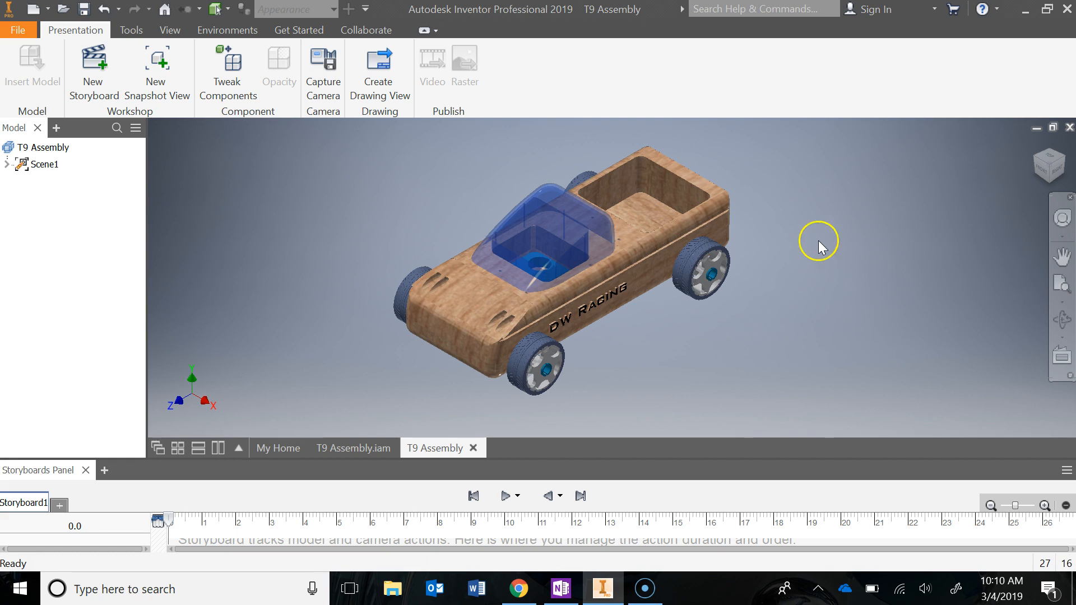
pyautogui.moveTo(836, 266)
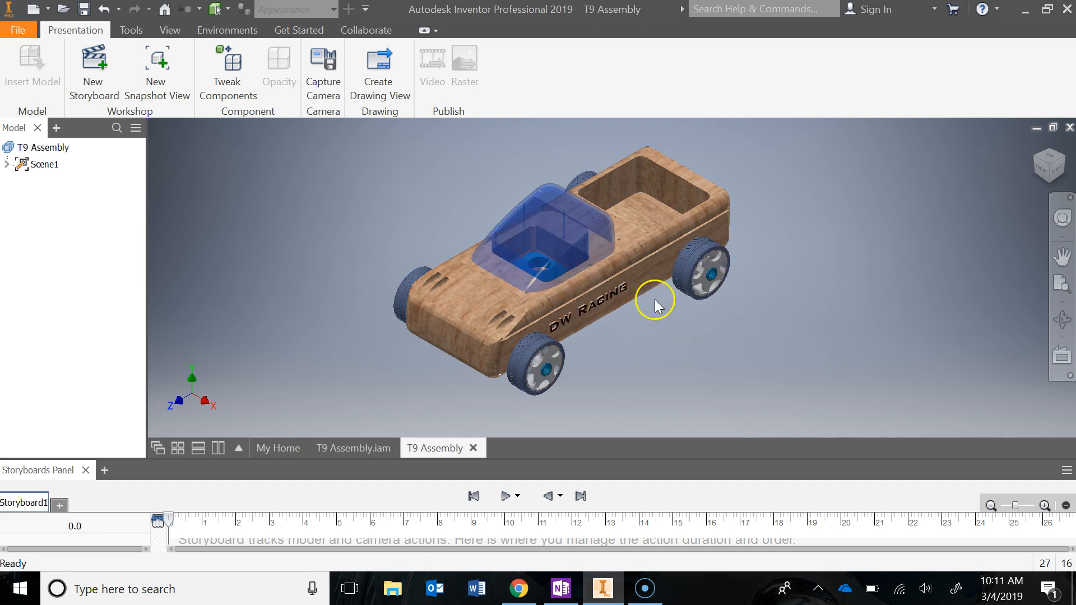
pyautogui.moveTo(637, 391)
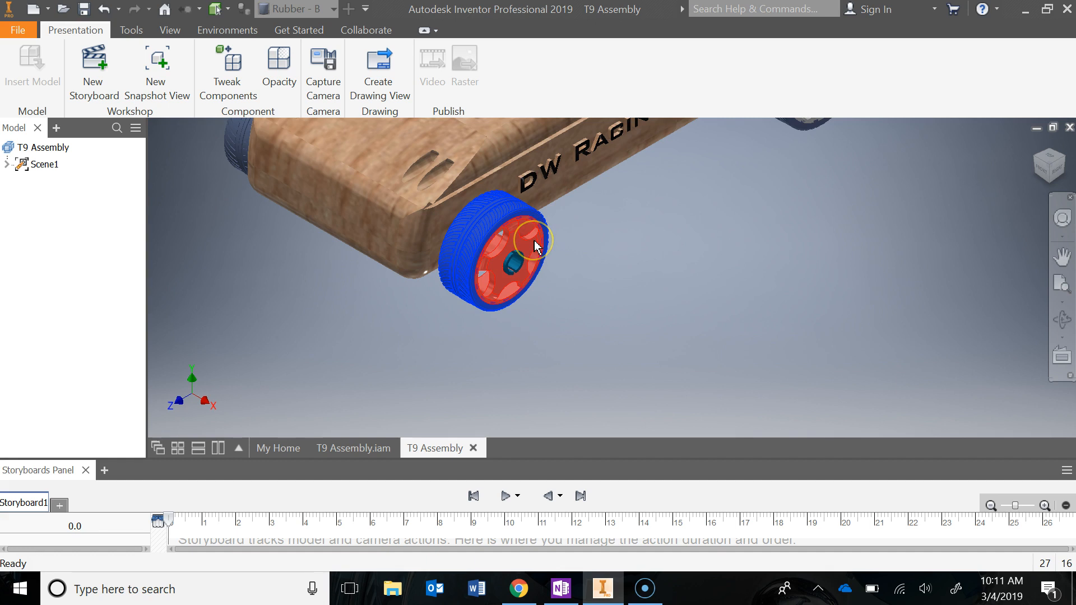
# Step: Select the front and rear wheels on the DW Racing side of the car
pyautogui.click(535, 246)
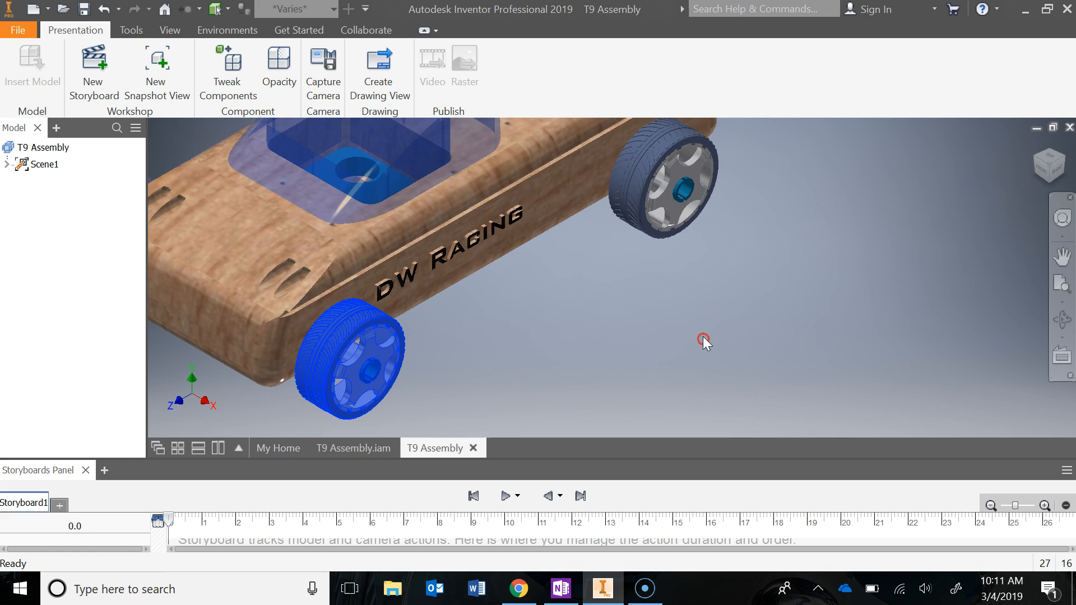
pyautogui.click(659, 185)
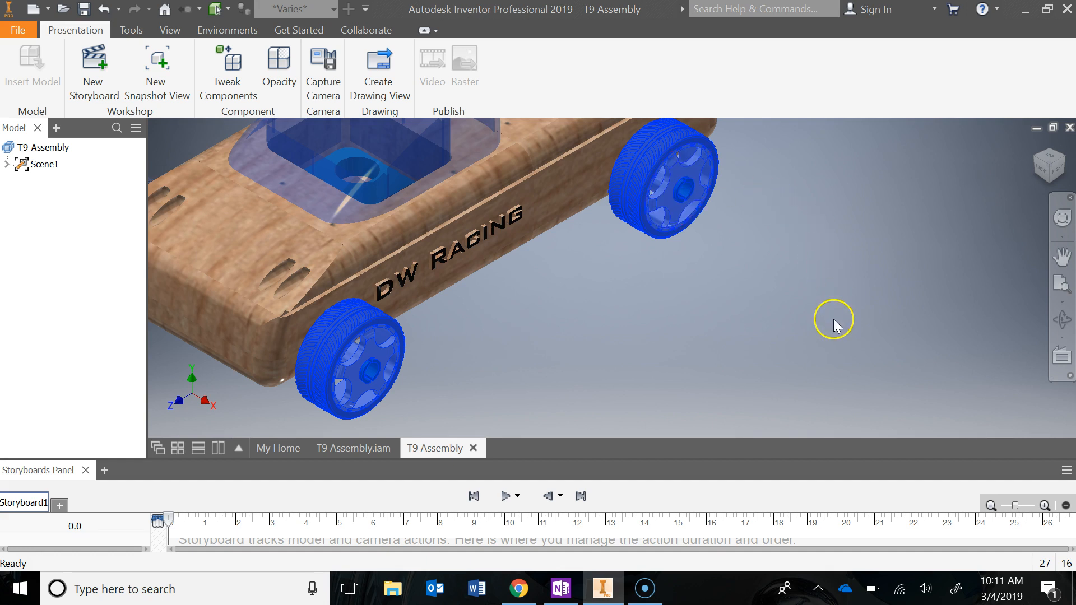
pyautogui.moveTo(829, 314)
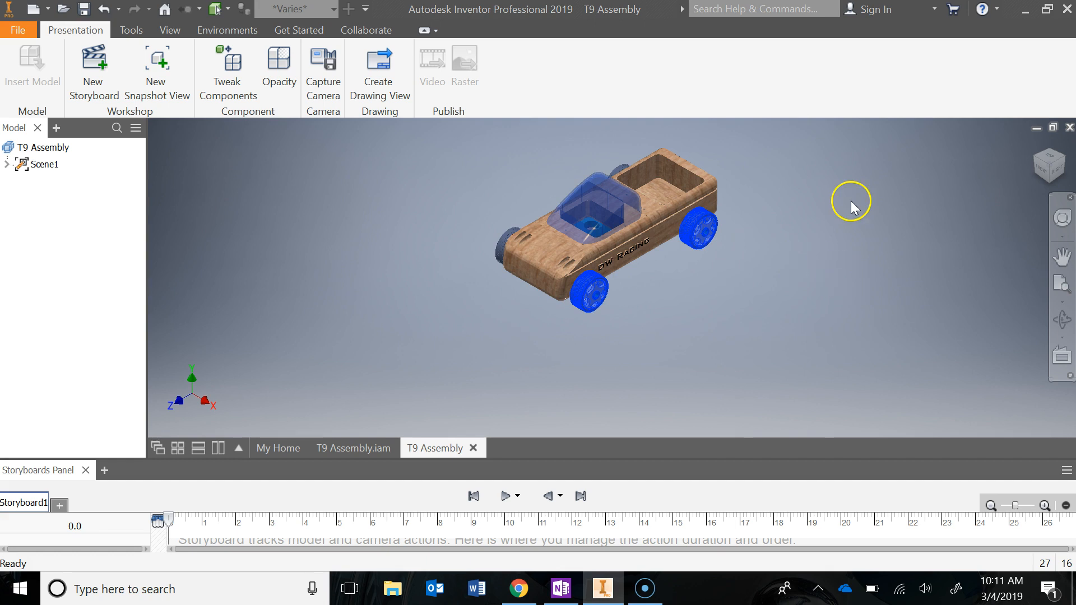
pyautogui.moveTo(227, 71)
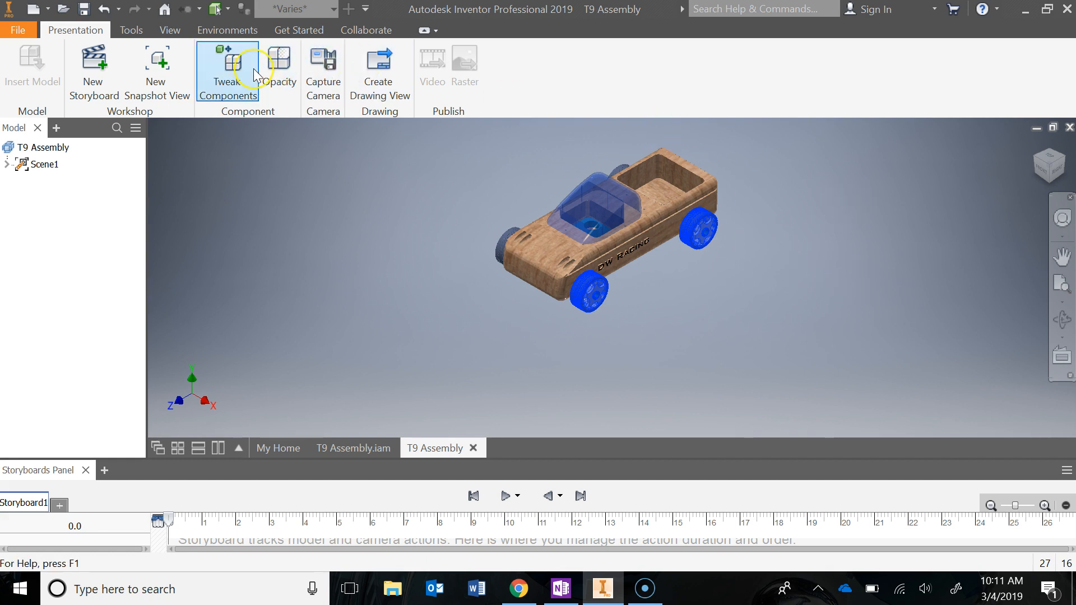
pyautogui.moveTo(228, 65)
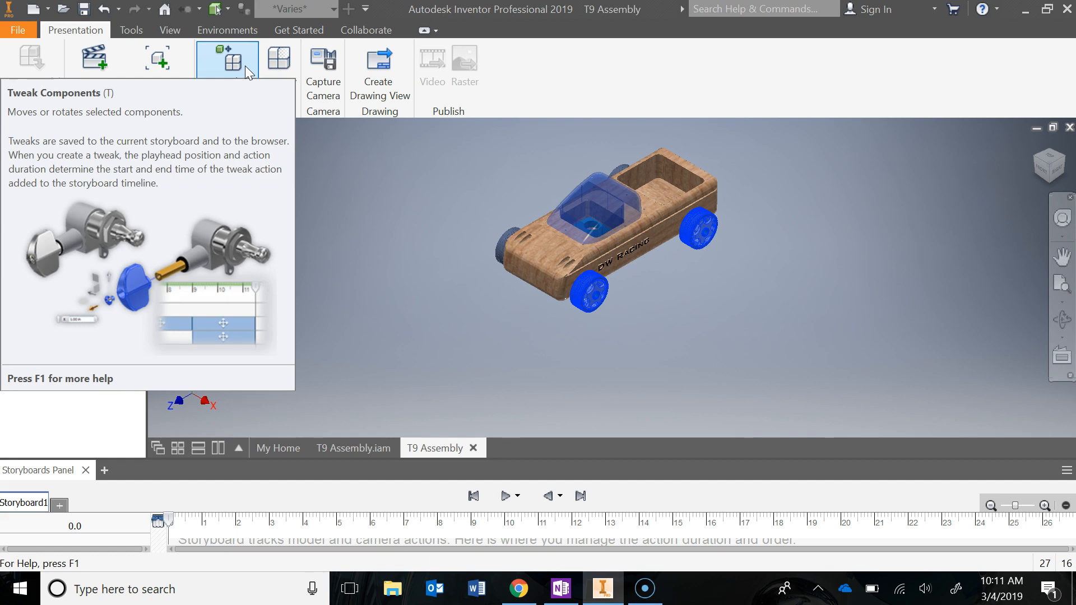
# Step: Tweak the two wheels outward along Z by 2 as the first storyboard action
pyautogui.click(228, 59)
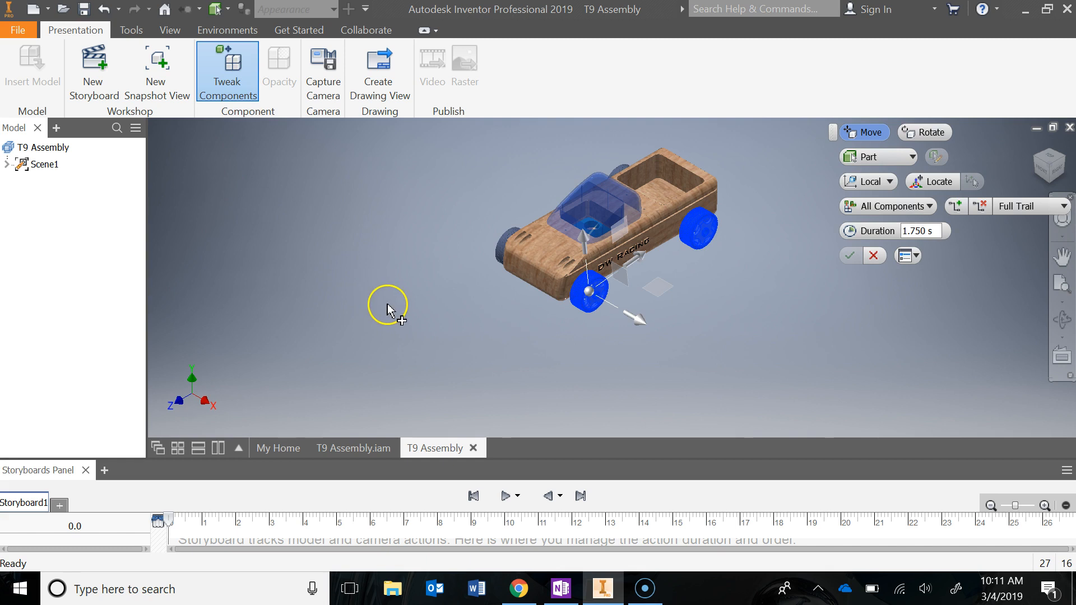
pyautogui.moveTo(393, 308)
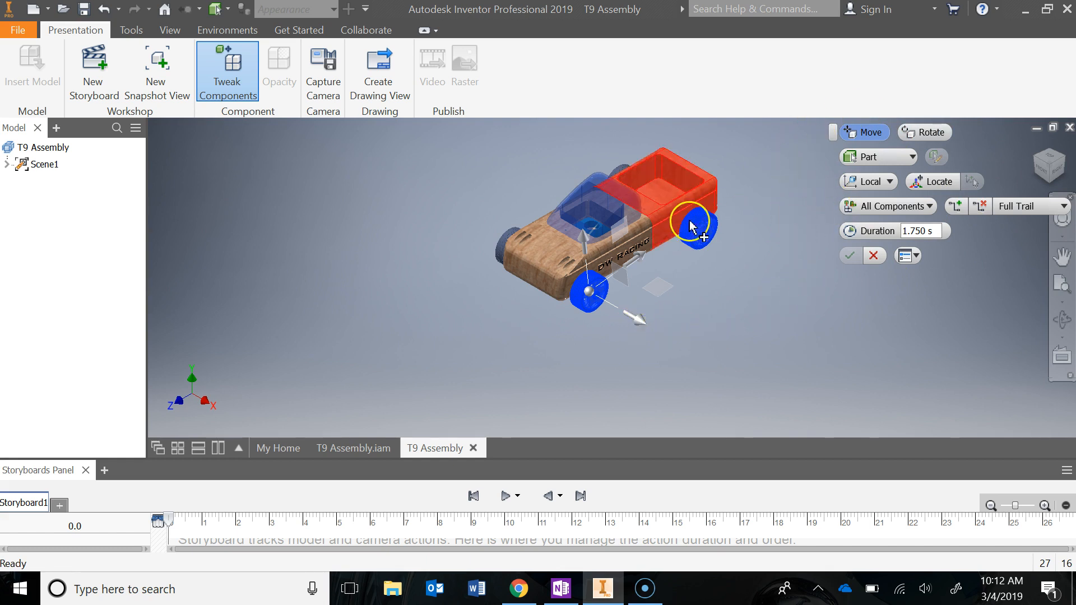
pyautogui.moveTo(691, 227); pyautogui.dragTo(650, 348)
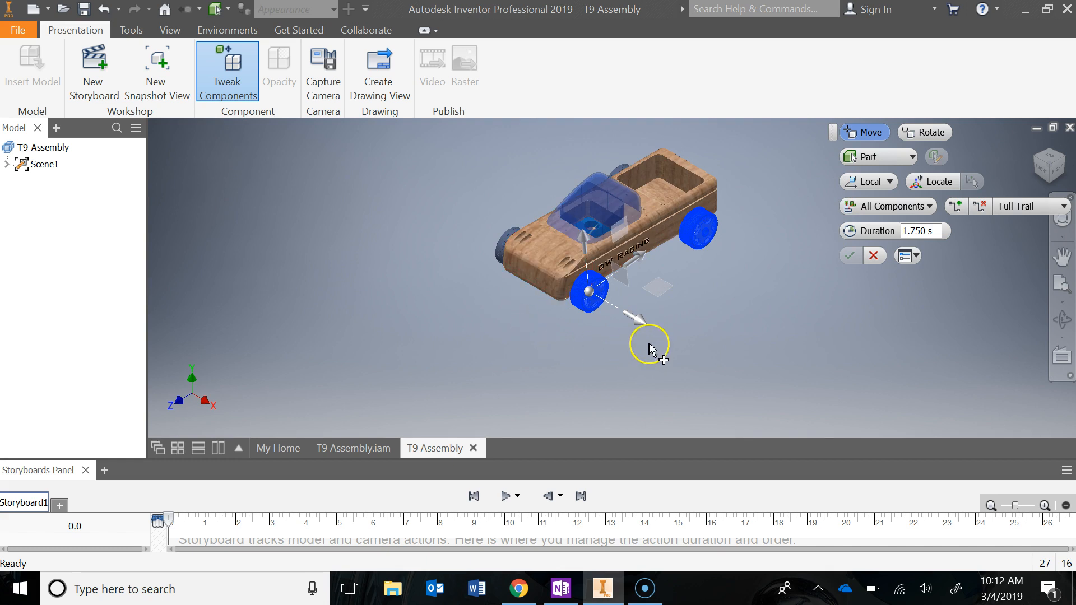
pyautogui.moveTo(652, 346); pyautogui.dragTo(638, 325)
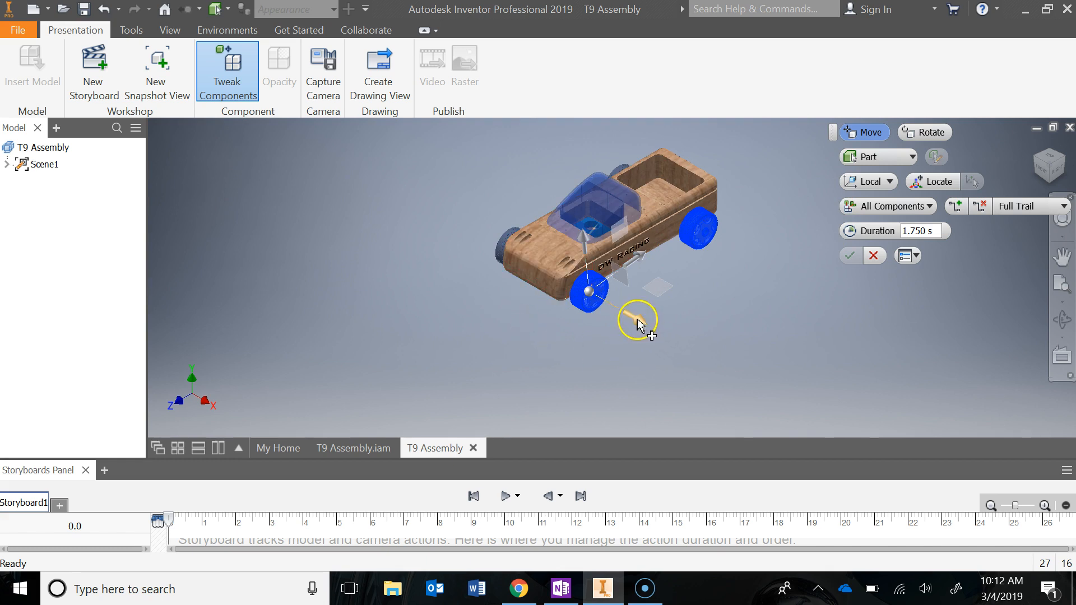
pyautogui.moveTo(638, 323)
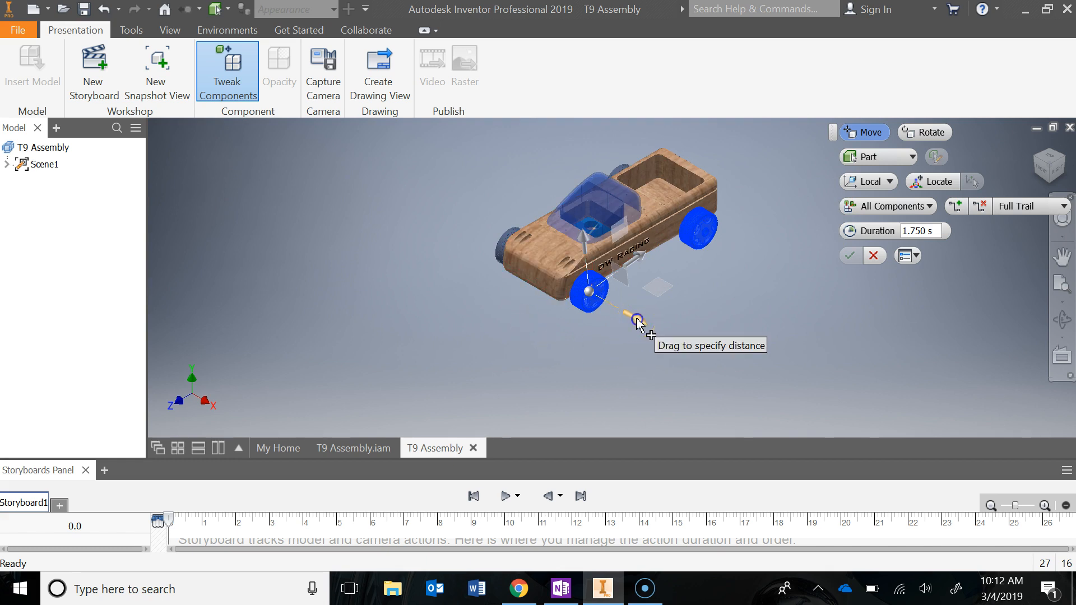
pyautogui.moveTo(635, 323); pyautogui.dragTo(685, 340)
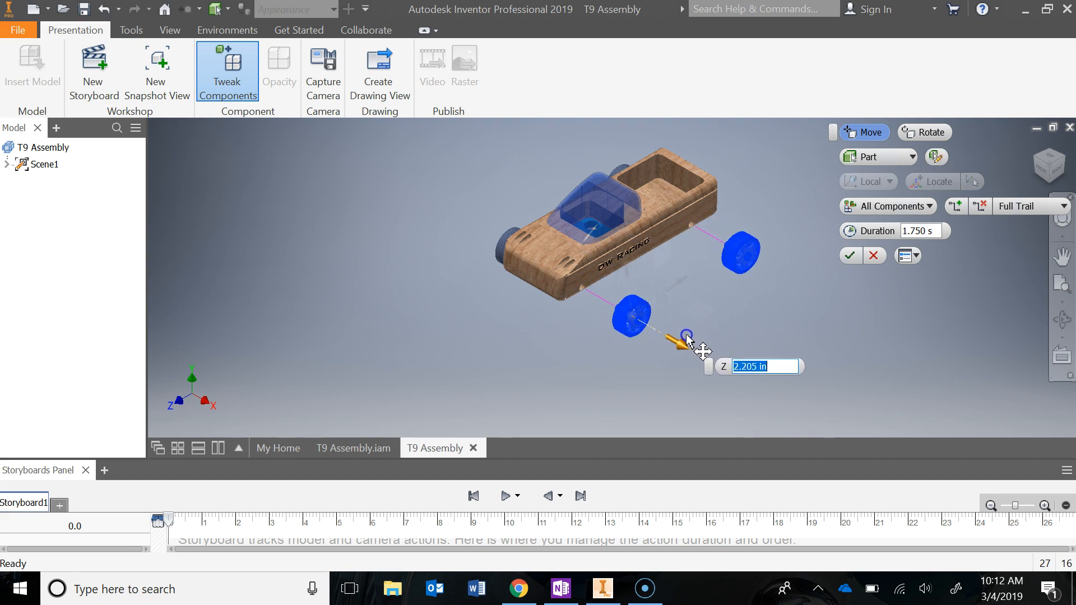
pyautogui.moveTo(686, 336); pyautogui.dragTo(696, 346)
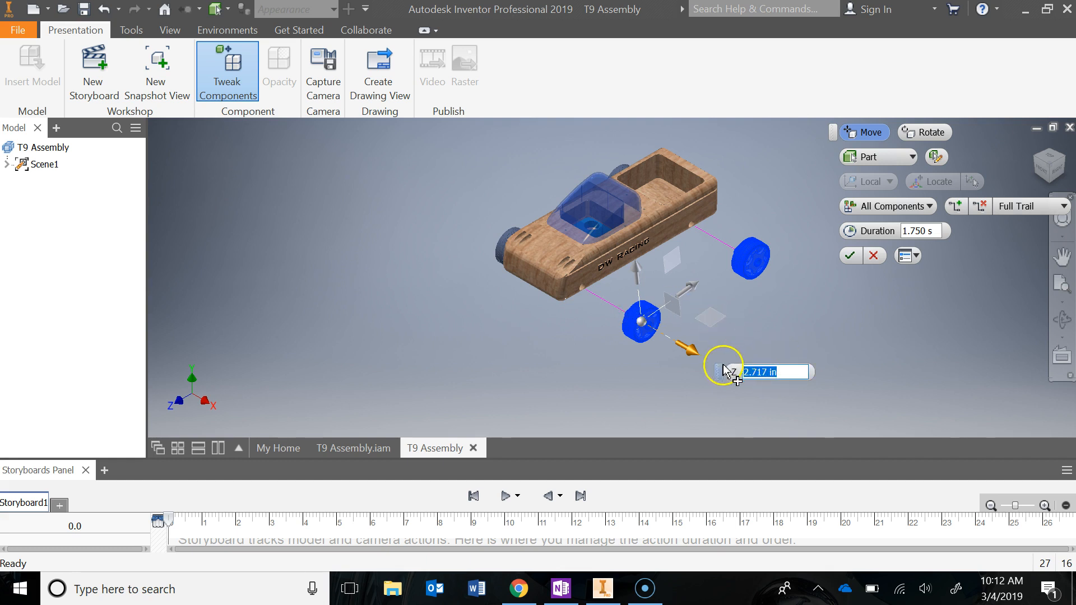
pyautogui.write('2')
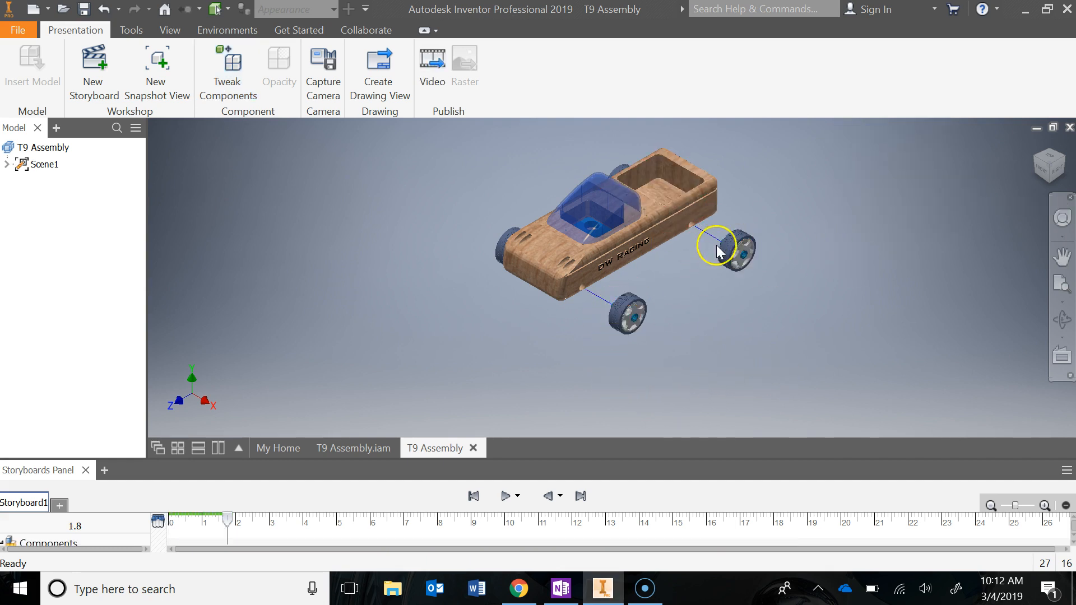
# Step: Reselect the two pulled-out near-side wheels for a further tweak
pyautogui.click(731, 250)
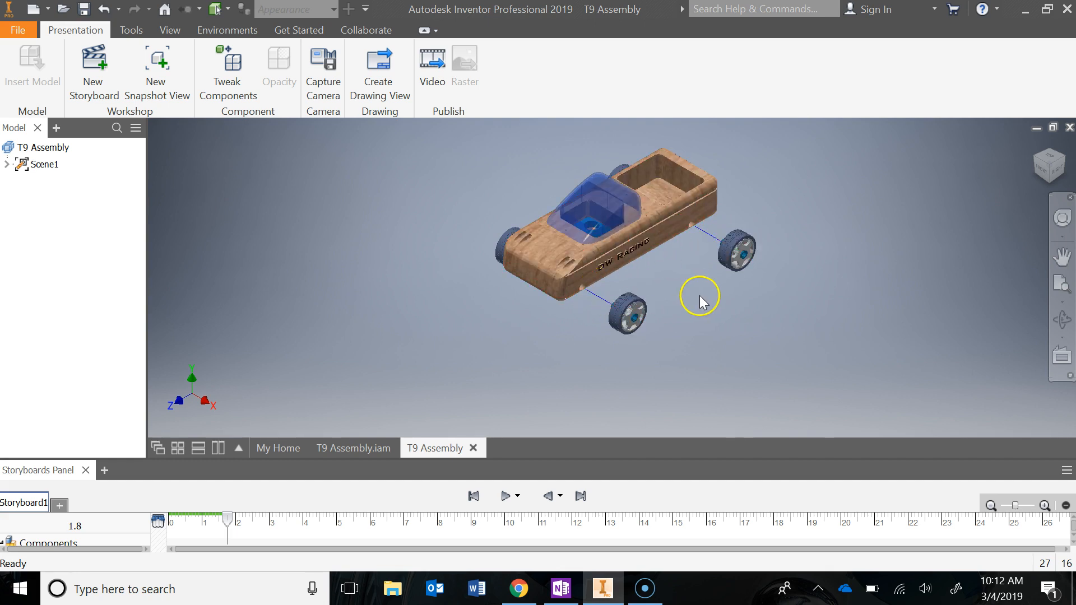
pyautogui.click(731, 254)
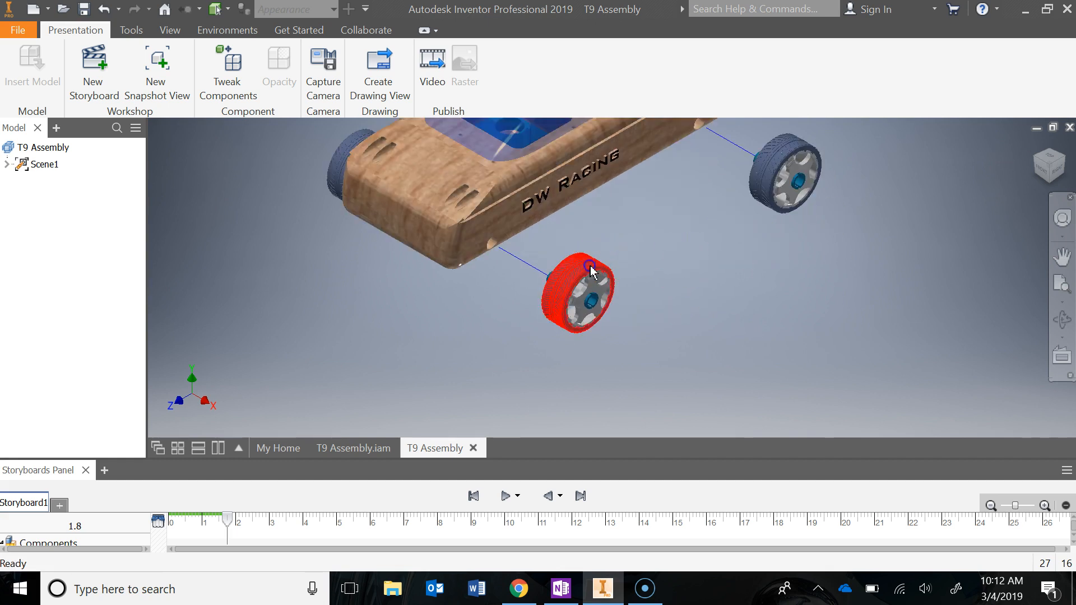
pyautogui.click(584, 295)
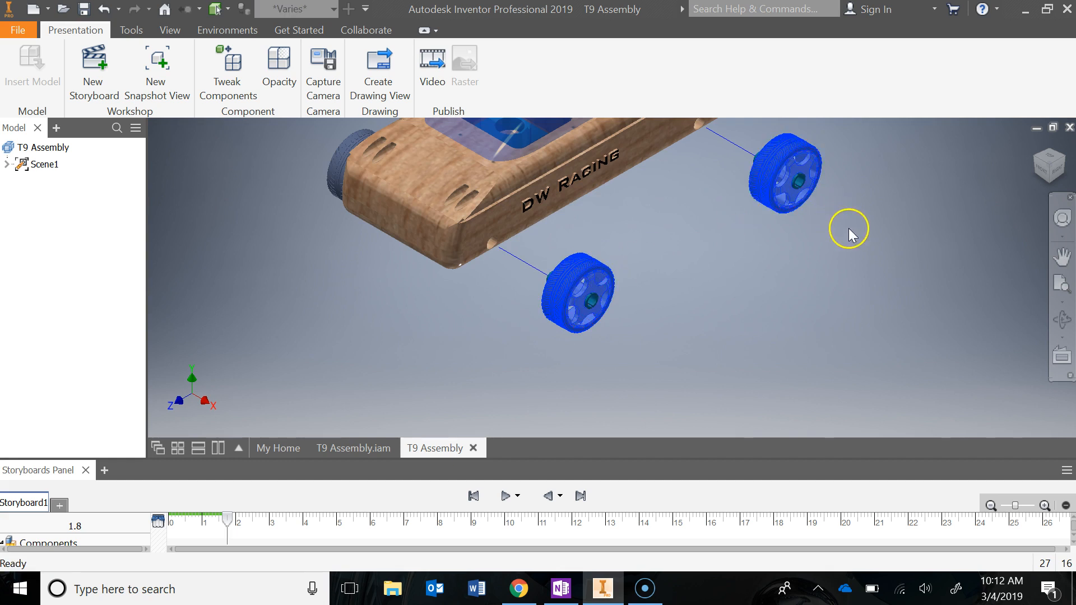
pyautogui.click(228, 68)
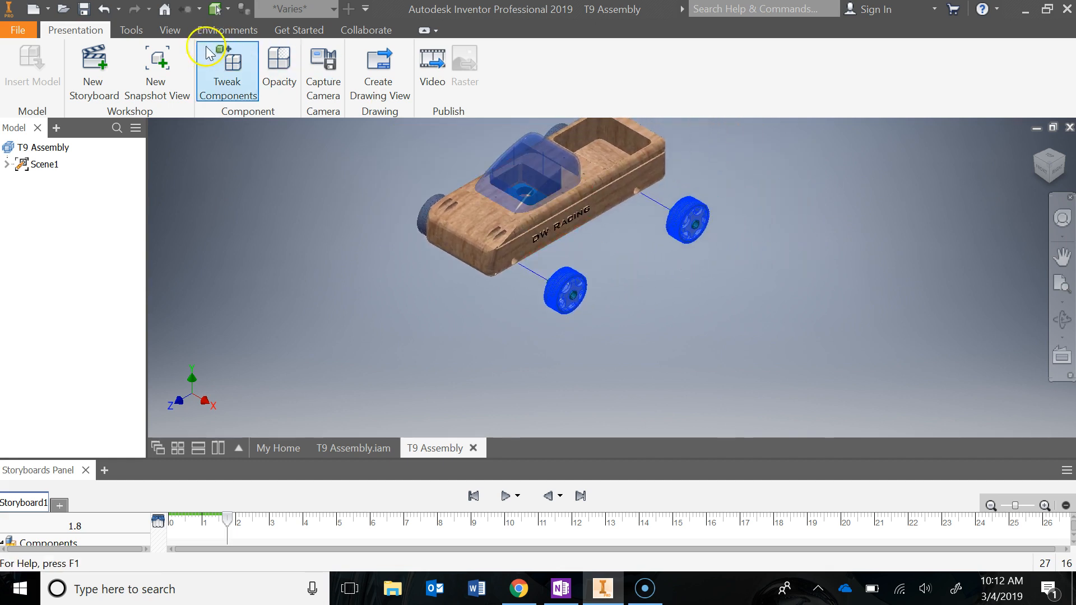
# Step: Tweak the wheels a further 1.5 outward so the axle sockets show
pyautogui.click(228, 68)
pyautogui.write('1.5')
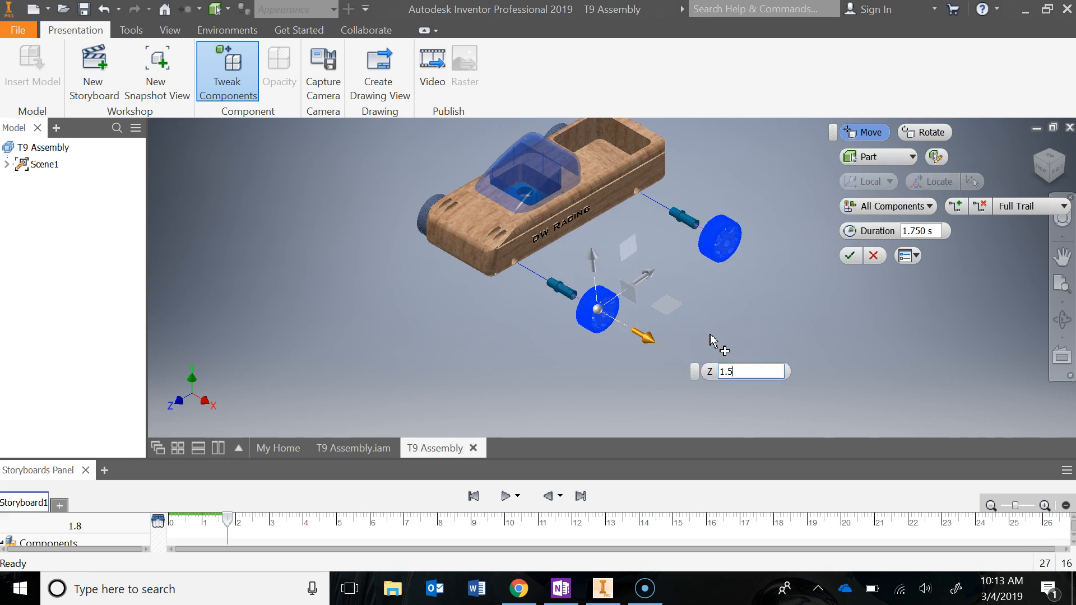
pyautogui.click(849, 255)
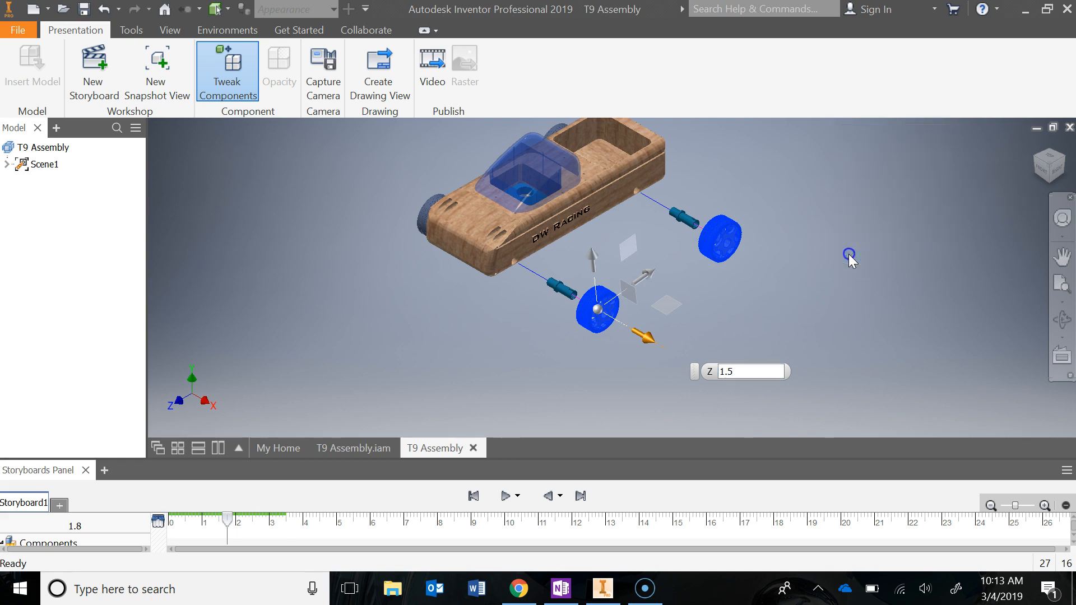
pyautogui.click(754, 304)
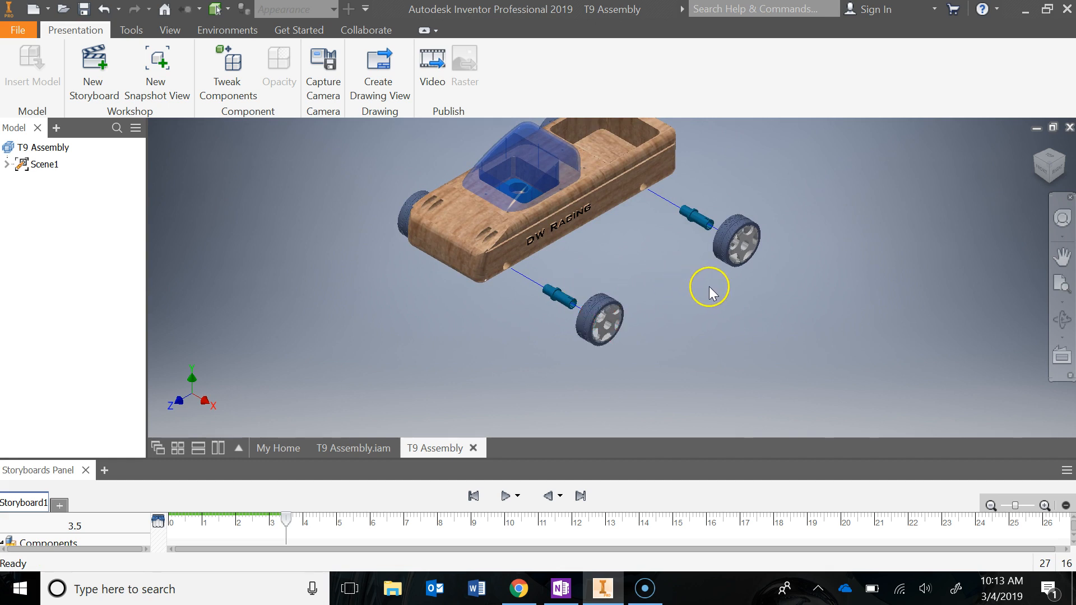
pyautogui.moveTo(692, 270)
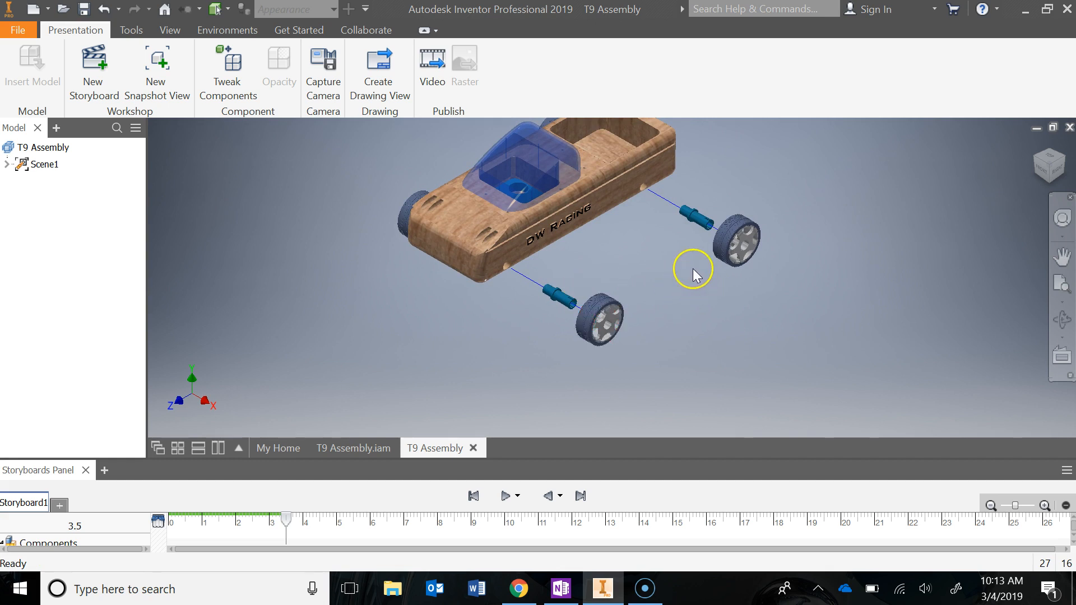
pyautogui.moveTo(617, 227)
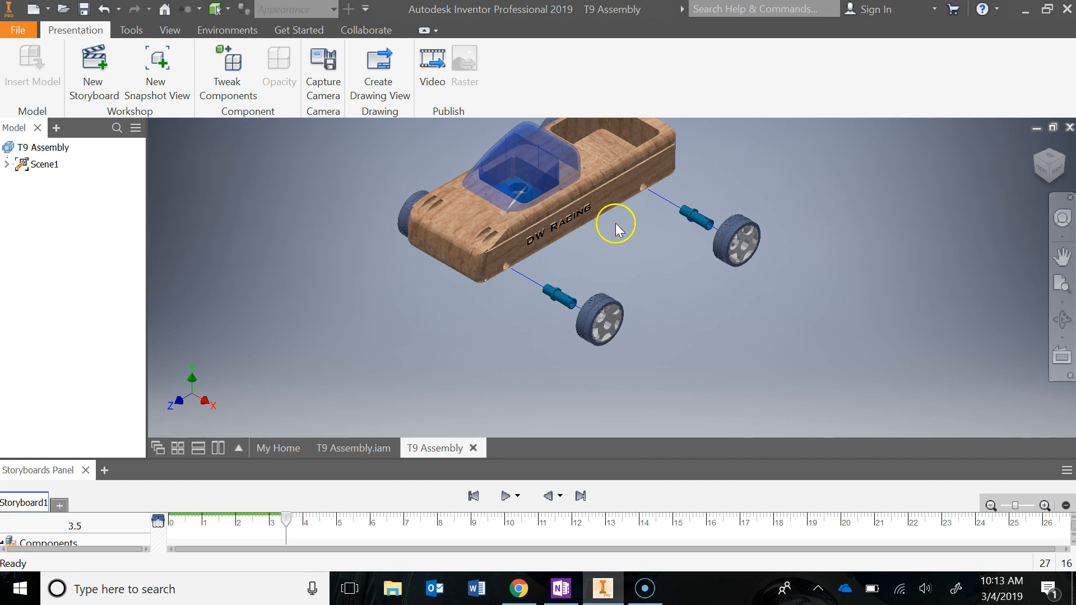
# Step: Tweak the two rubber tires outward along Z, sliding them off their rims
pyautogui.click(600, 314)
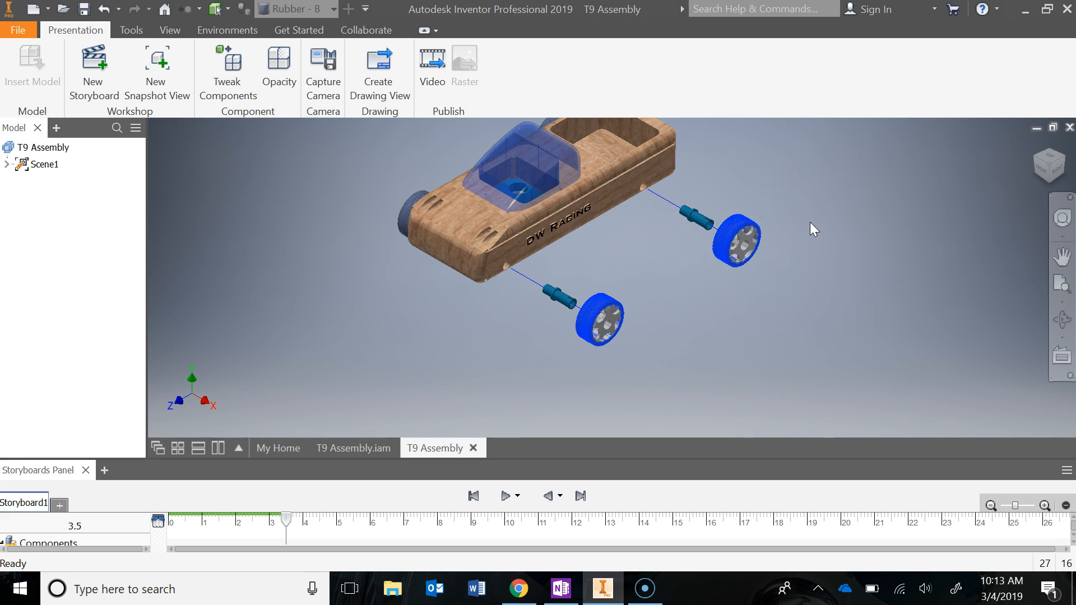
pyautogui.click(227, 70)
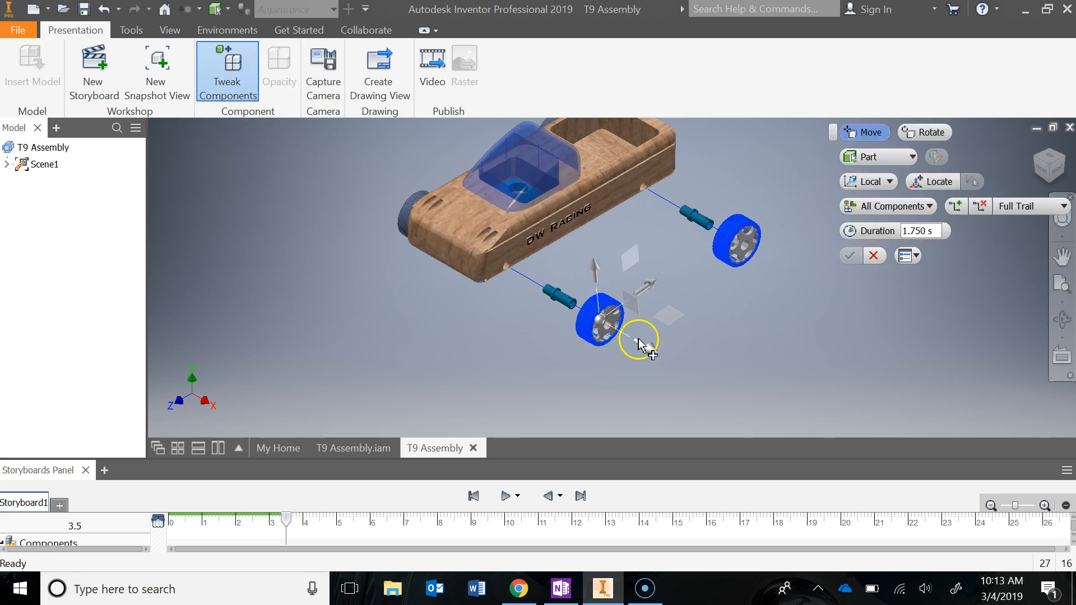
pyautogui.moveTo(640, 341); pyautogui.dragTo(699, 371)
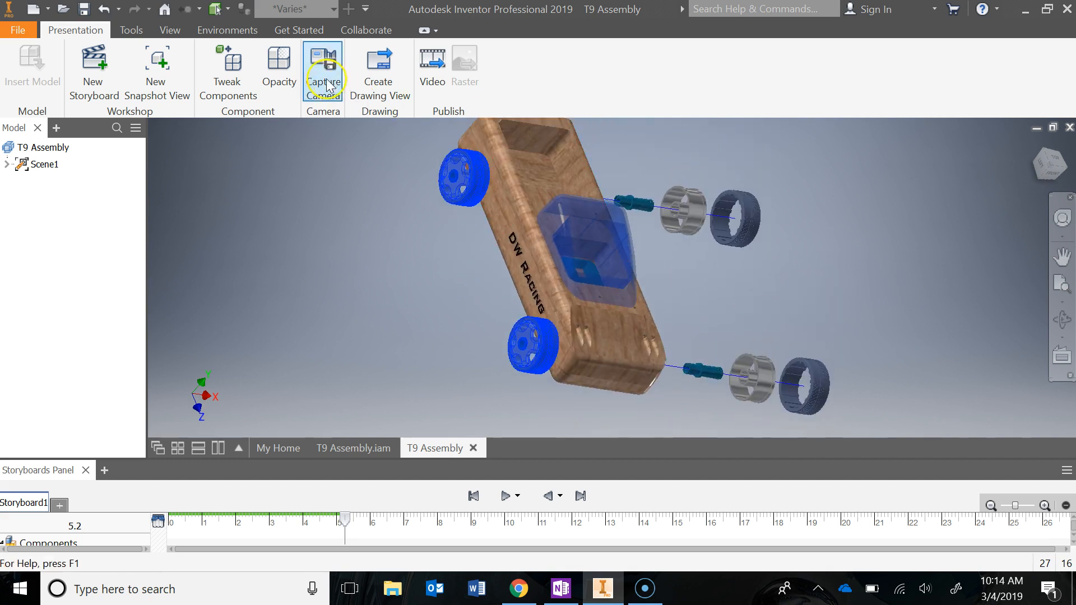
# Step: Tweak the far-side front wheels out from the body by a Z distance of 2 in
pyautogui.click(227, 71)
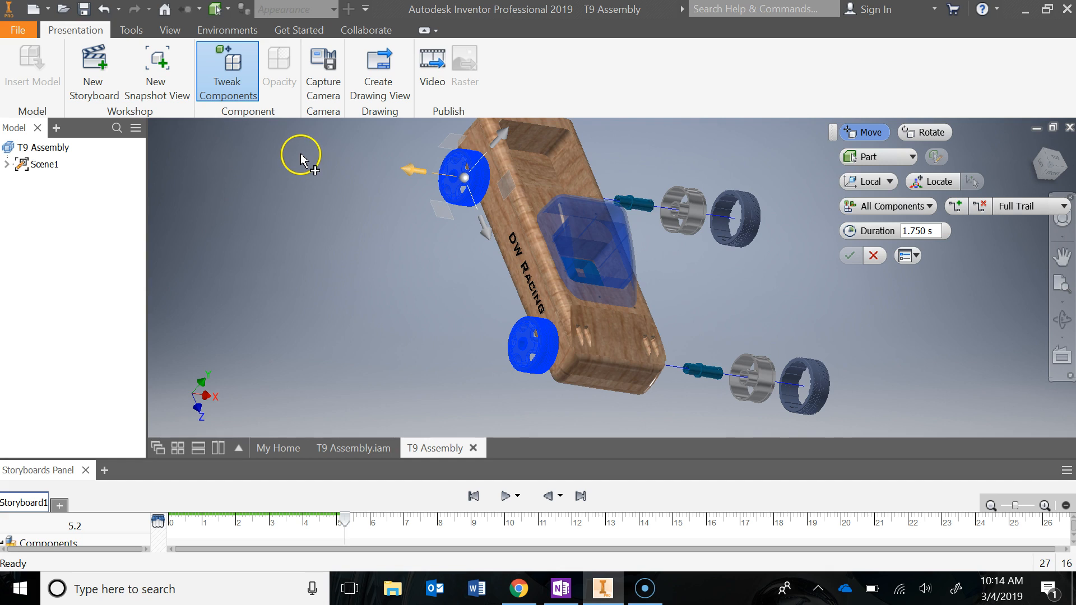
pyautogui.click(485, 588)
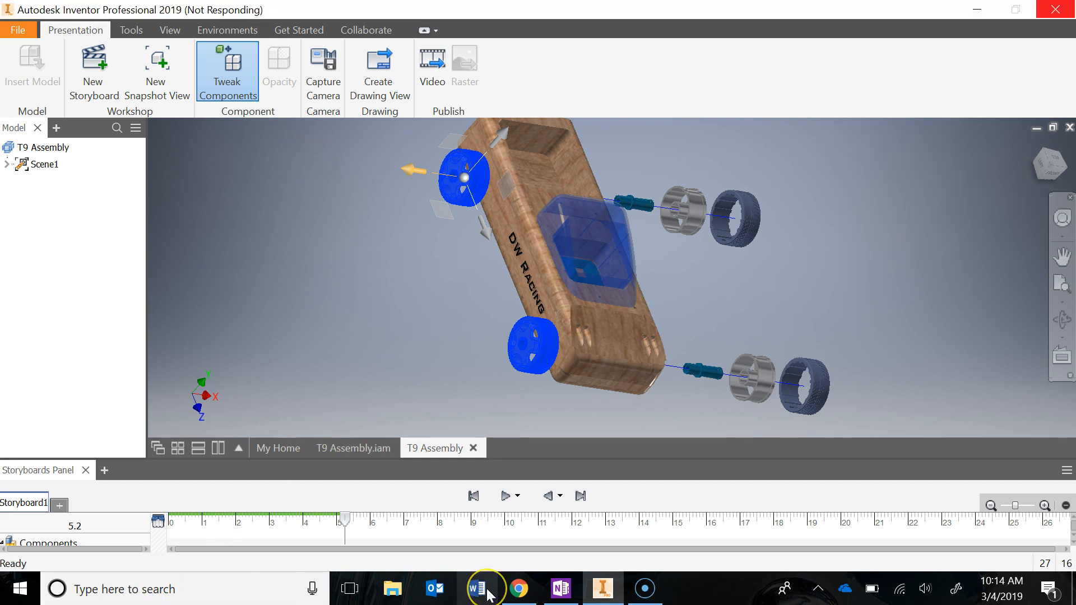
pyautogui.moveTo(486, 589)
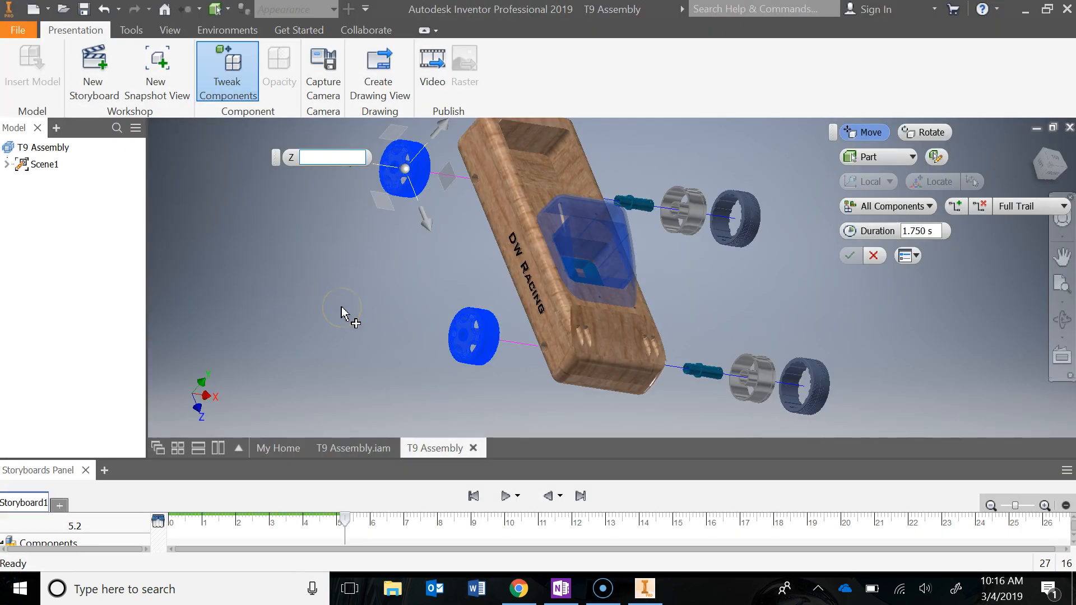
pyautogui.click(333, 157)
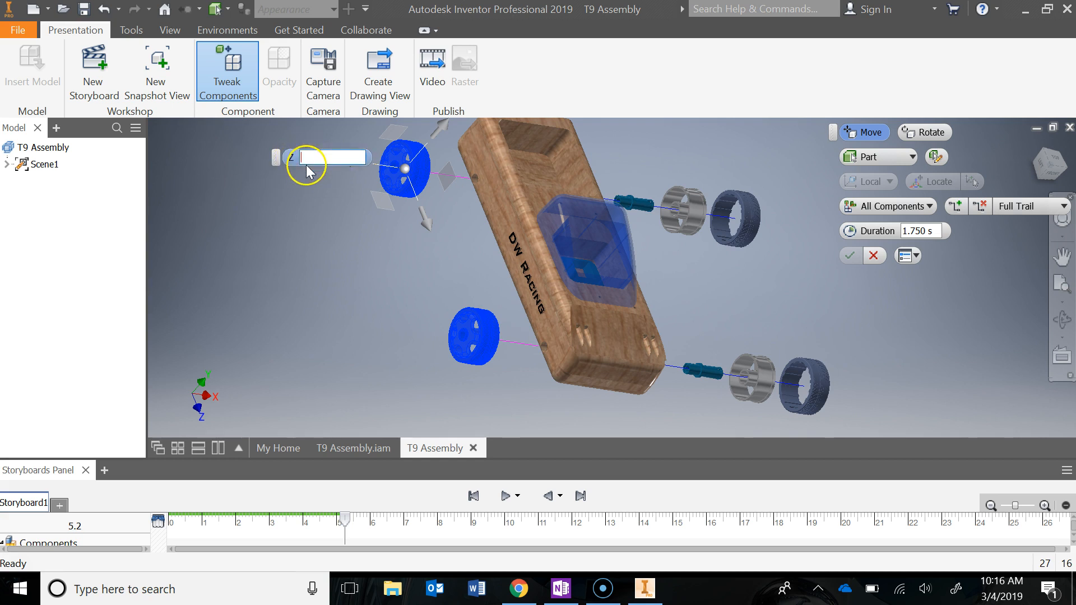
pyautogui.write('2')
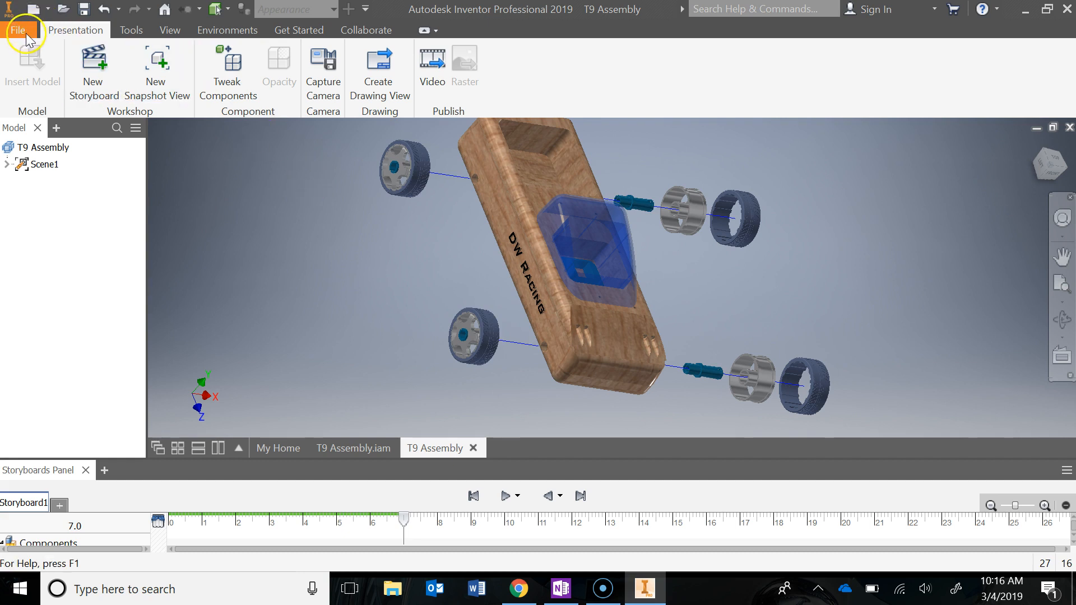
# Step: Save the presentation as 'T9 Exploded Assembly' in Desktop > T-9 Automoblox
pyautogui.click(17, 29)
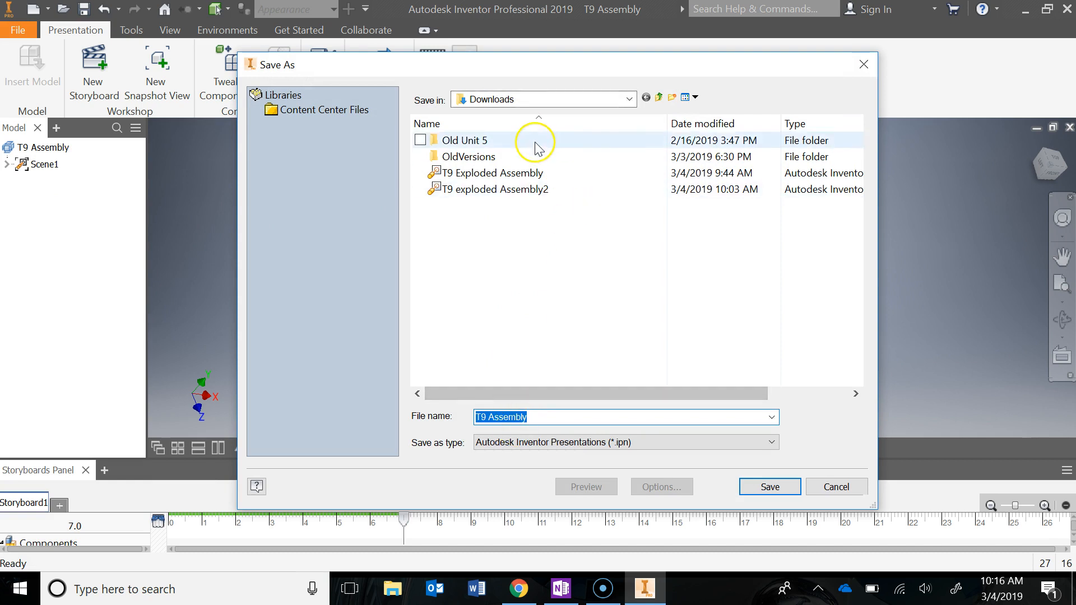
pyautogui.click(626, 99)
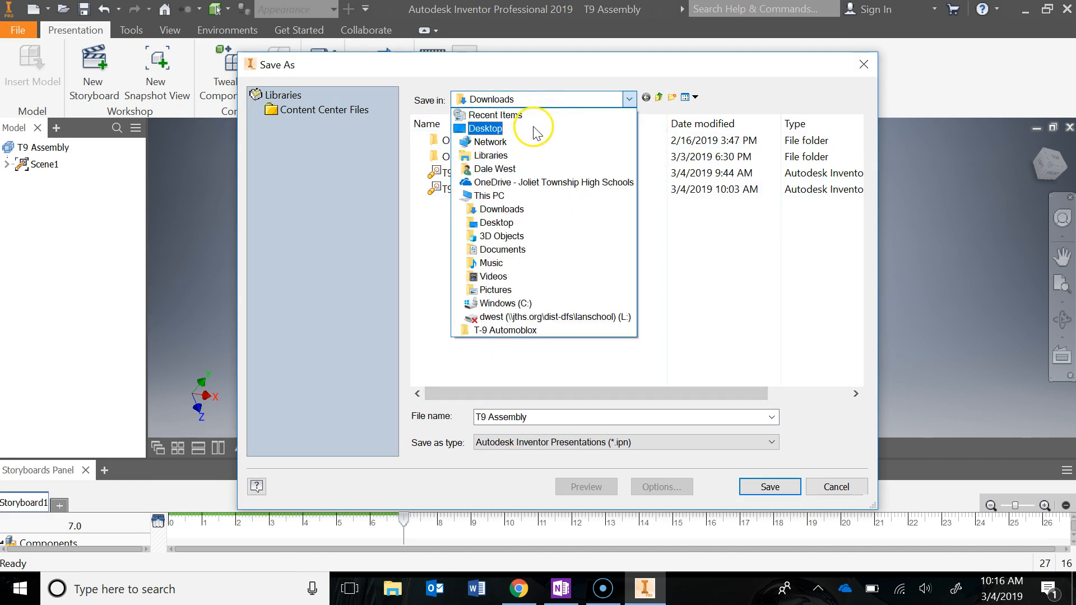
pyautogui.click(487, 128)
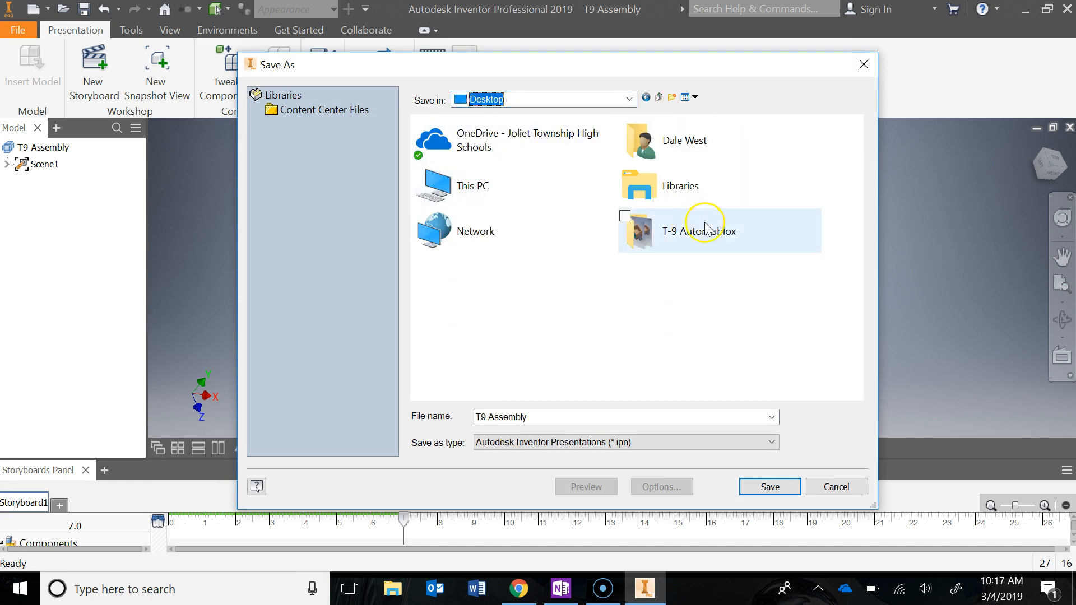
pyautogui.doubleClick(698, 230)
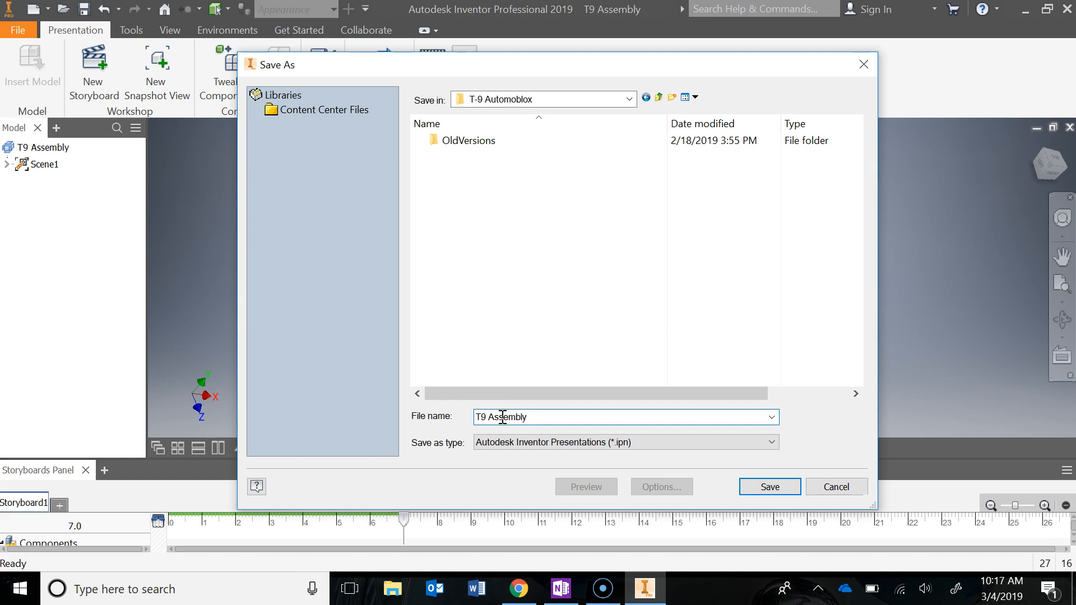
pyautogui.write('Exploded')
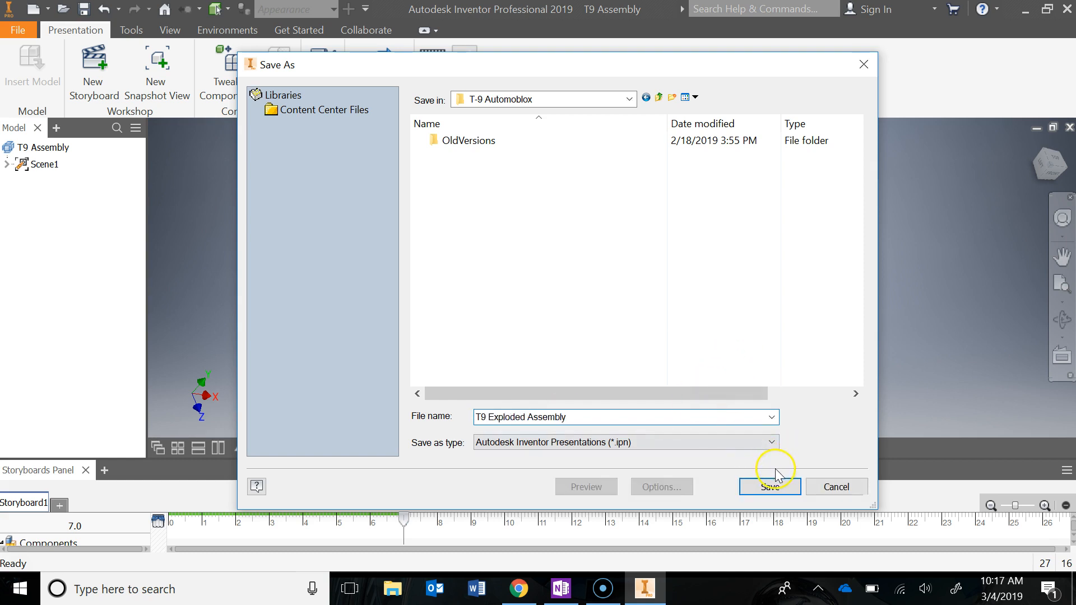
pyautogui.click(769, 486)
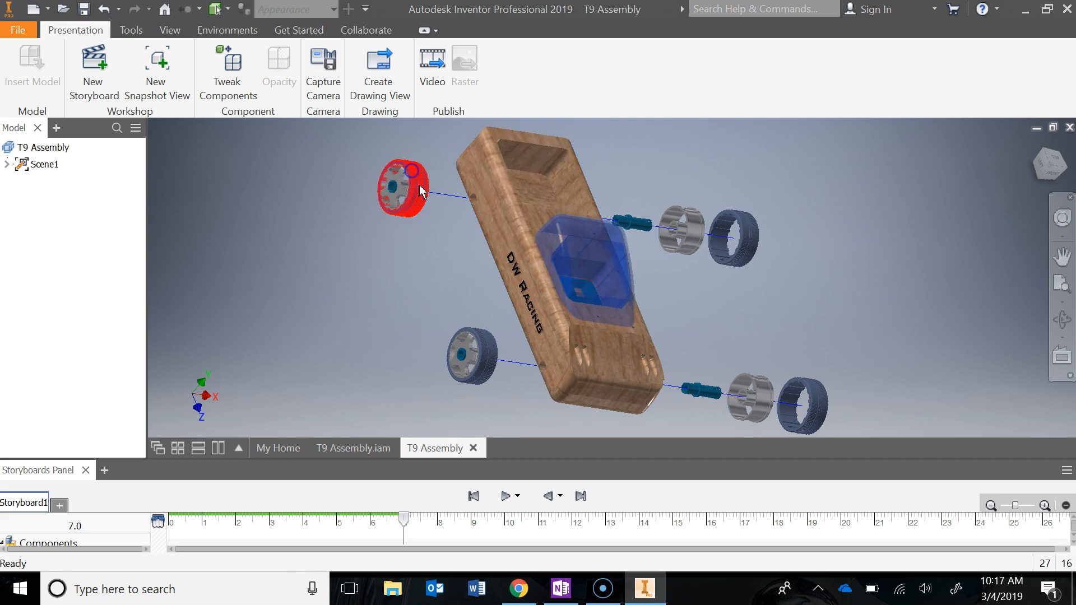
# Step: Tweak both front wheels a further 1.5 in along Z so the sockets show, then pick the front tire
pyautogui.click(403, 168)
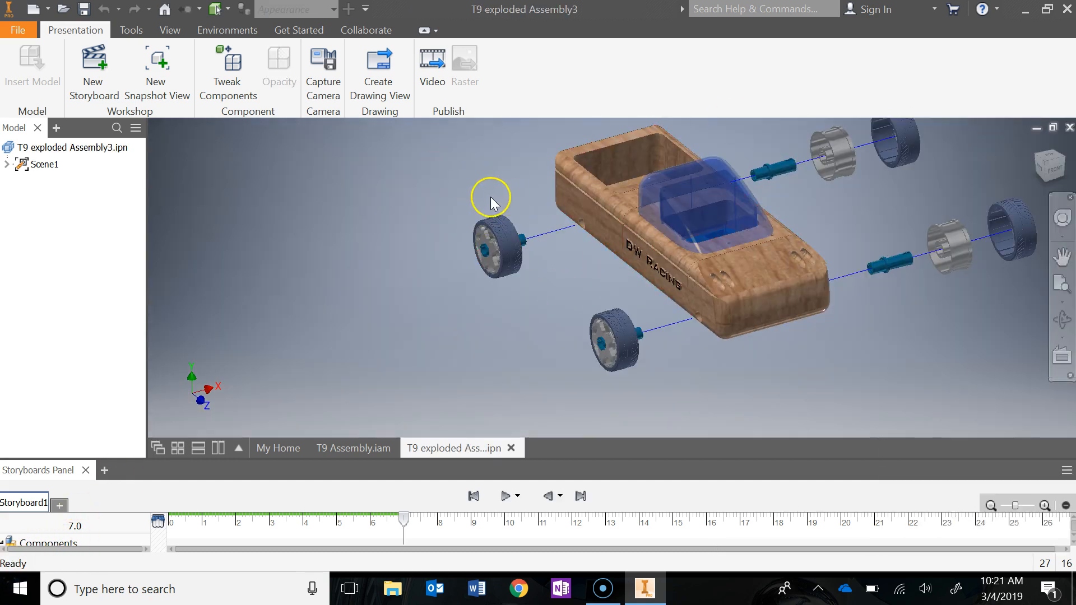
pyautogui.click(498, 246)
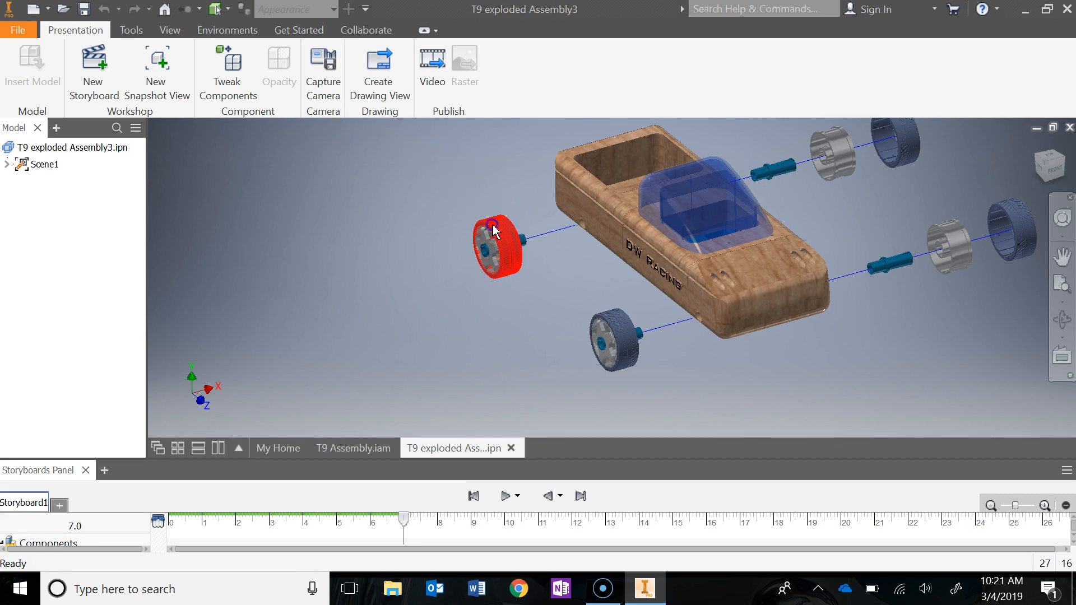
pyautogui.click(616, 336)
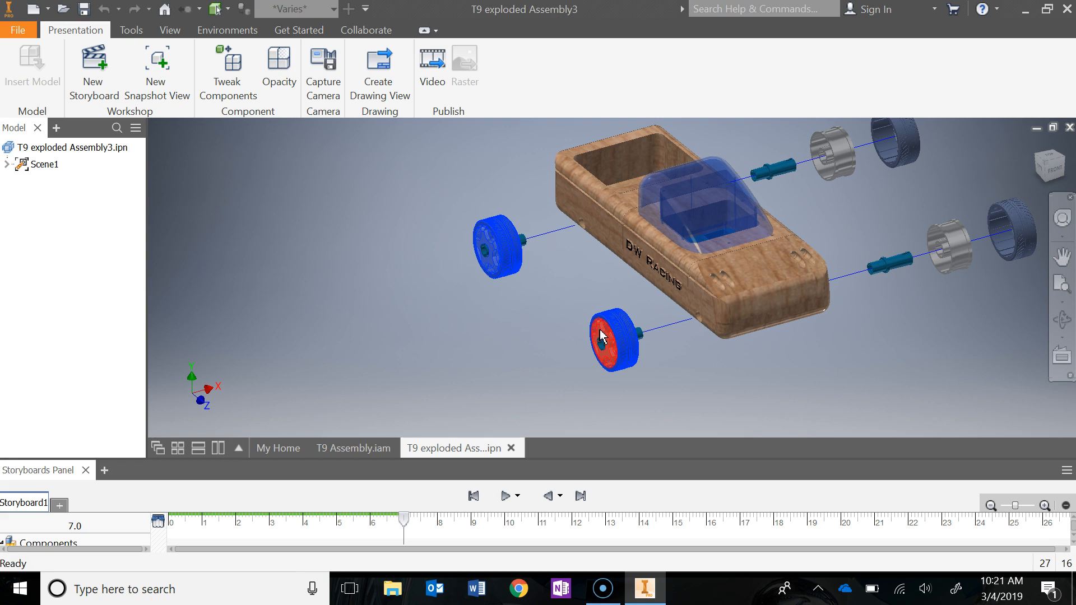
pyautogui.click(227, 70)
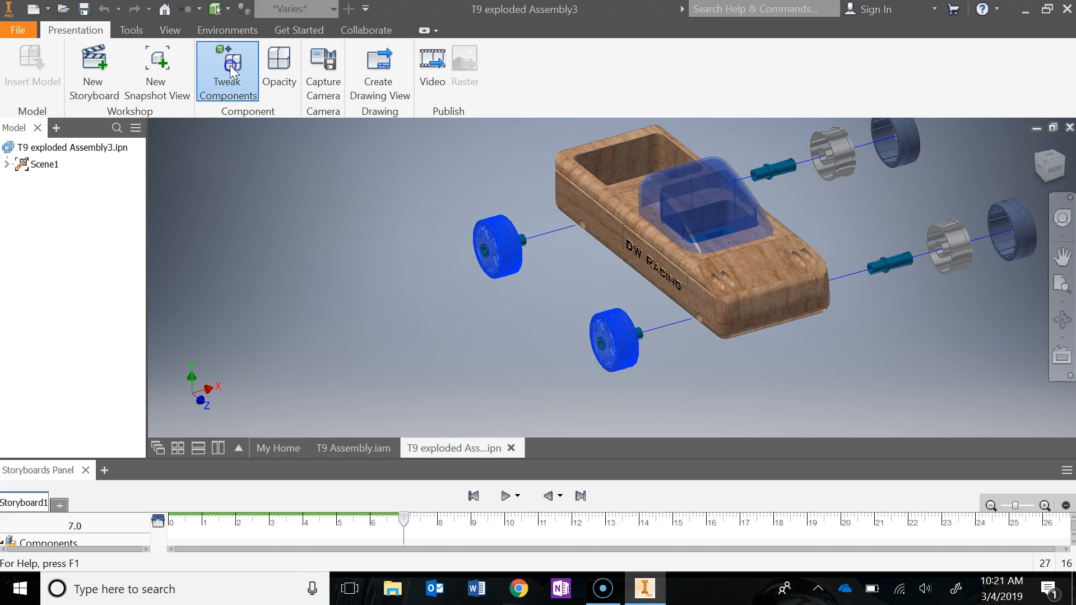
pyautogui.click(227, 71)
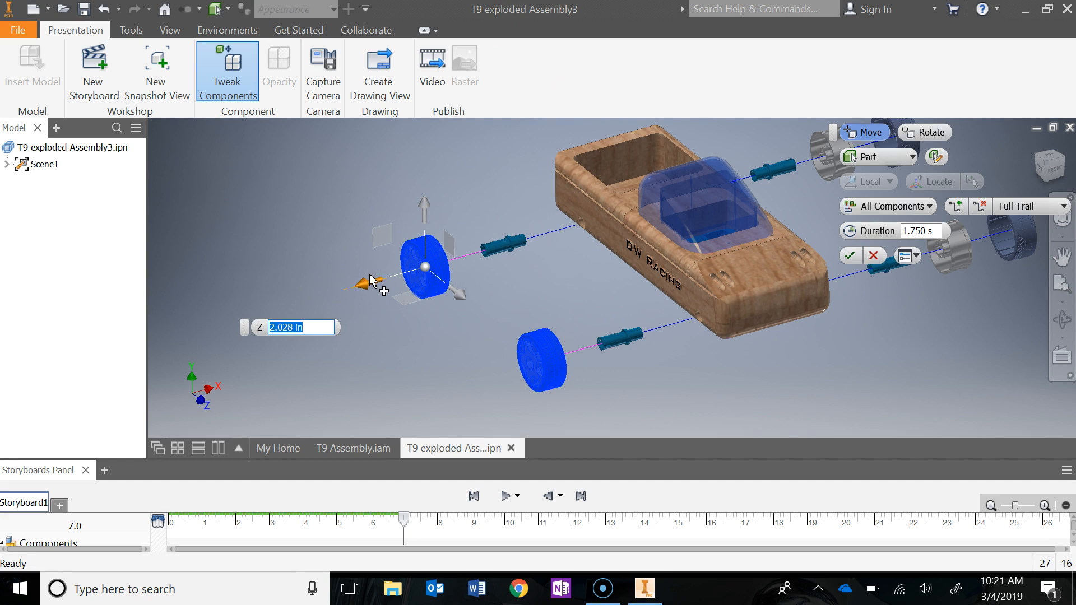
pyautogui.write('1.5')
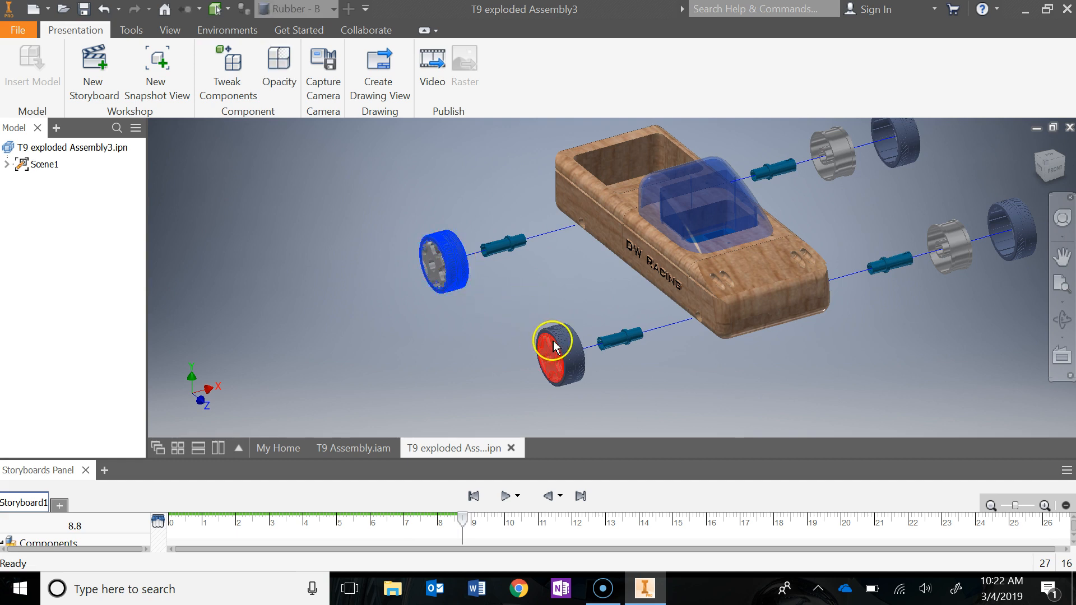
pyautogui.click(228, 71)
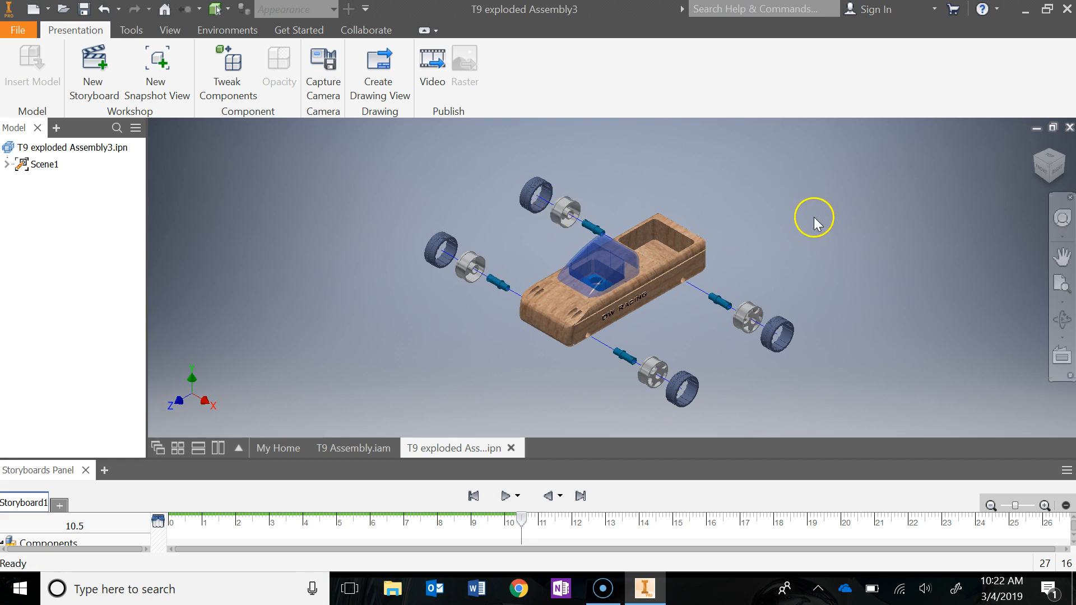
pyautogui.moveTo(447, 340)
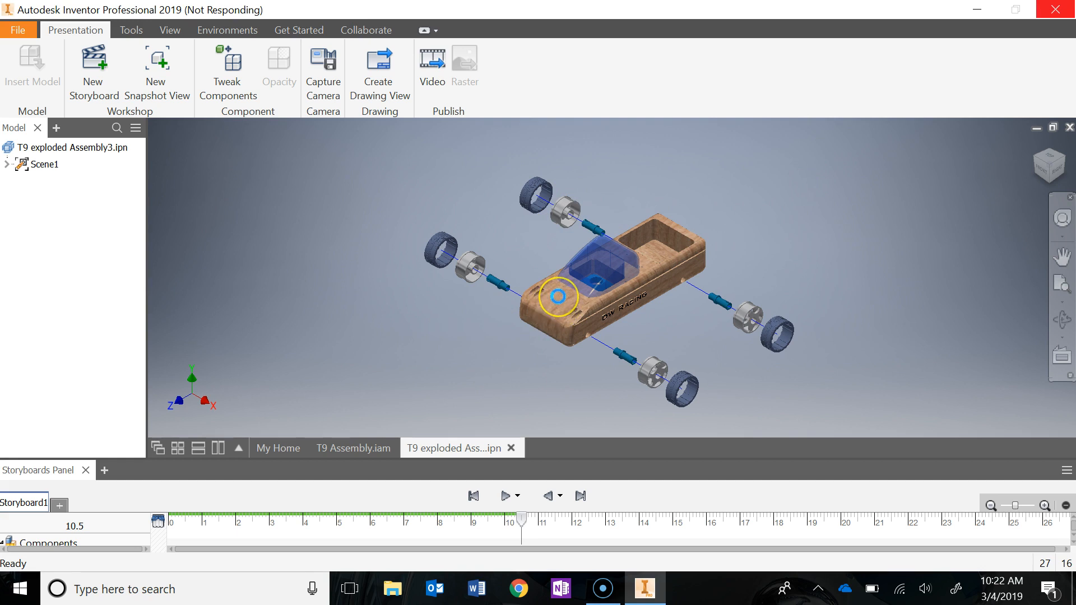
# Step: Drag the front body block out from the car along Z and confirm its position
pyautogui.click(559, 307)
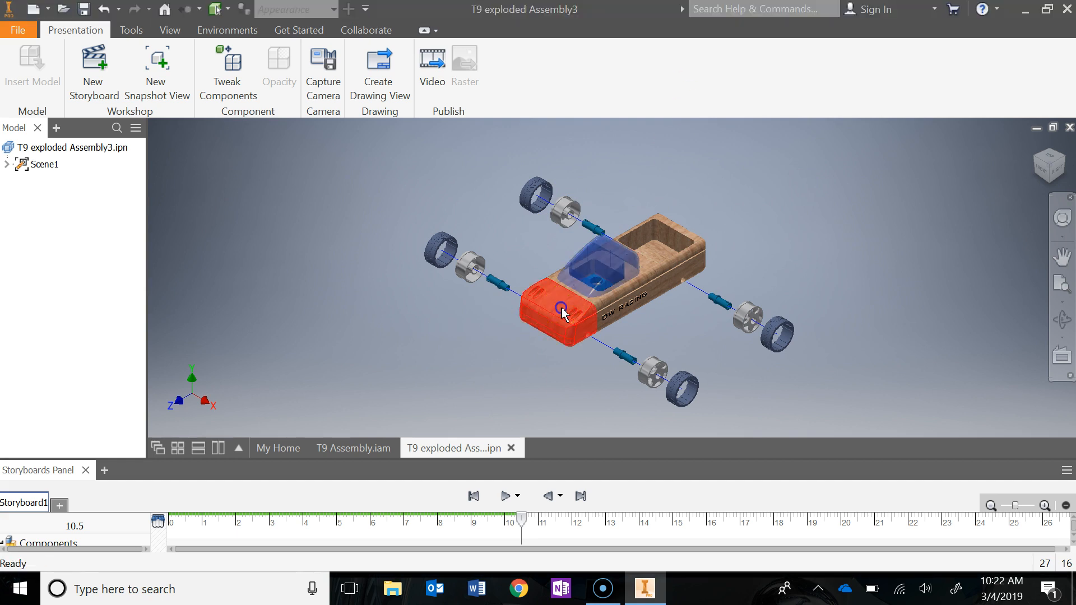
pyautogui.click(227, 71)
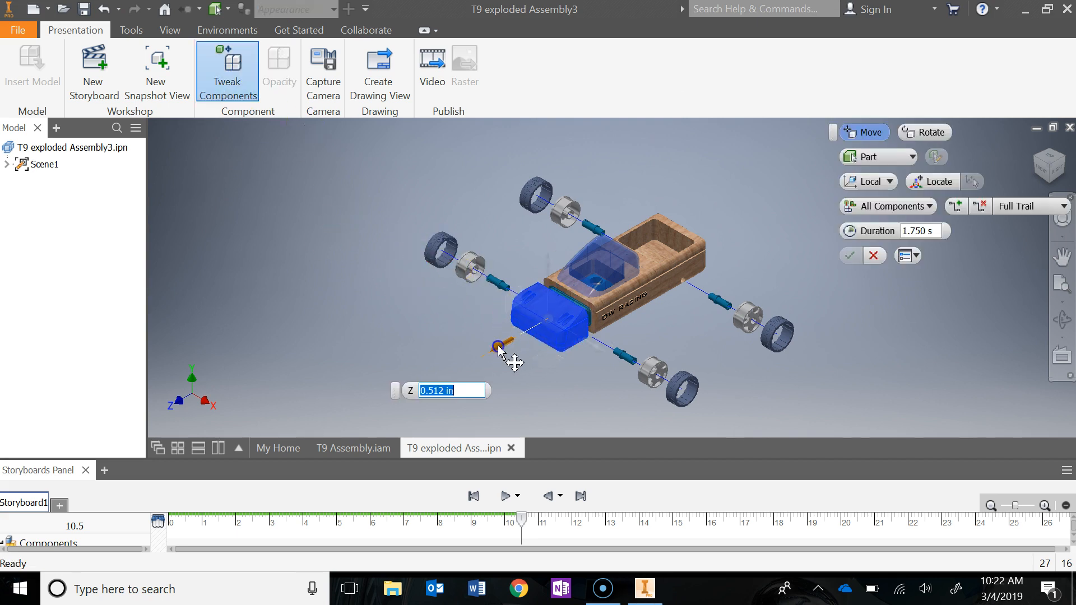
pyautogui.moveTo(499, 345); pyautogui.dragTo(455, 368)
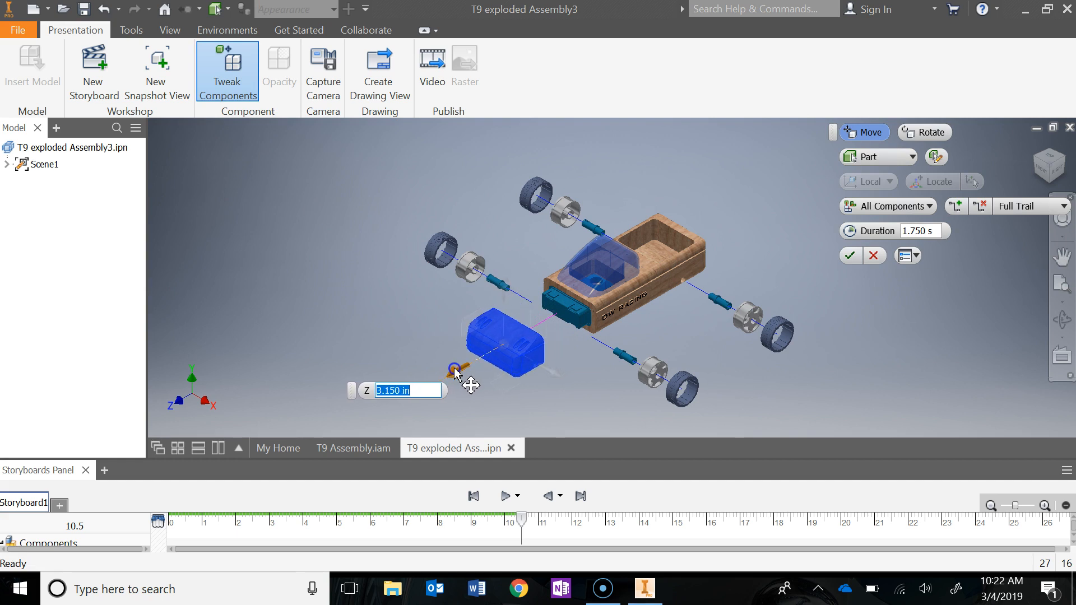
pyautogui.moveTo(453, 371); pyautogui.dragTo(470, 343)
pyautogui.write('7')
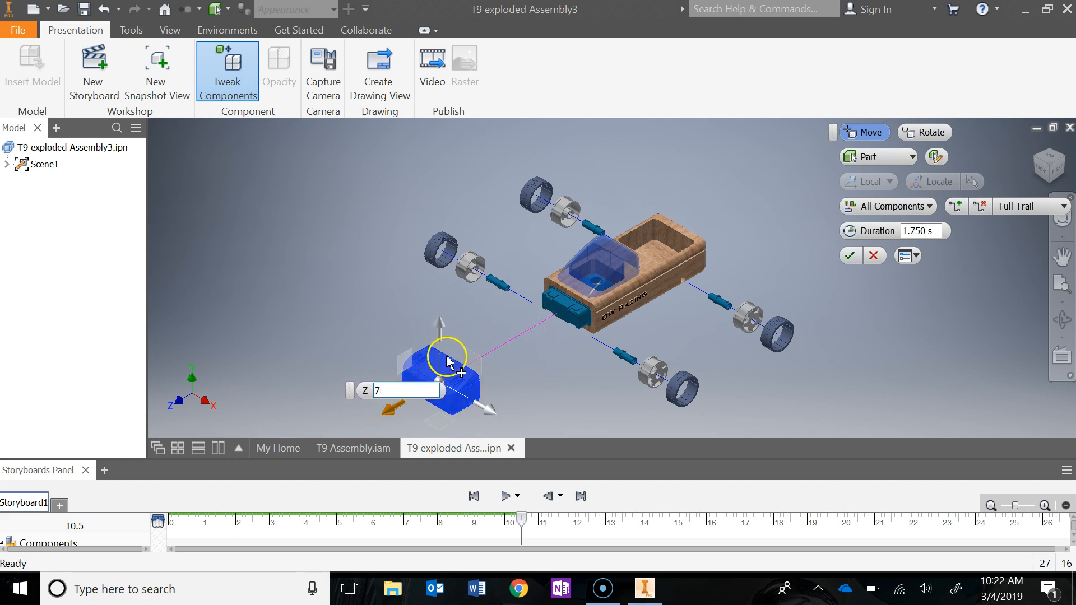
pyautogui.click(851, 256)
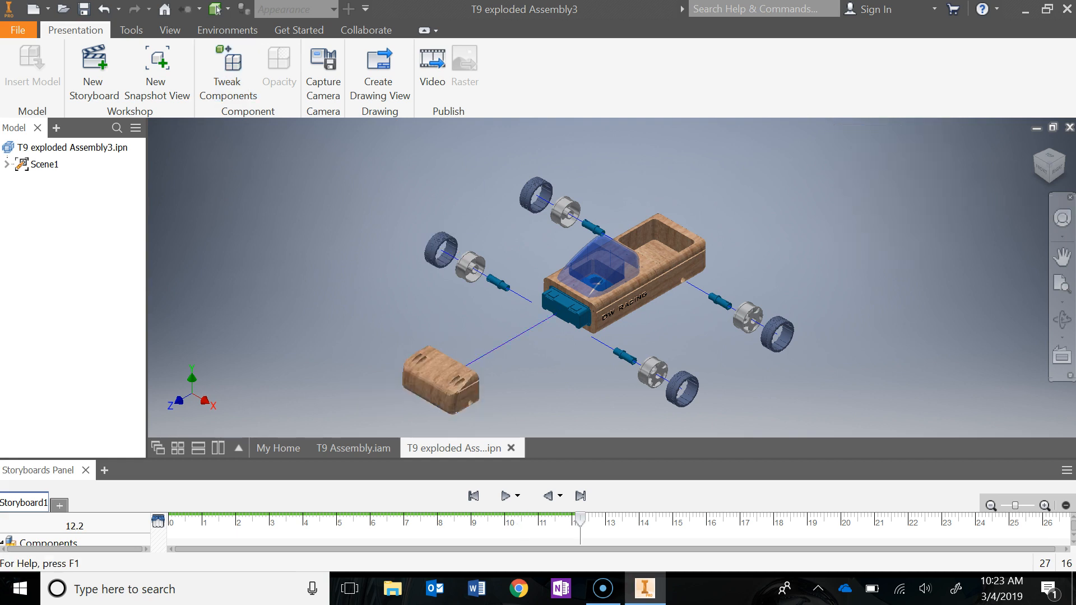
# Step: Tweak the front socket and adjust transparency of the part still inside the front opening
pyautogui.click(565, 307)
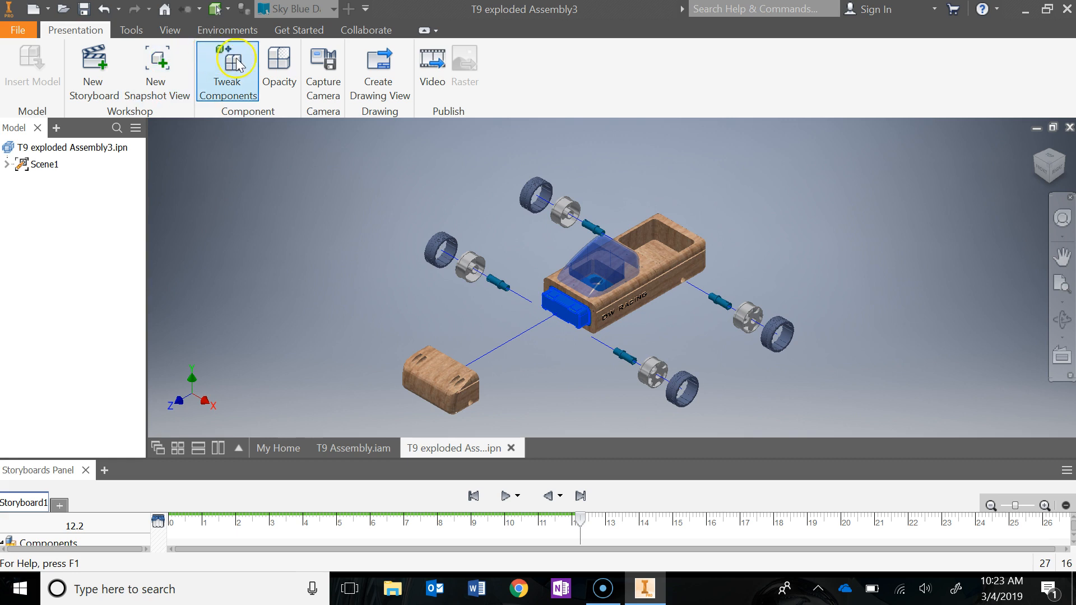
pyautogui.click(226, 69)
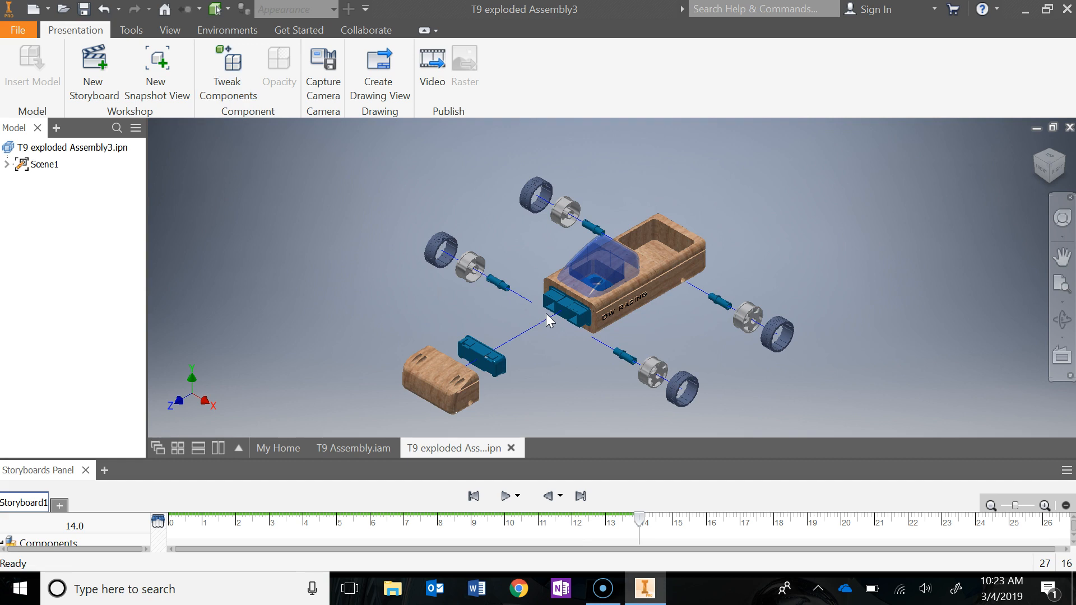
pyautogui.click(566, 305)
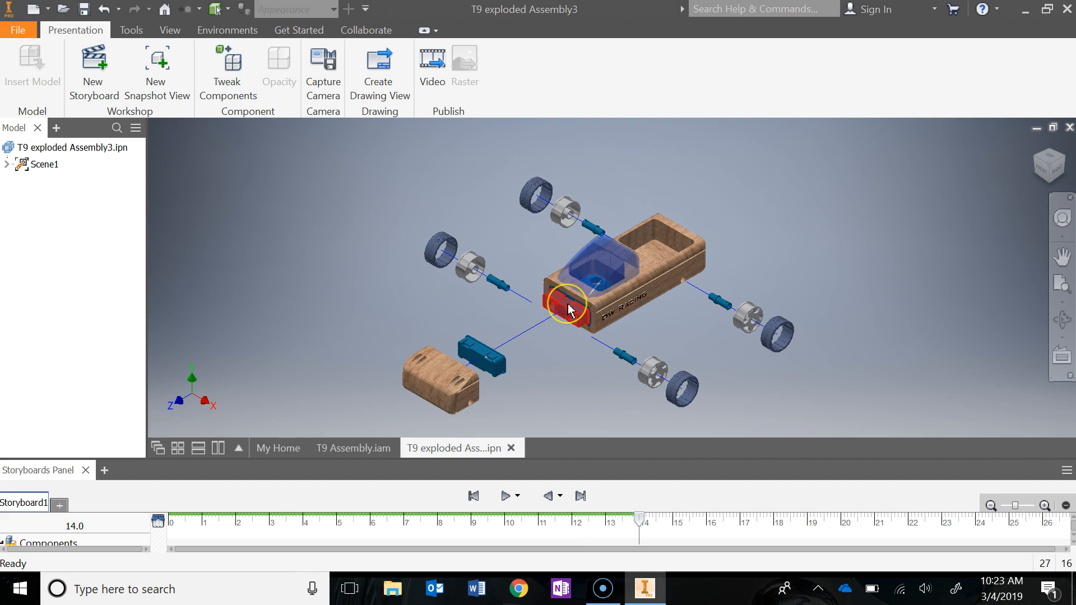
pyautogui.click(278, 65)
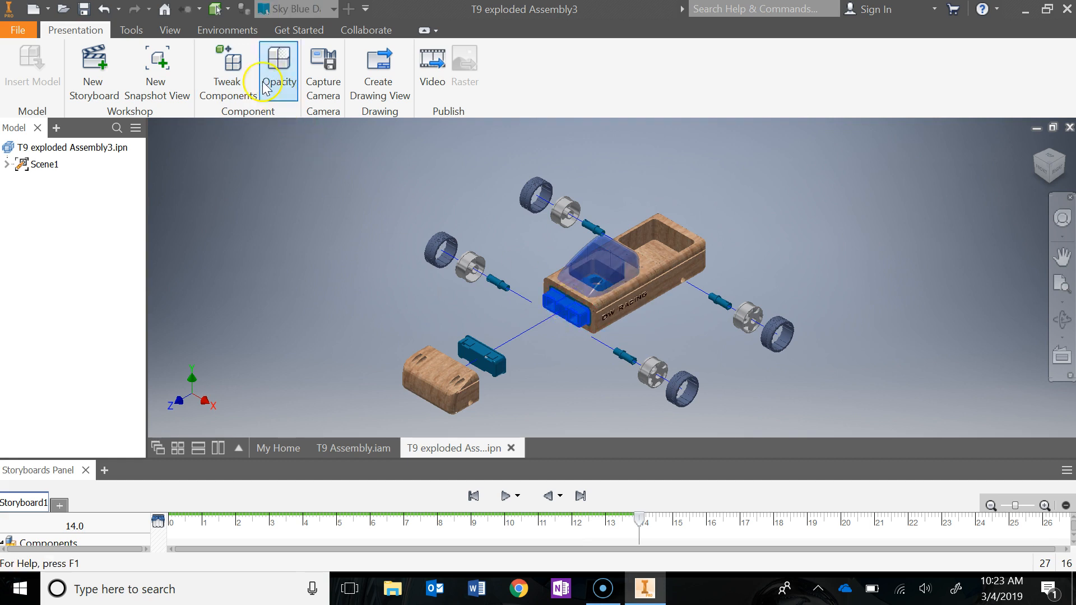
pyautogui.click(228, 70)
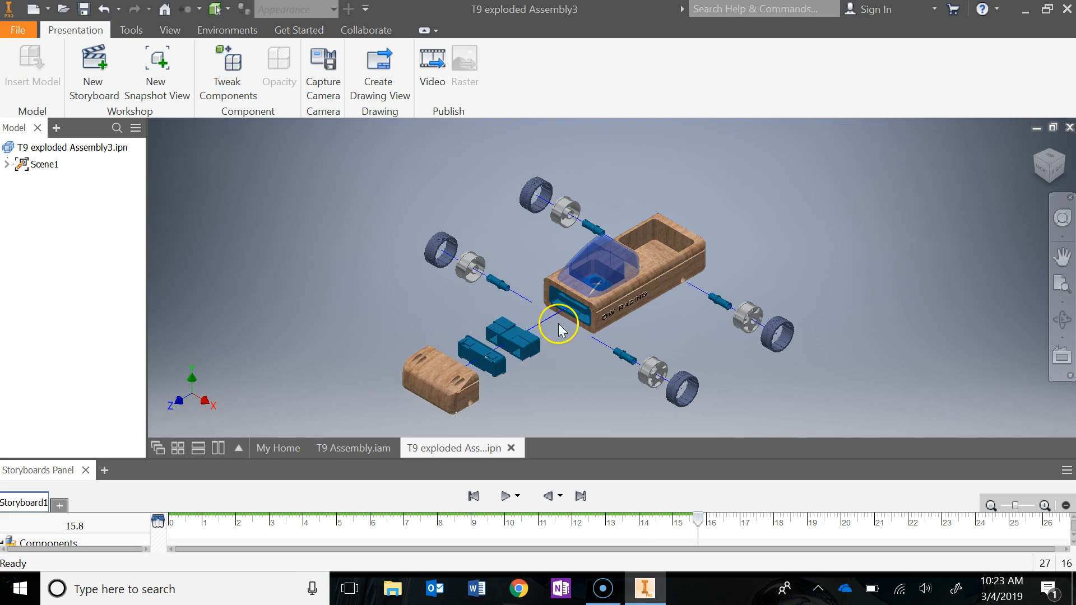
# Step: Move the socket inside the body's front 1 in along Z toward the front block
pyautogui.click(227, 69)
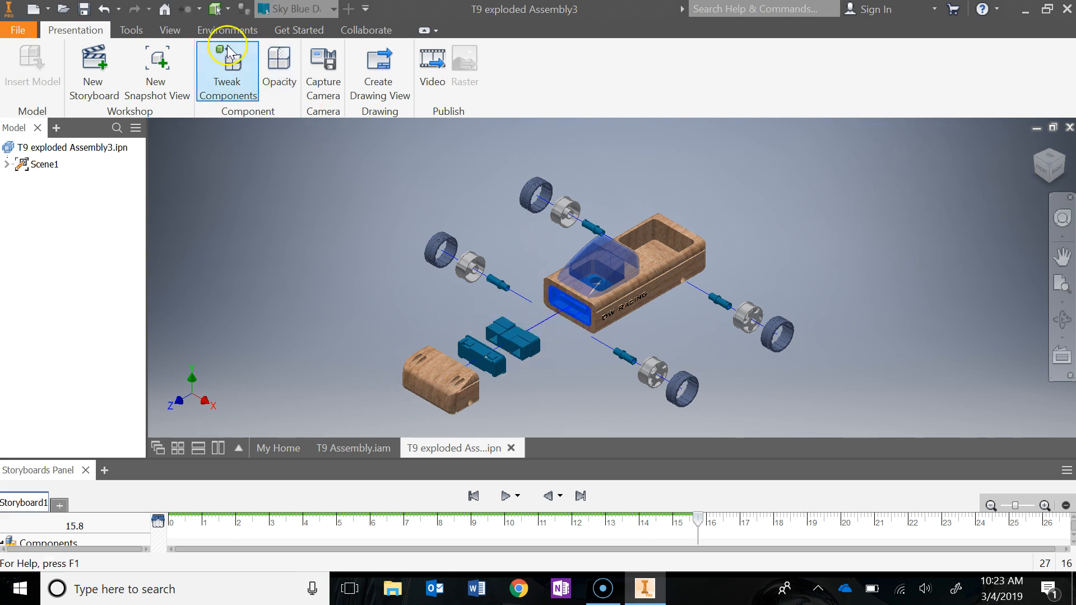
pyautogui.click(227, 71)
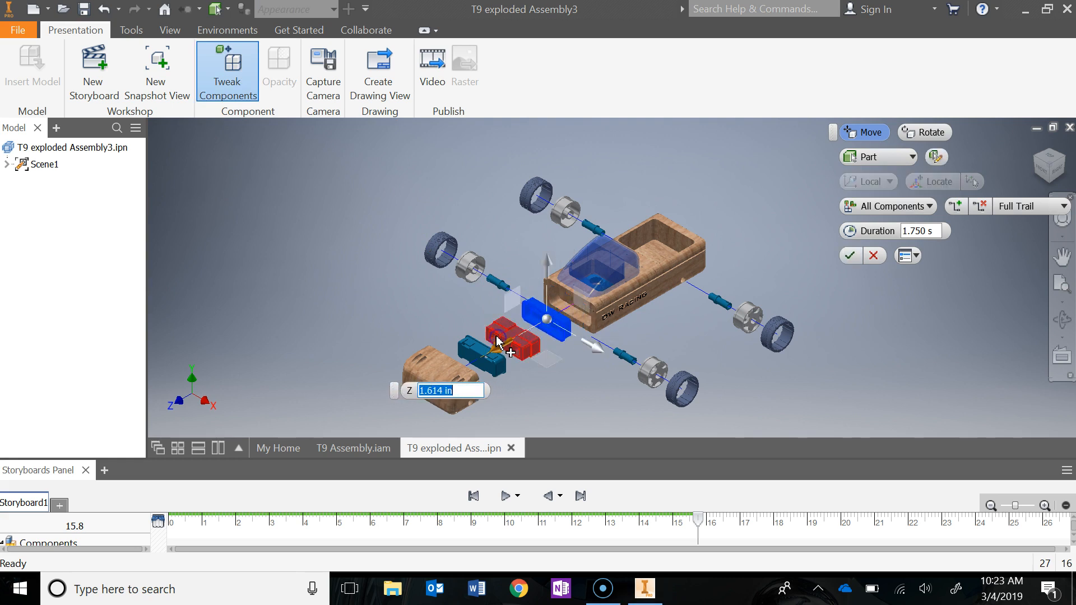
pyautogui.write('1.')
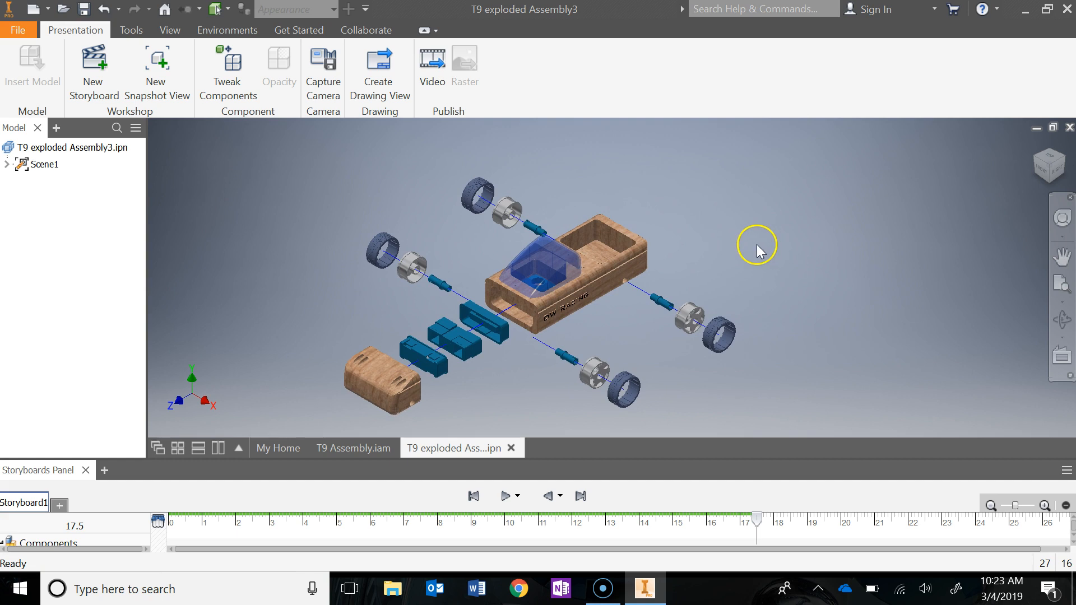
# Step: Tweak the rear body block away from the car and close in on the rear of the body
pyautogui.click(611, 247)
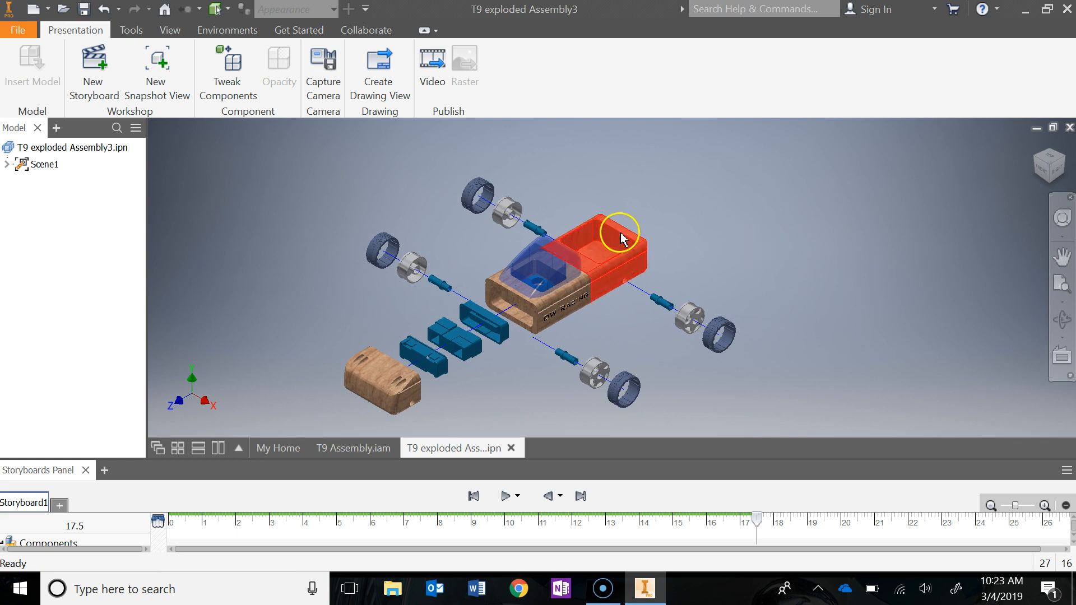
pyautogui.click(80, 9)
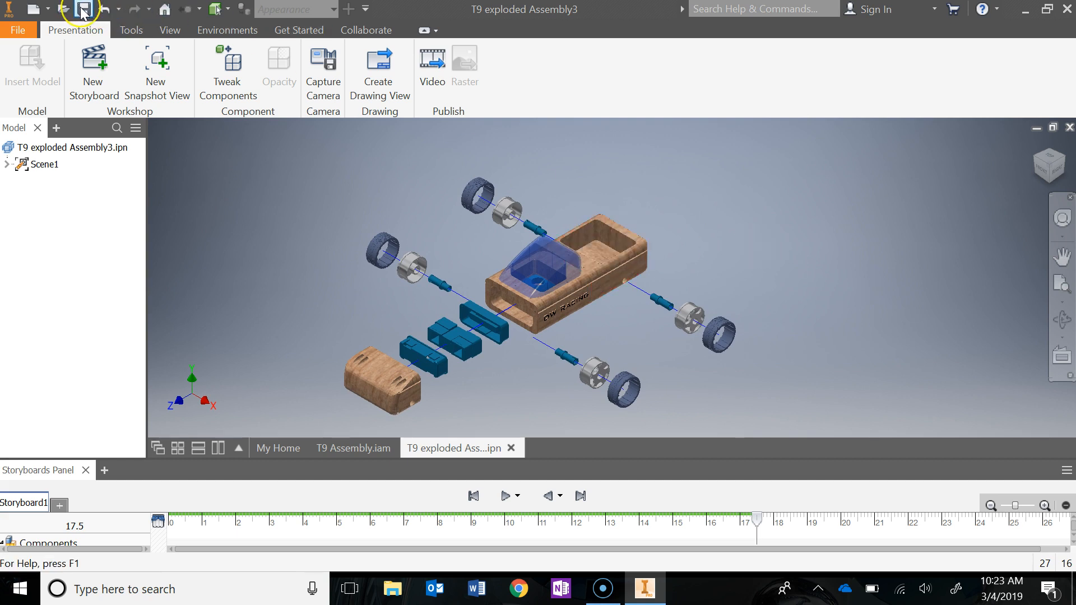
pyautogui.click(621, 240)
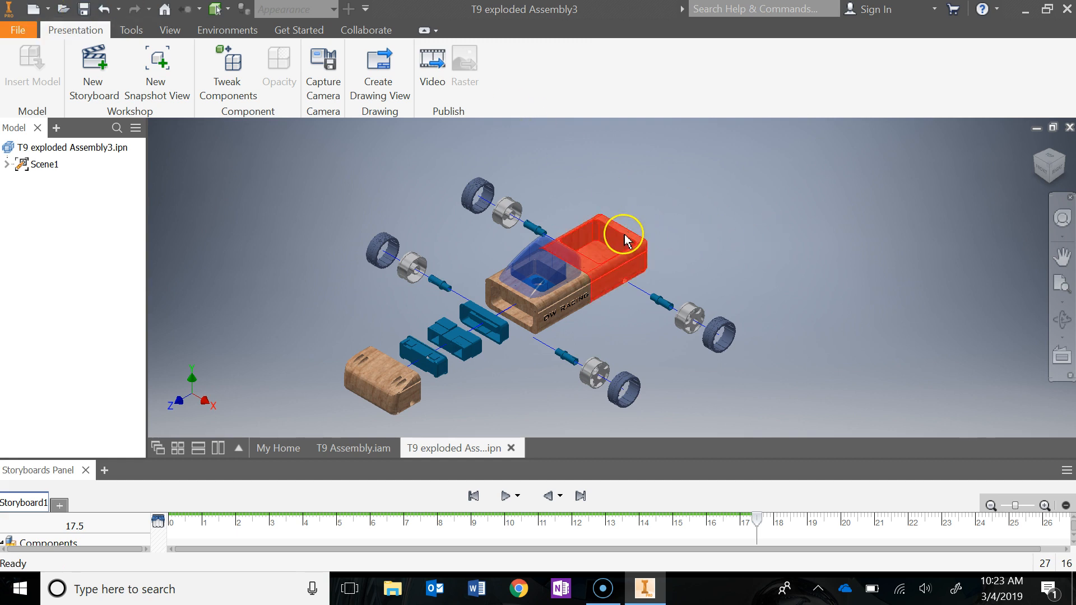
pyautogui.click(227, 69)
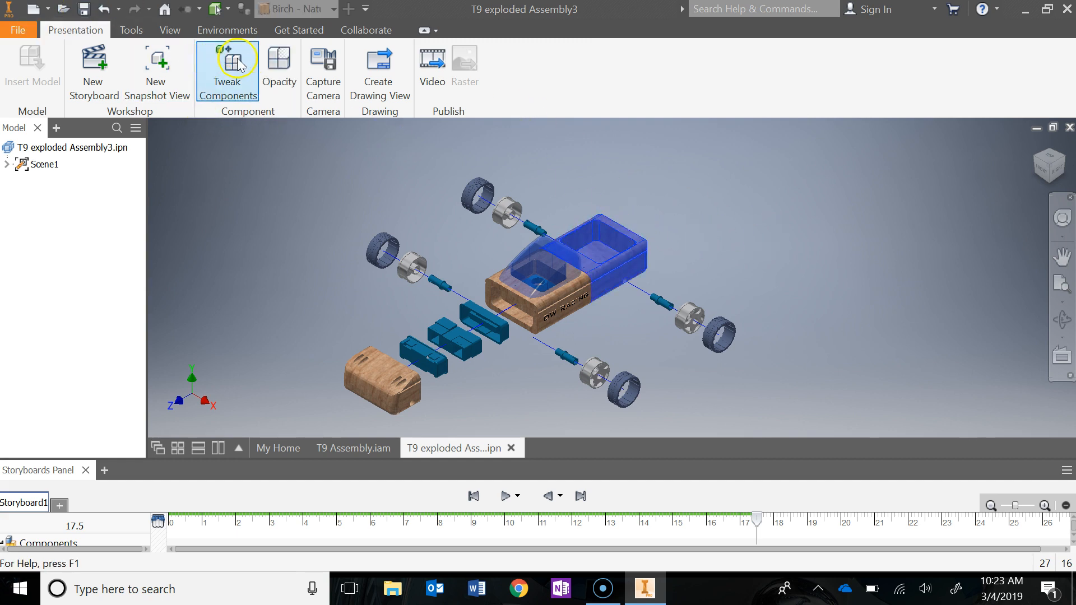
pyautogui.click(228, 71)
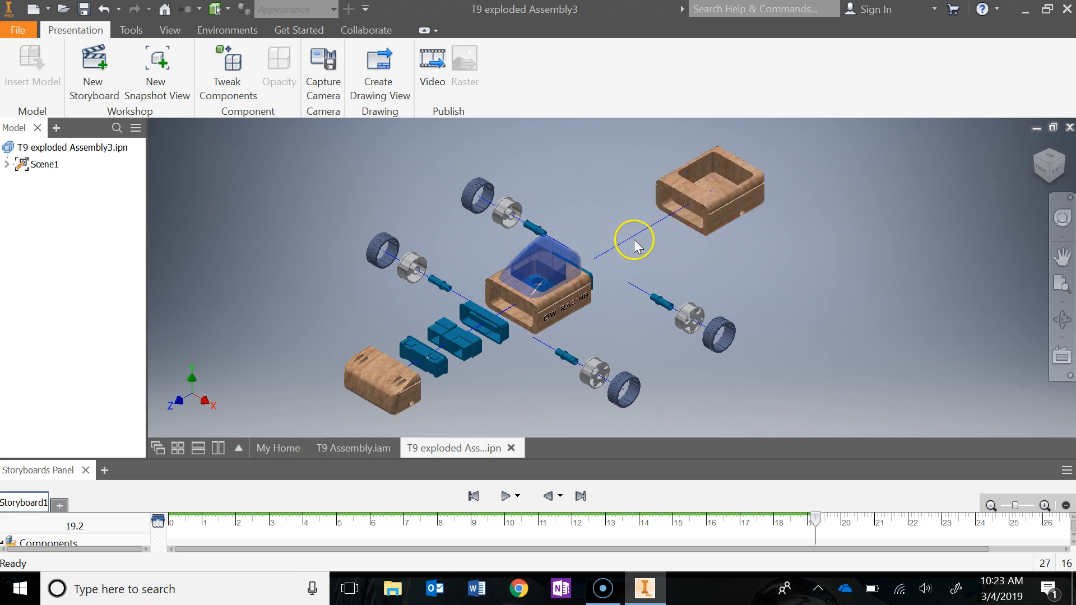
pyautogui.moveTo(631, 243); pyautogui.dragTo(583, 268)
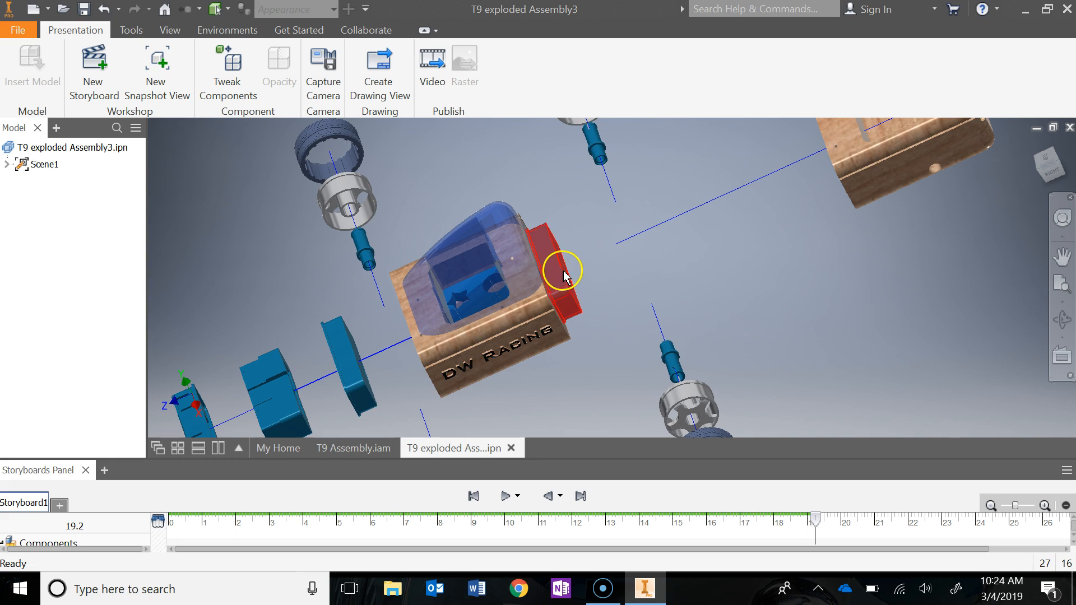
# Step: Pull the socket at the body's rear out toward the rear block
pyautogui.click(228, 68)
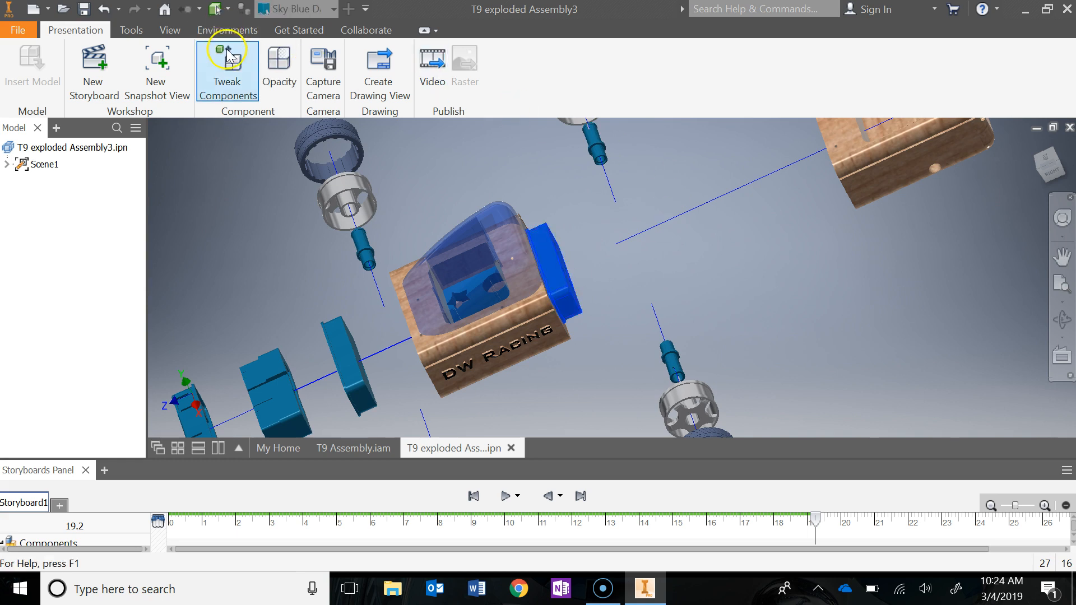
pyautogui.click(227, 71)
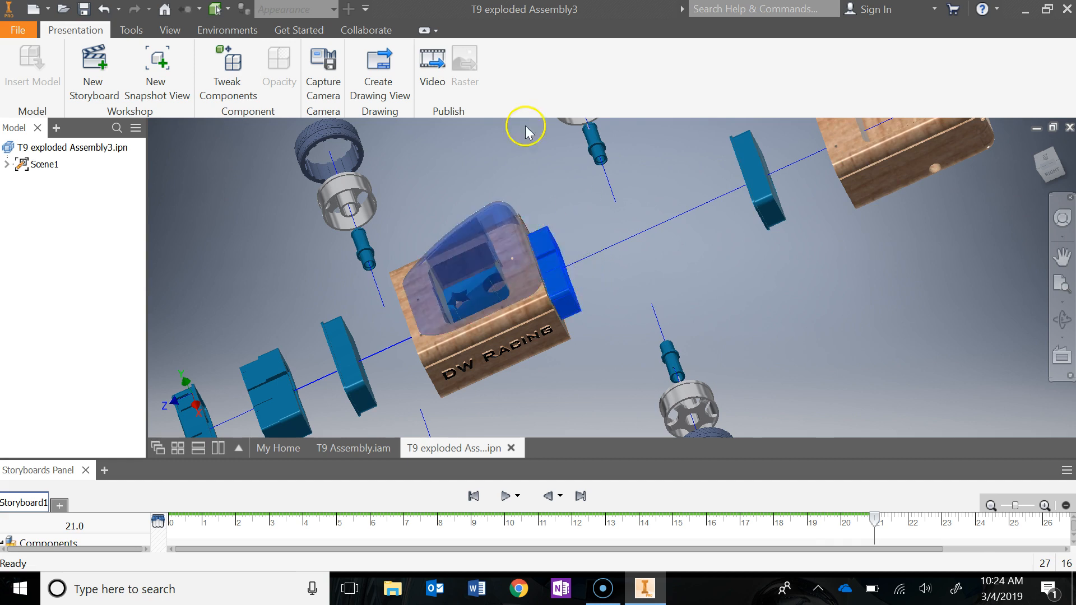
pyautogui.click(228, 70)
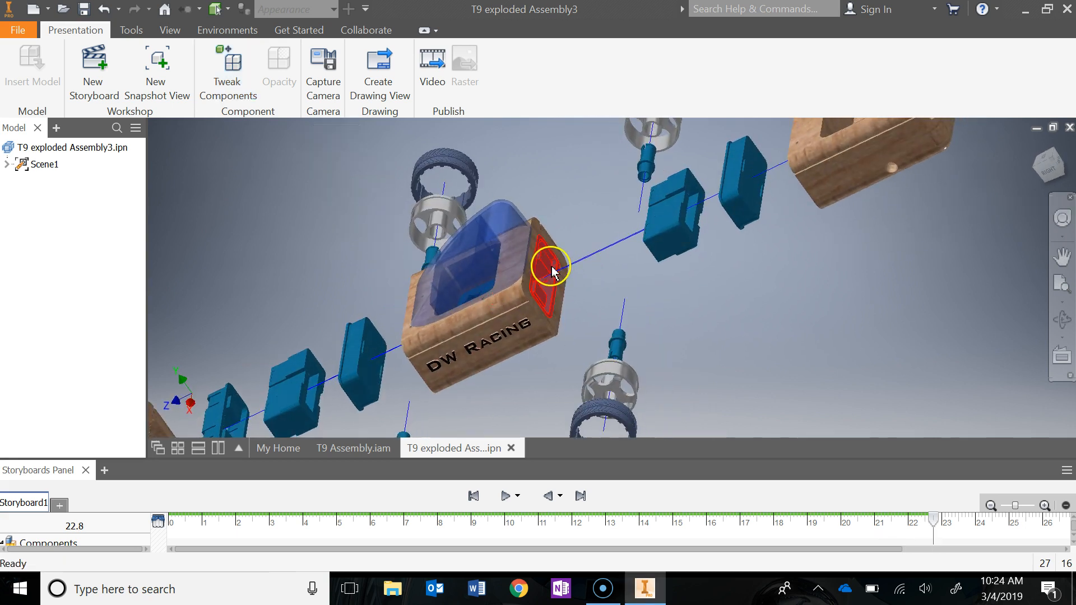
# Step: Move the remaining rear socket -1.89 in along Z and confirm its position
pyautogui.click(227, 68)
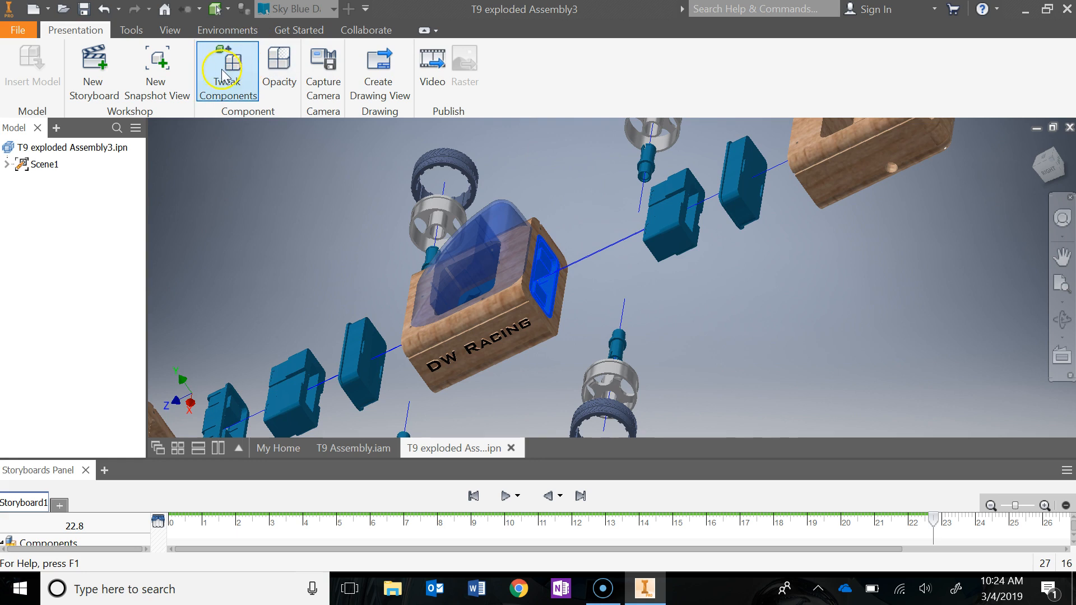
pyautogui.click(228, 71)
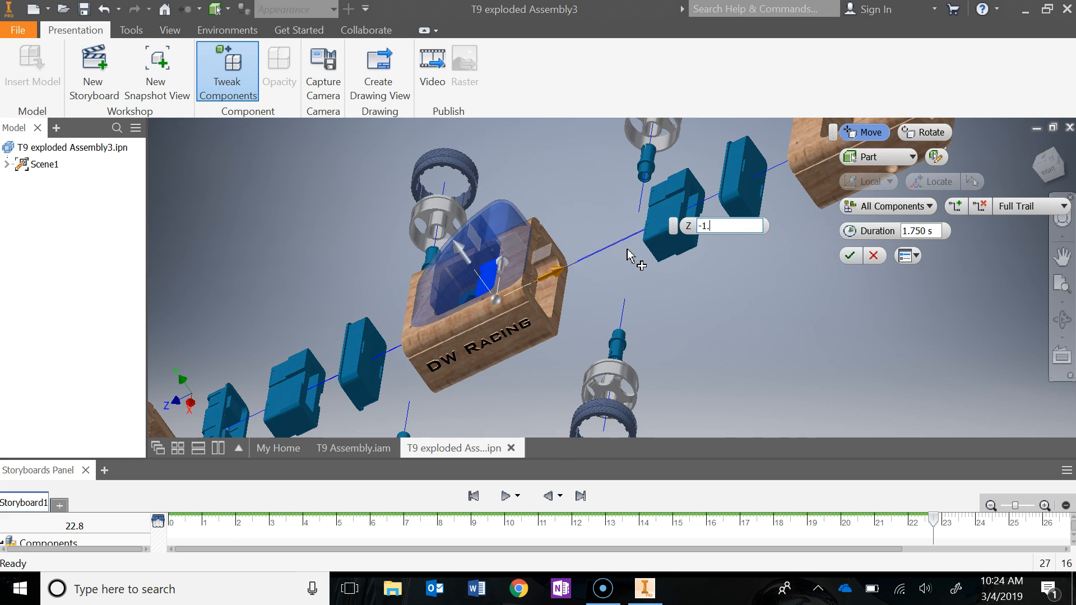
pyautogui.write('-1.89')
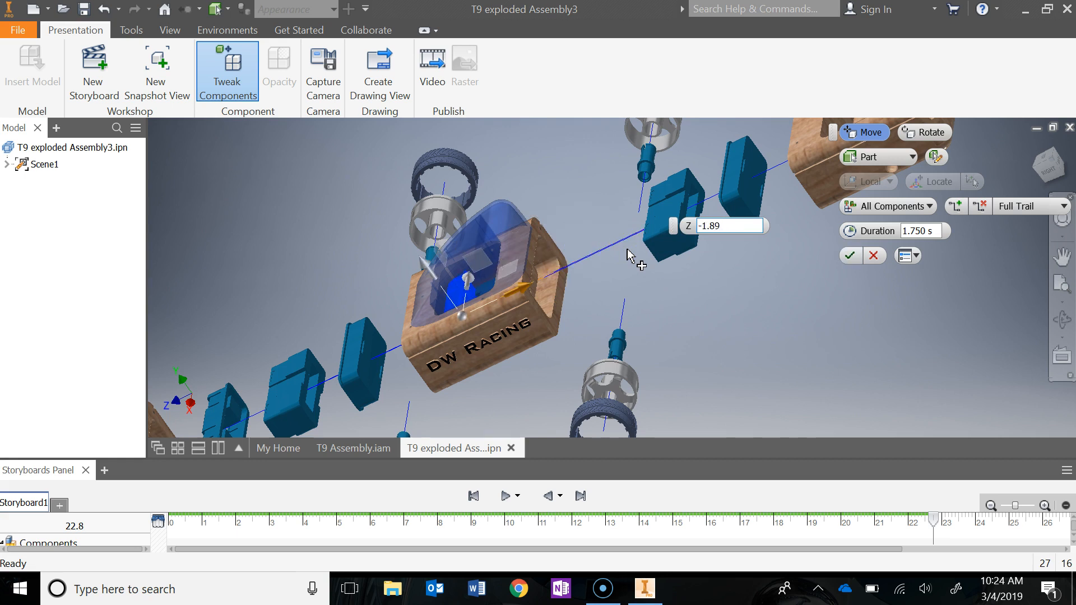
pyautogui.click(734, 226)
pyautogui.write('1.89')
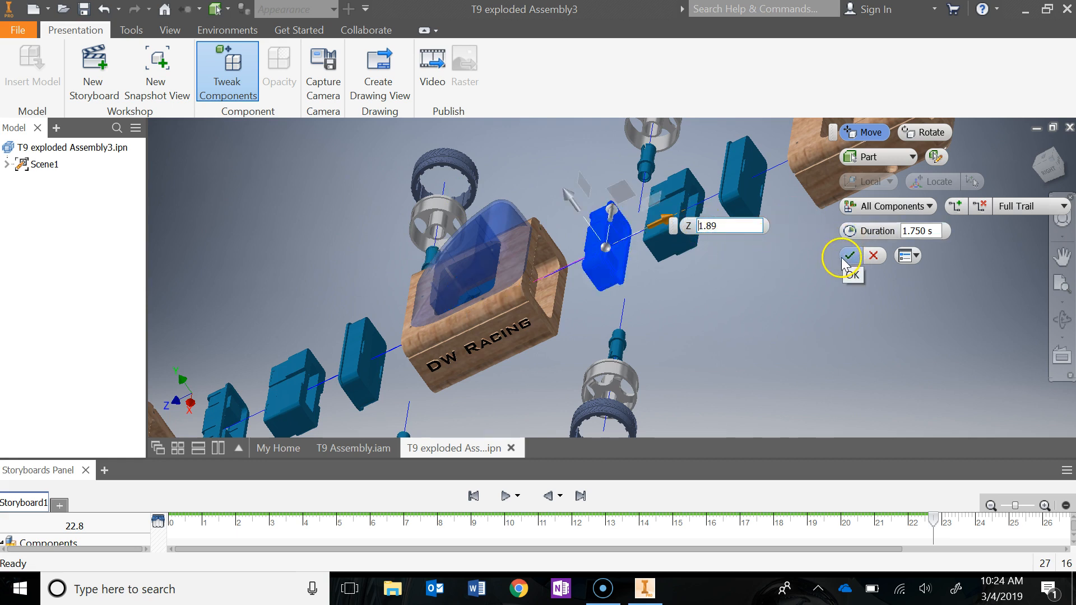
pyautogui.click(850, 255)
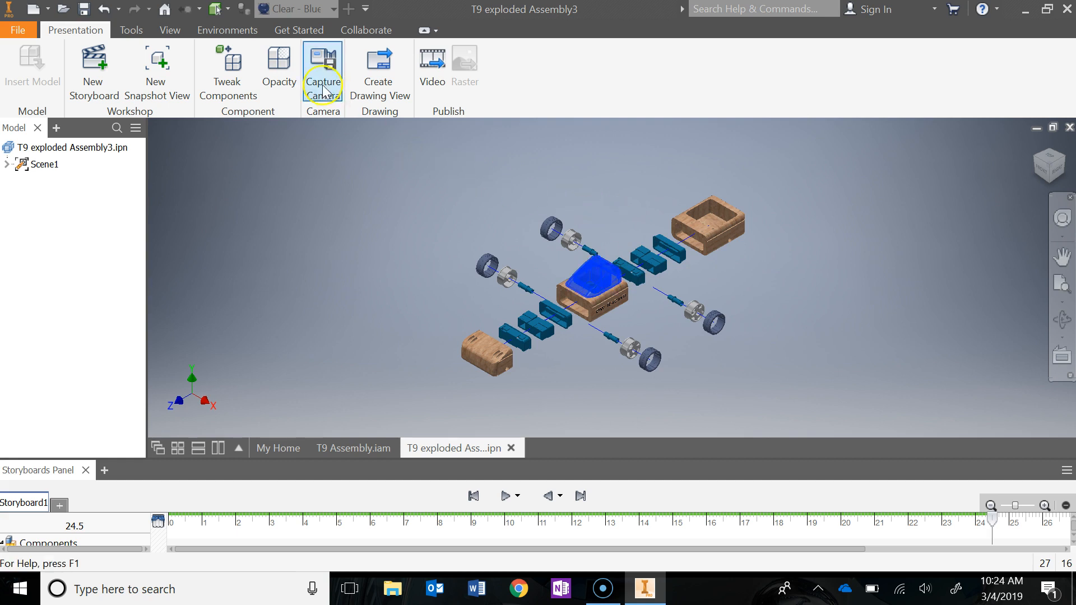
# Step: Lift the windshield and passenger base 10 in straight up along Y above the body
pyautogui.click(227, 69)
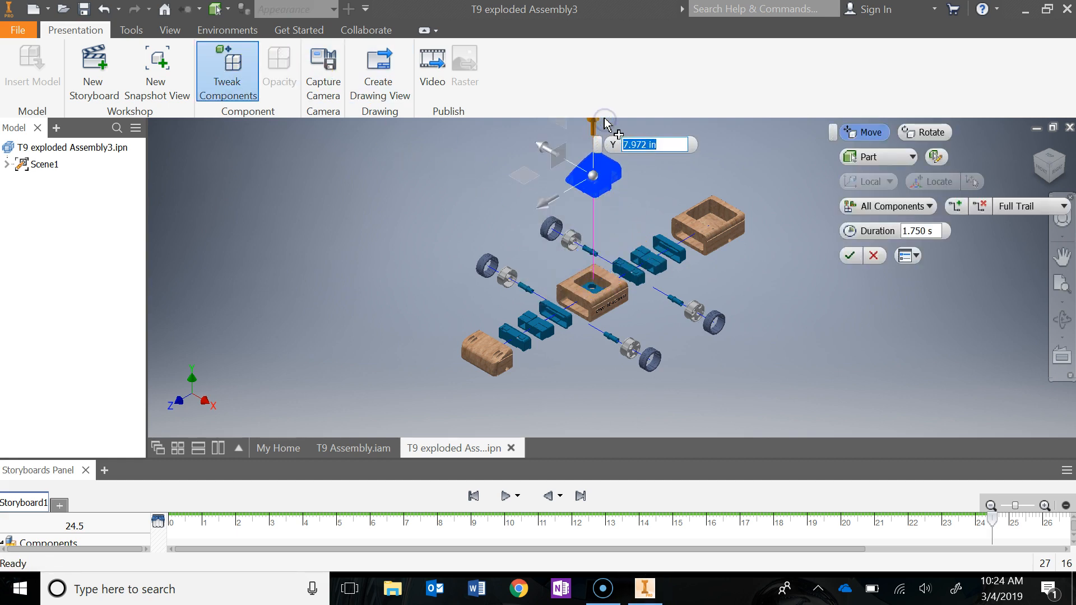
pyautogui.write('10')
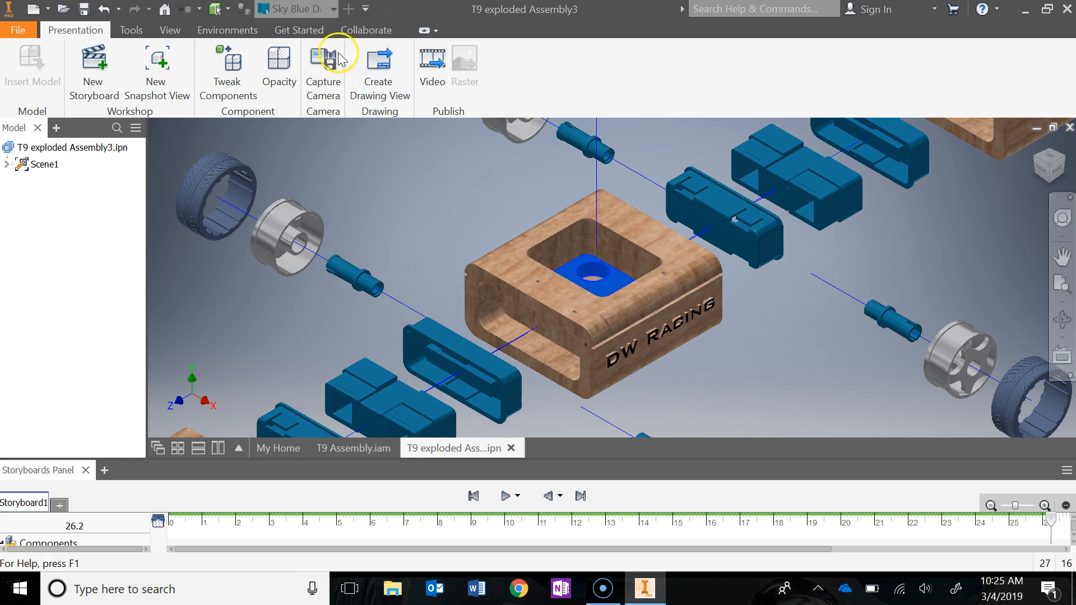
pyautogui.click(228, 70)
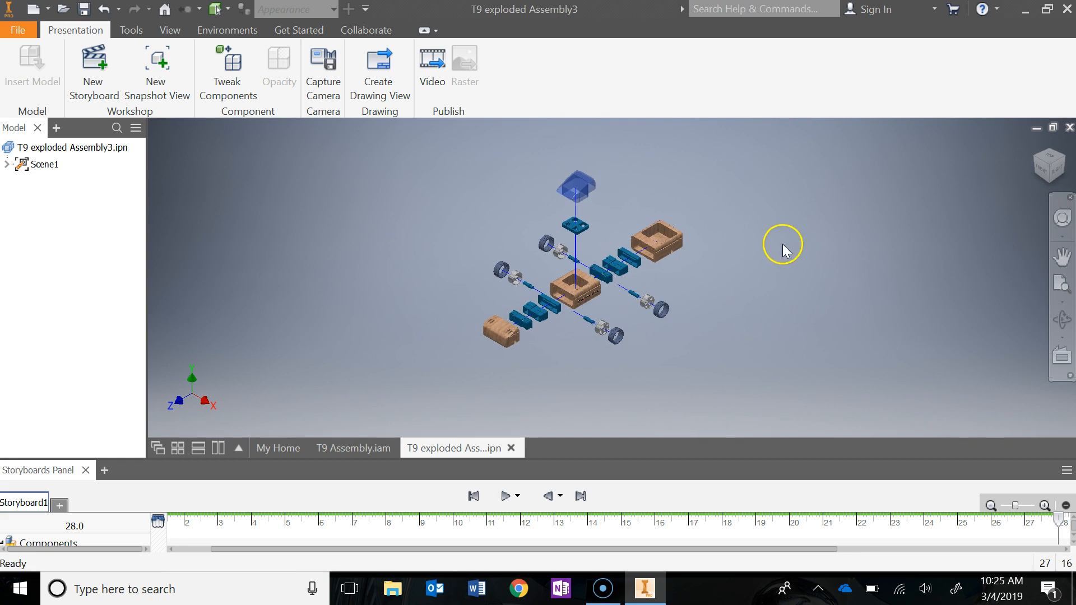
pyautogui.moveTo(823, 201)
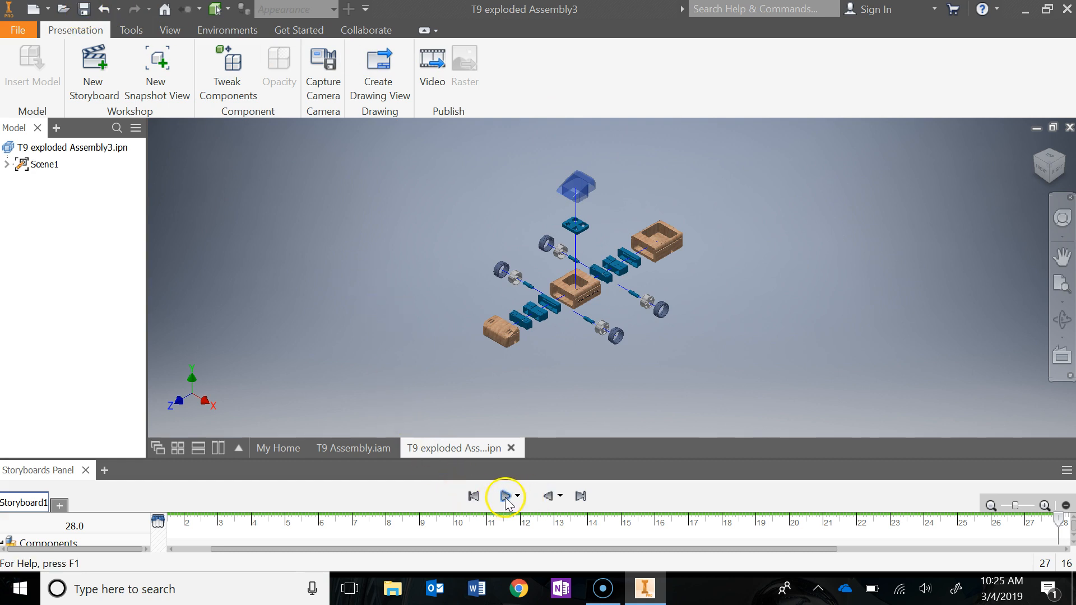
# Step: Play the storyboard from the start and scrub the timeline through the explosion
pyautogui.click(506, 496)
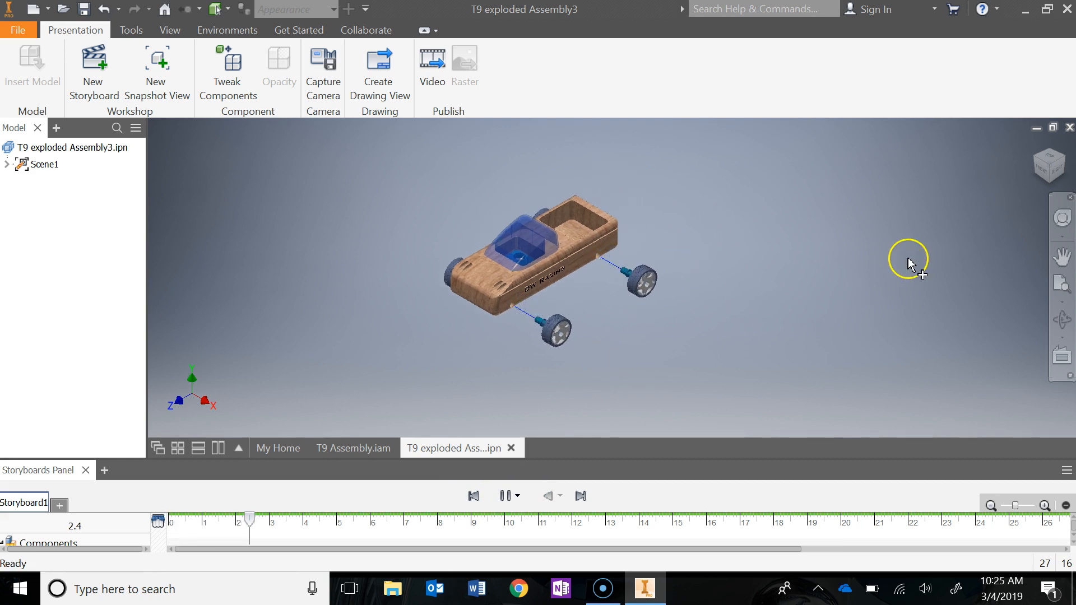
pyautogui.moveTo(249, 517); pyautogui.dragTo(317, 518)
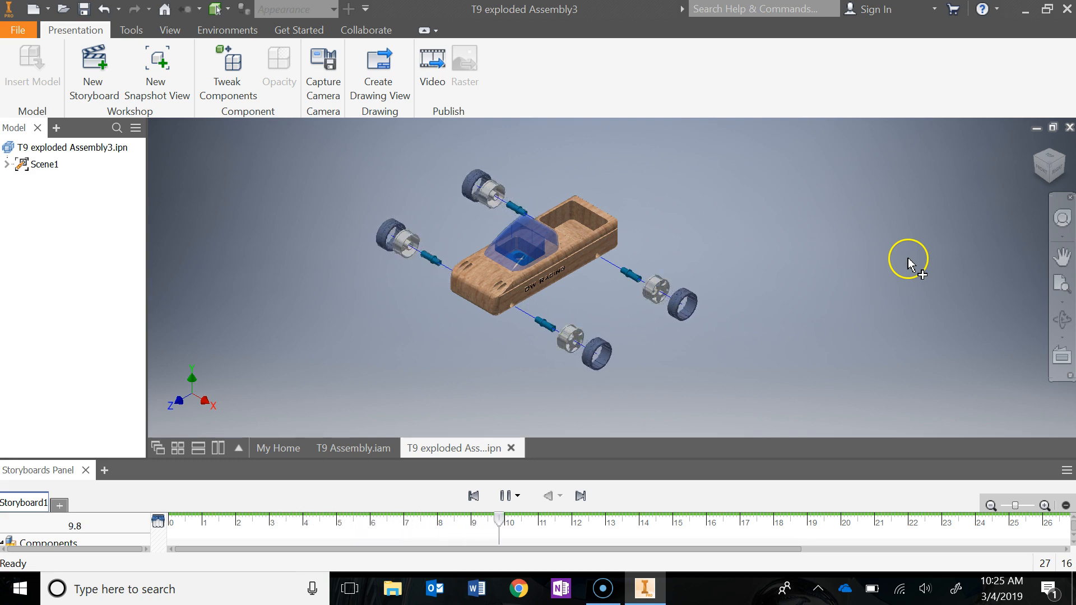
pyautogui.moveTo(498, 515); pyautogui.dragTo(604, 516)
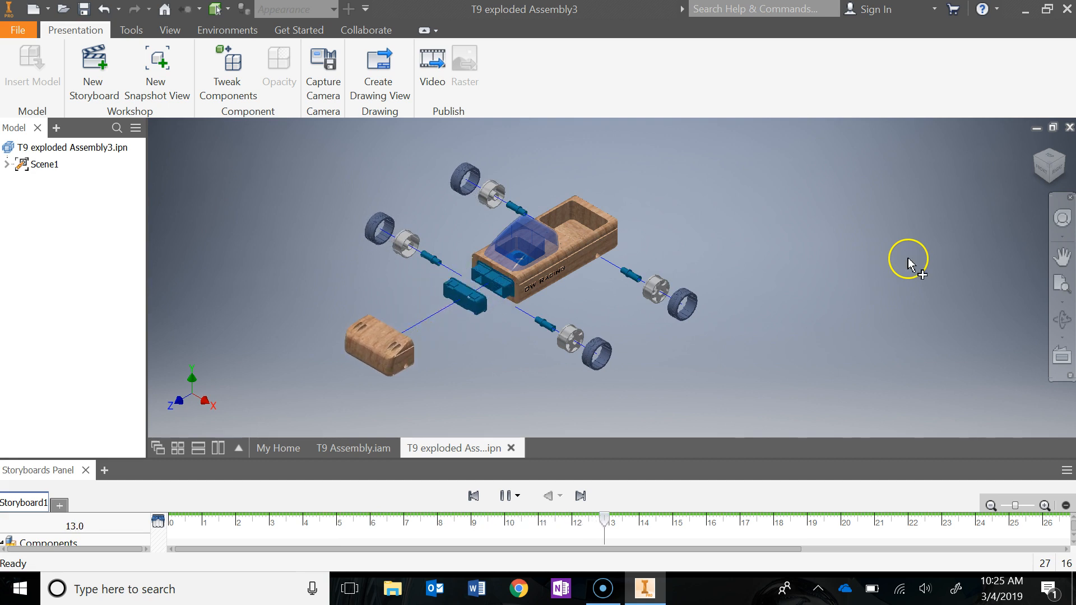